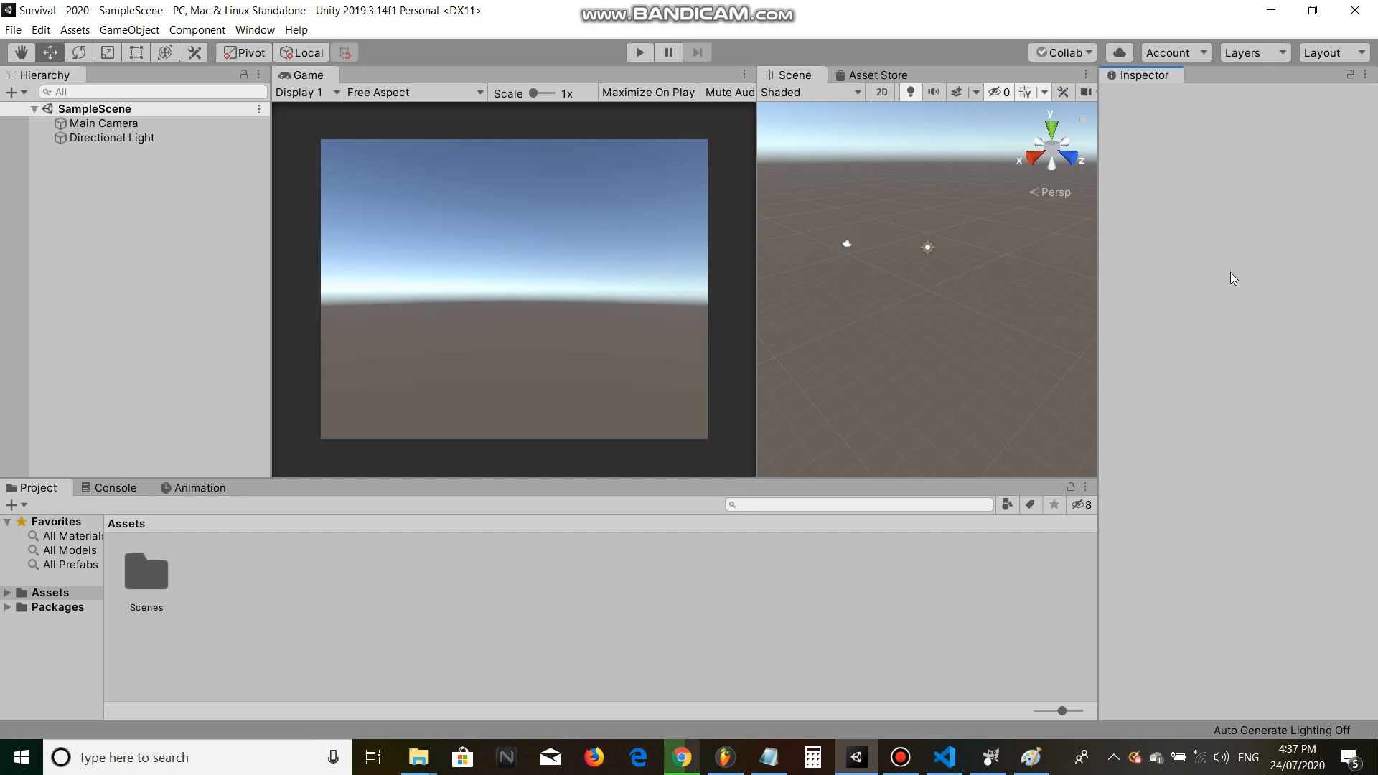
# Step: Add a UI Slider via GameObject > UI and anchor it to the top-left of the game view
pyautogui.click(129, 28)
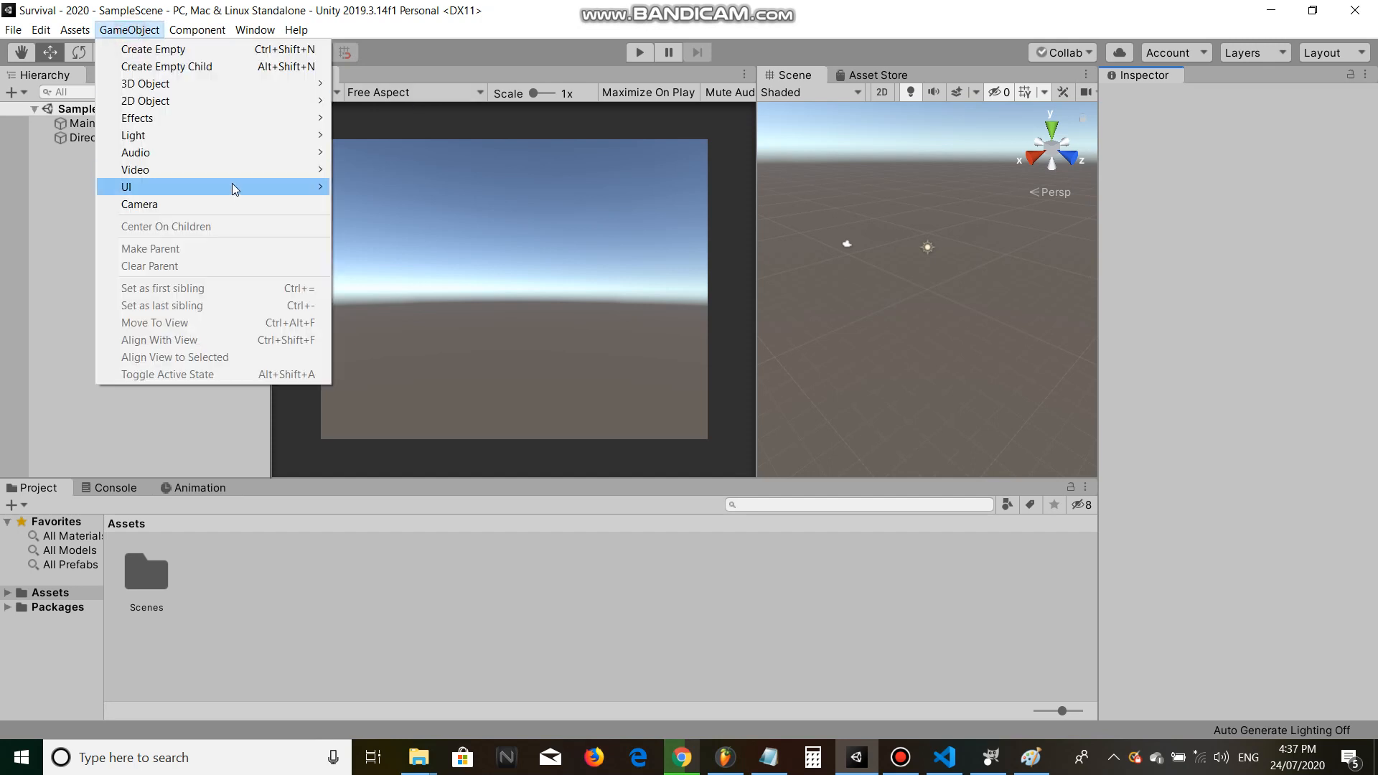
pyautogui.click(126, 187)
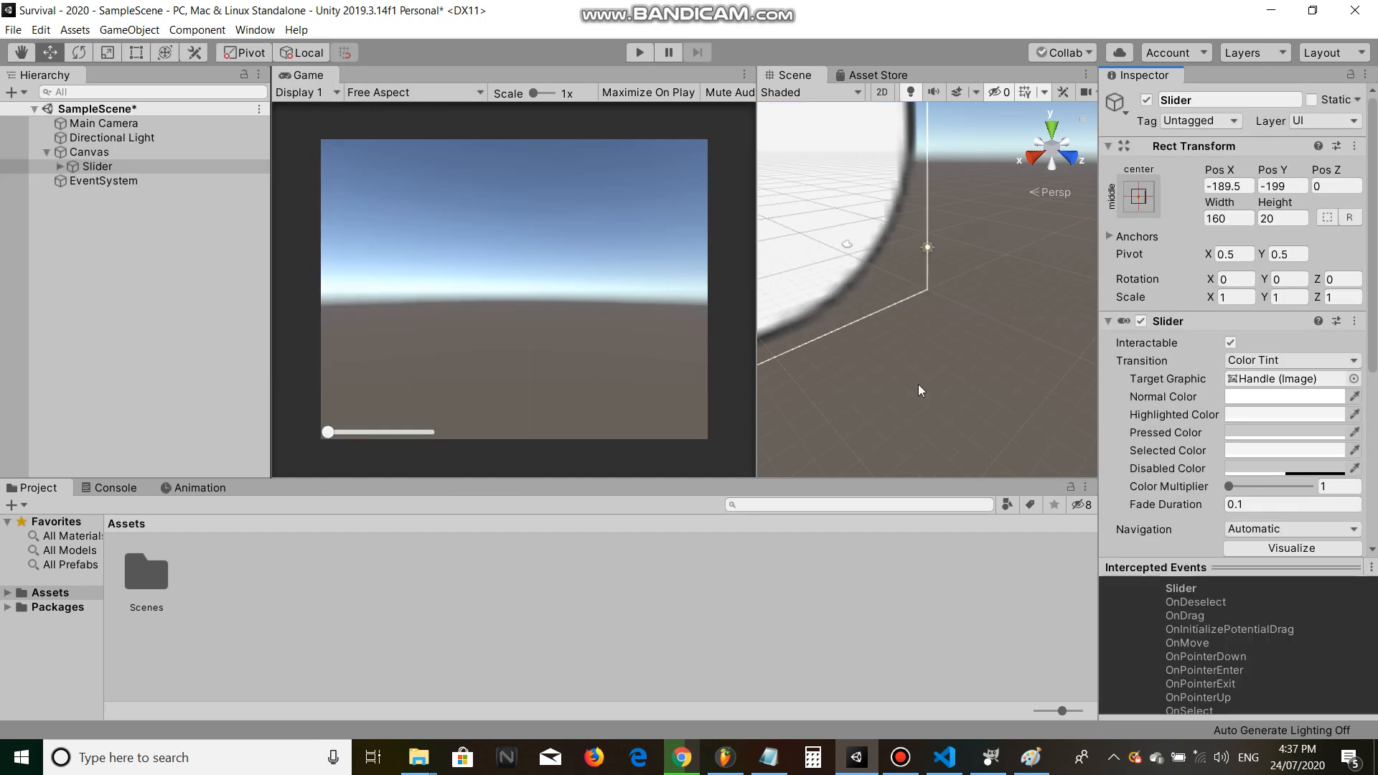
pyautogui.click(1138, 196)
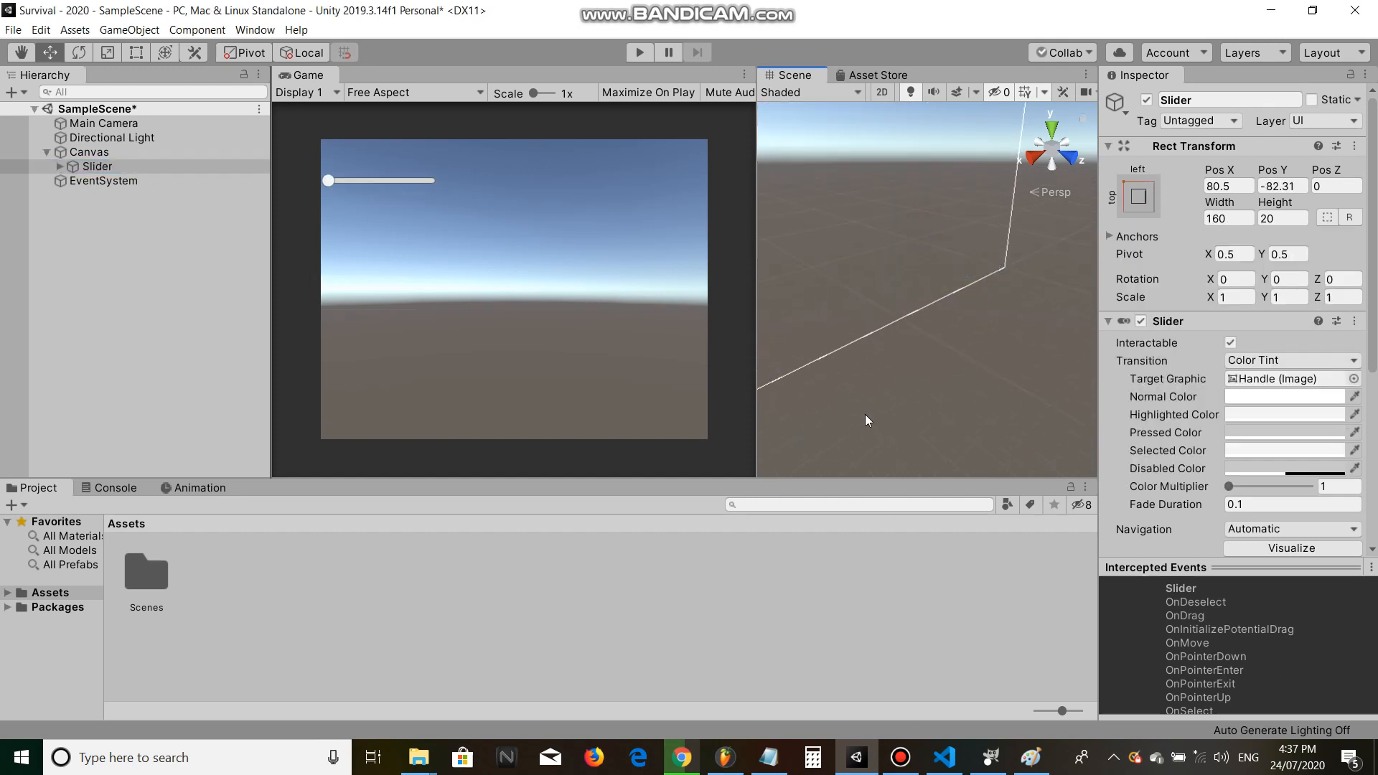
# Step: Colour the slider's Fill green, set its range 0–100 with value 100, remove the handle, name it HungerSlider
pyautogui.click(95, 166)
pyautogui.write('0')
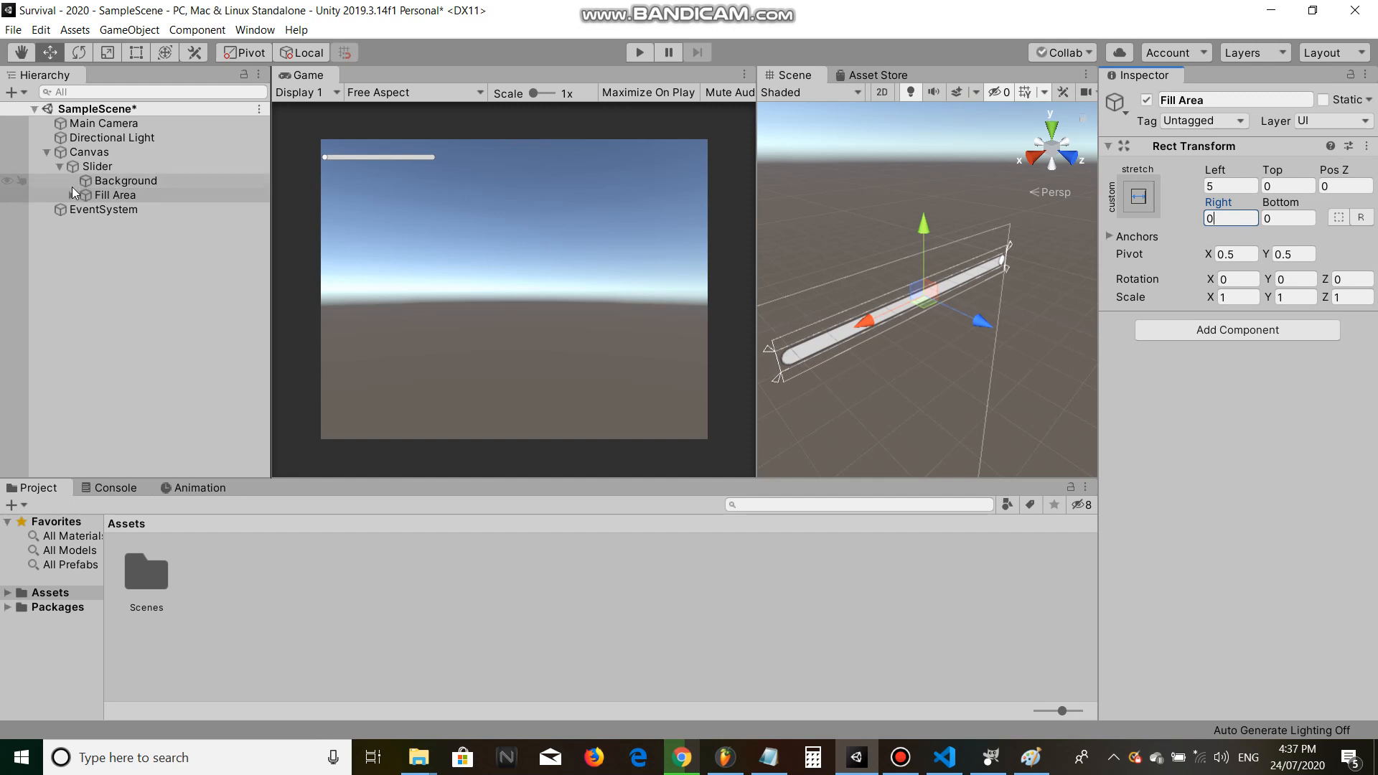
pyautogui.click(112, 209)
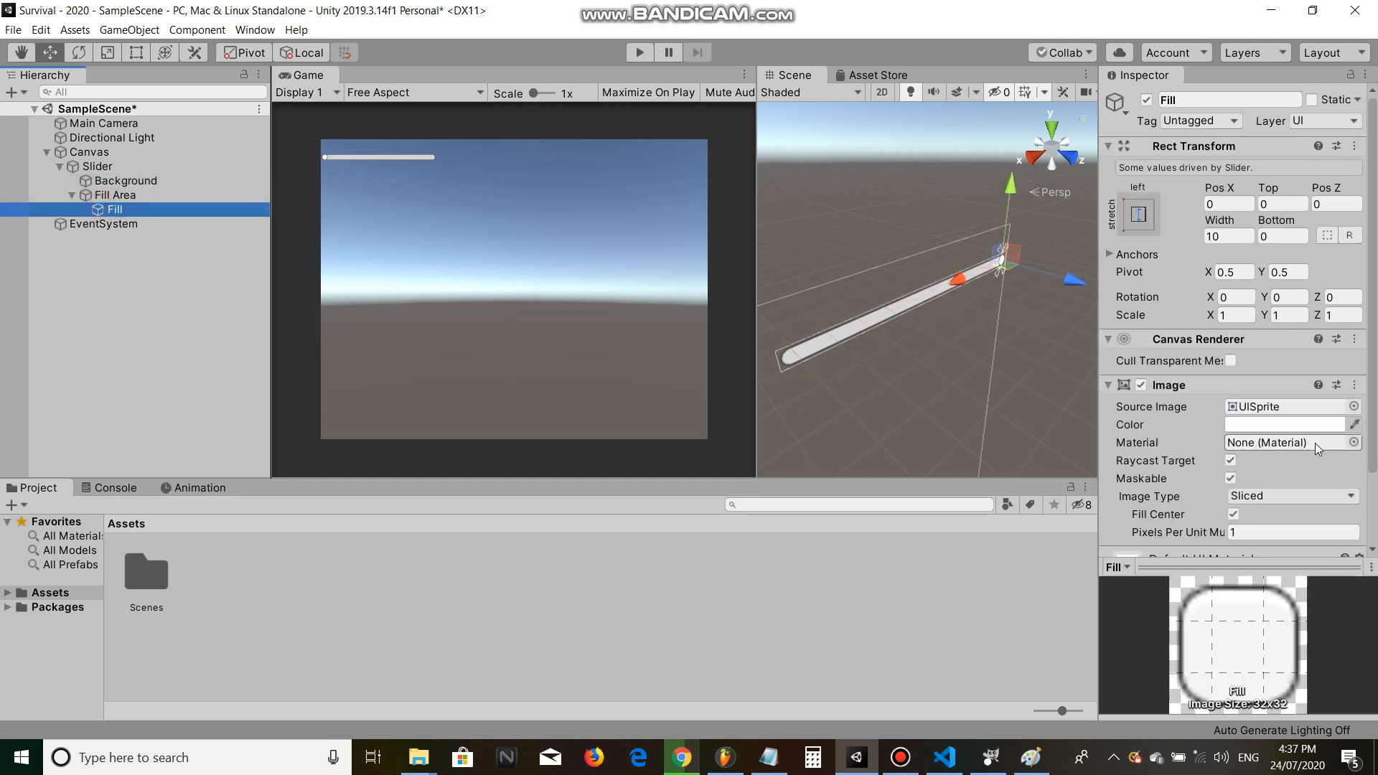
pyautogui.click(1293, 425)
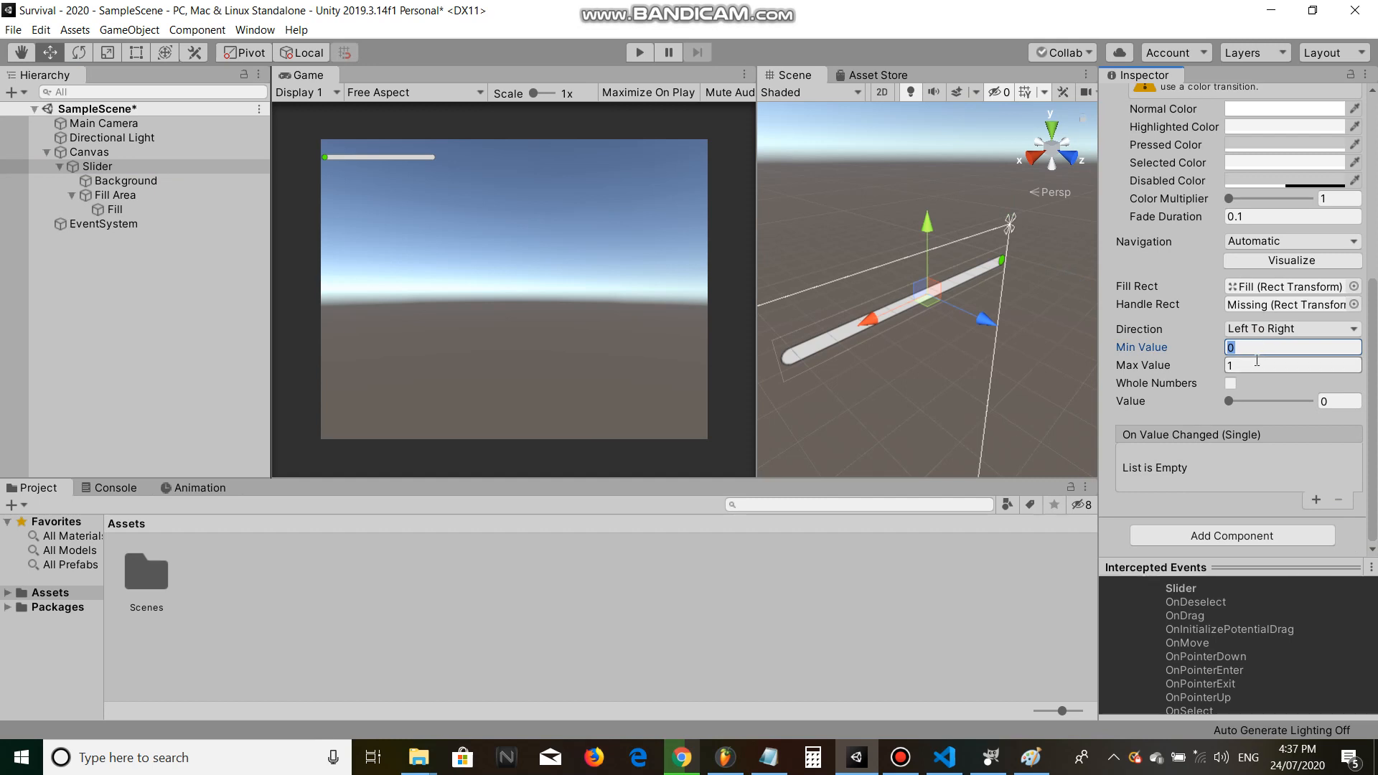
pyautogui.write('100')
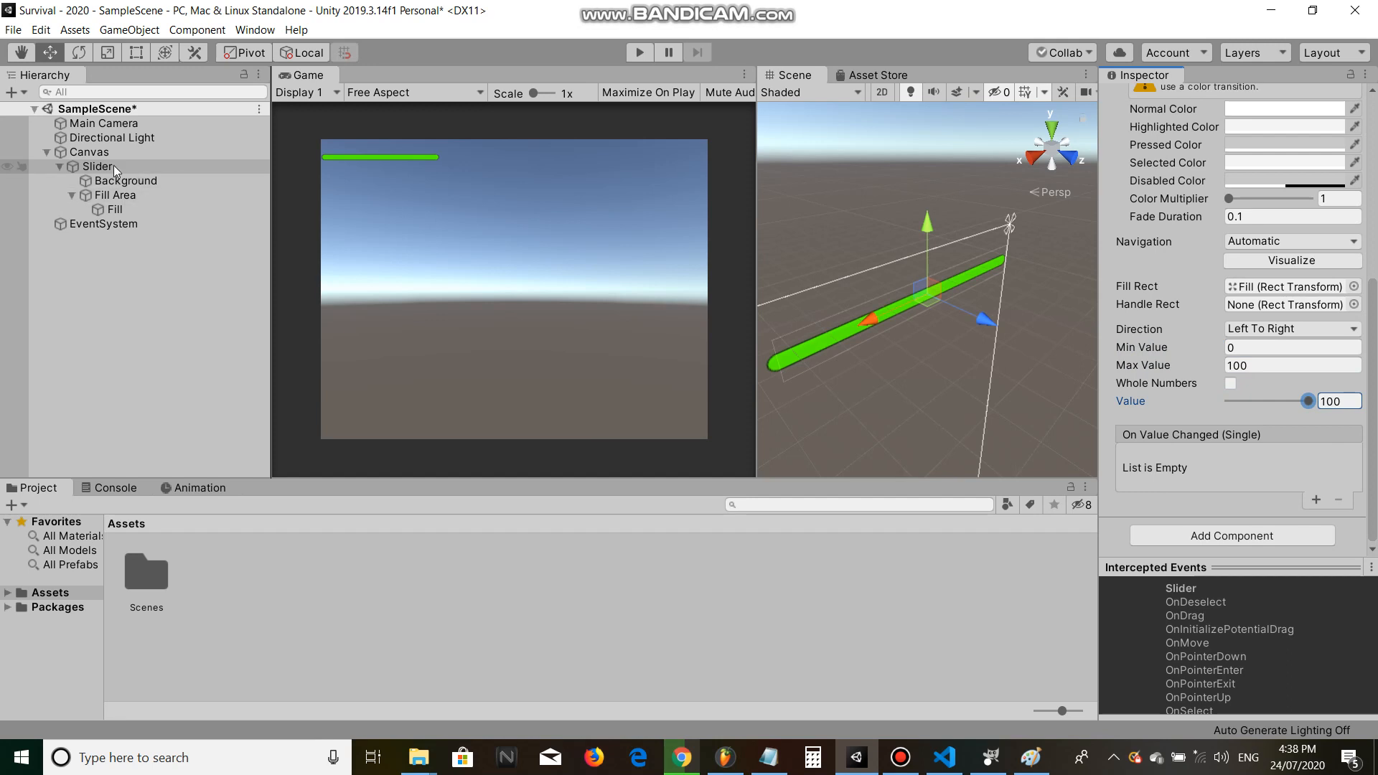
pyautogui.click(72, 167)
pyautogui.write('HungerSlider')
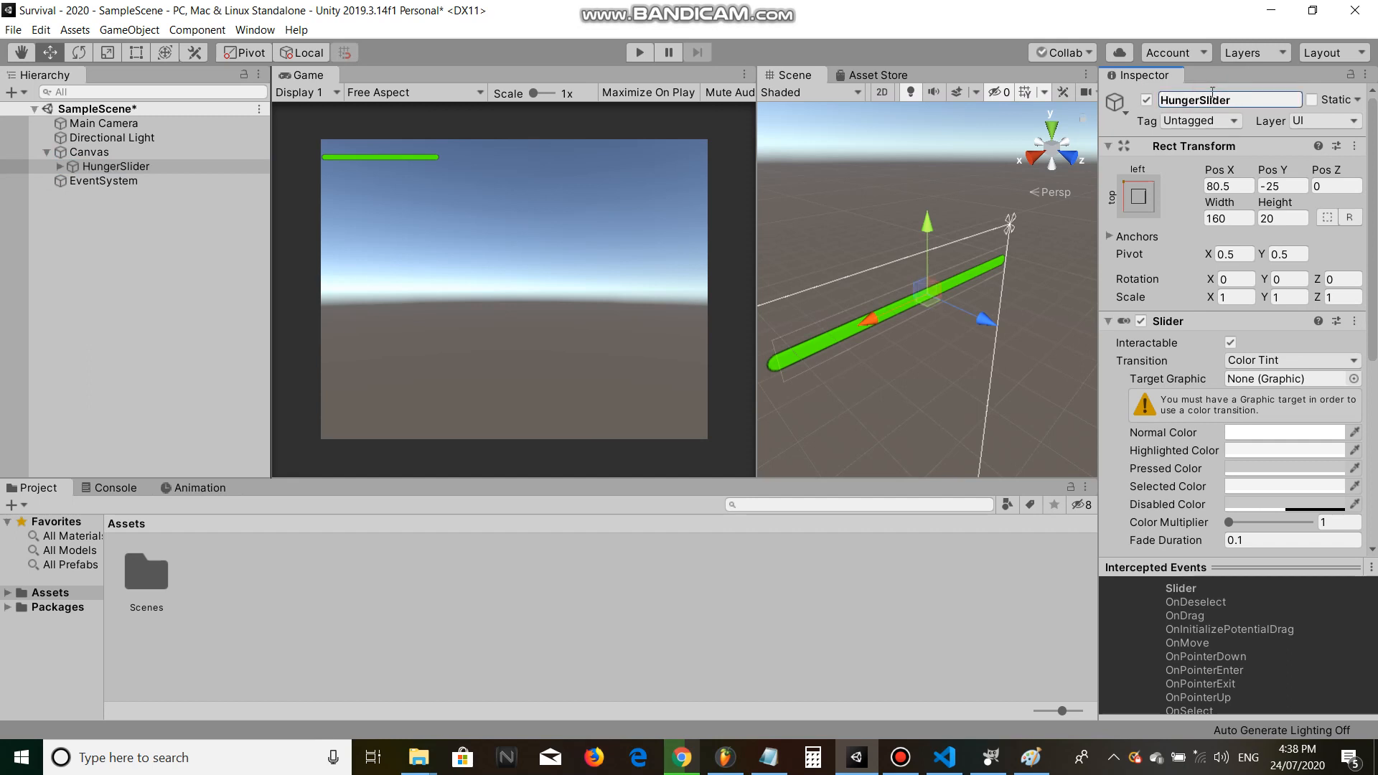
# Step: Duplicate HungerSlider and rename the copy ThirstSlider at Pos Y -40
pyautogui.press('ctrl+d')
pyautogui.write('-40')
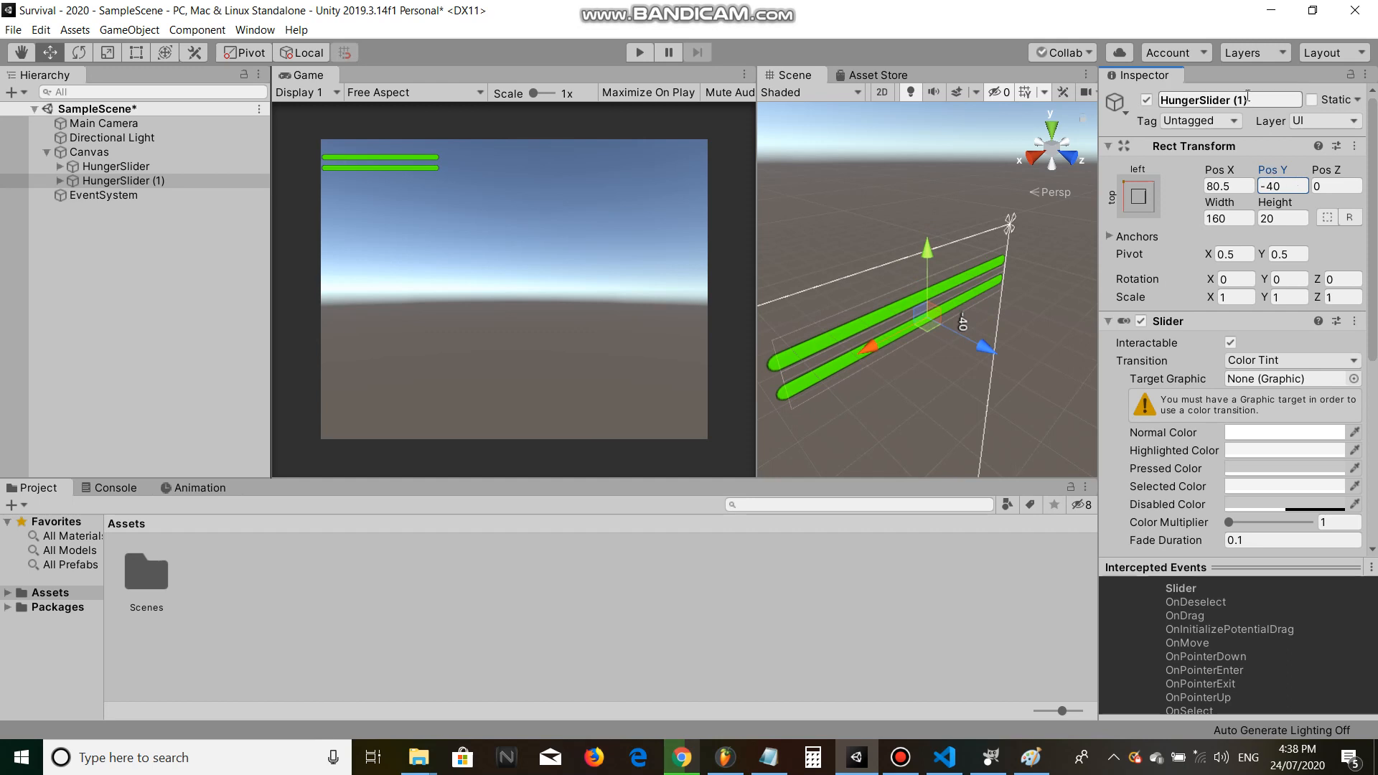
pyautogui.write('ThirstSlid')
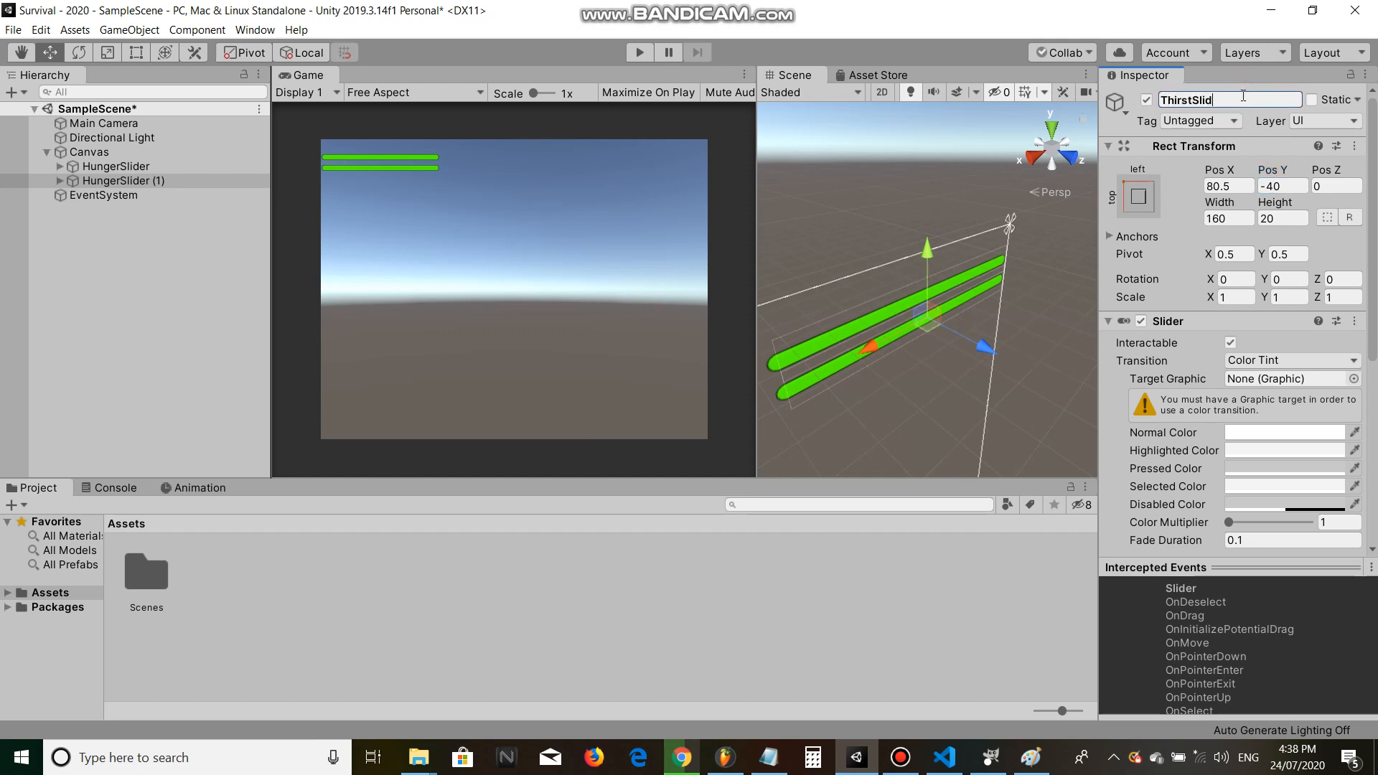
pyautogui.write('ThirstSlider')
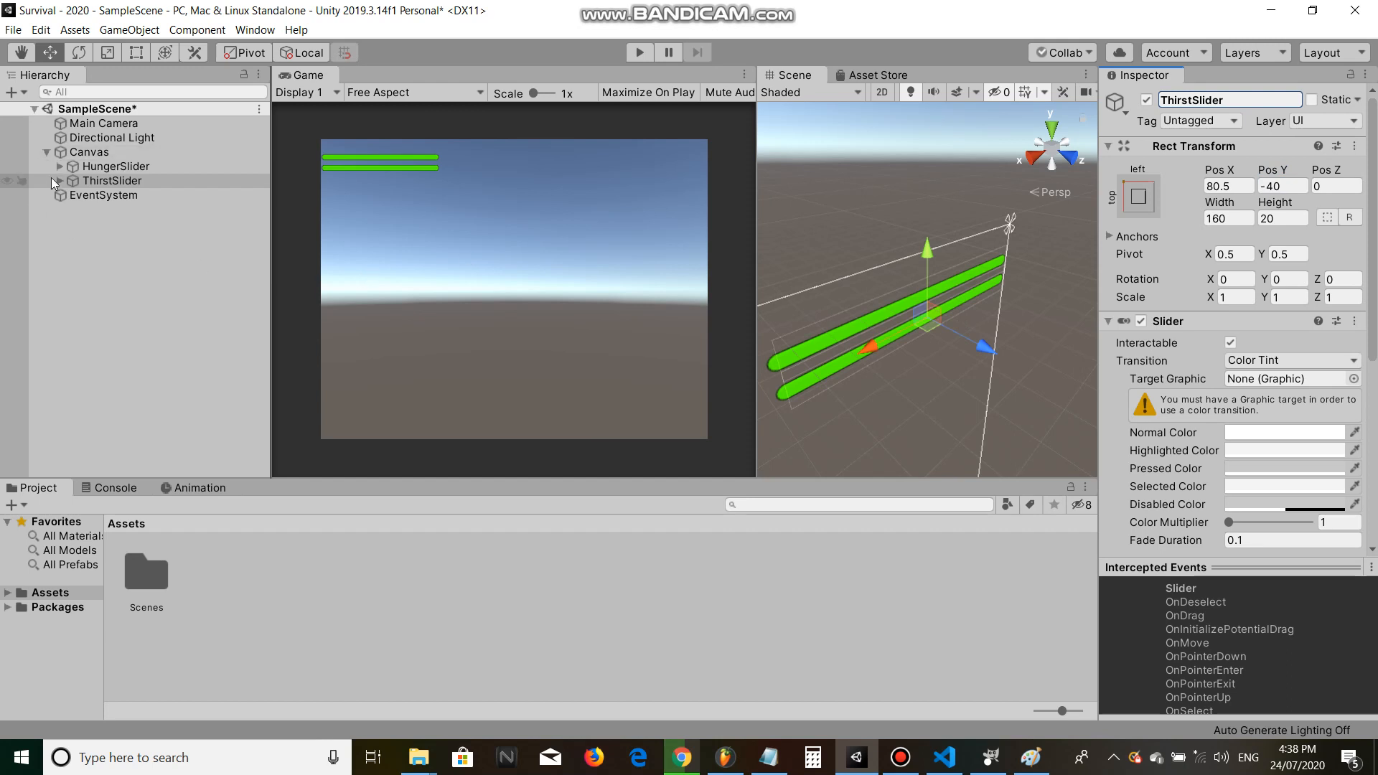
# Step: Give ThirstSlider's Fill image a cyan colour
pyautogui.click(112, 224)
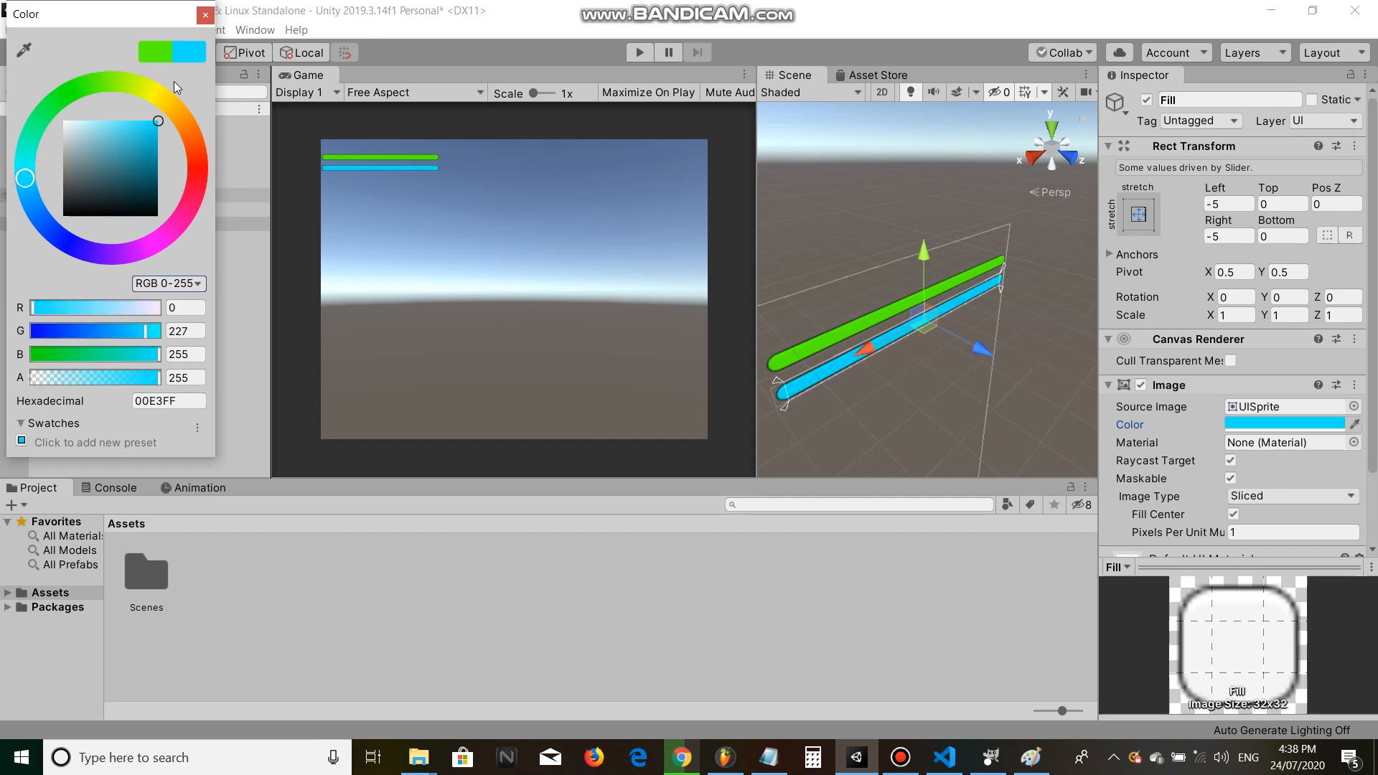
pyautogui.click(204, 14)
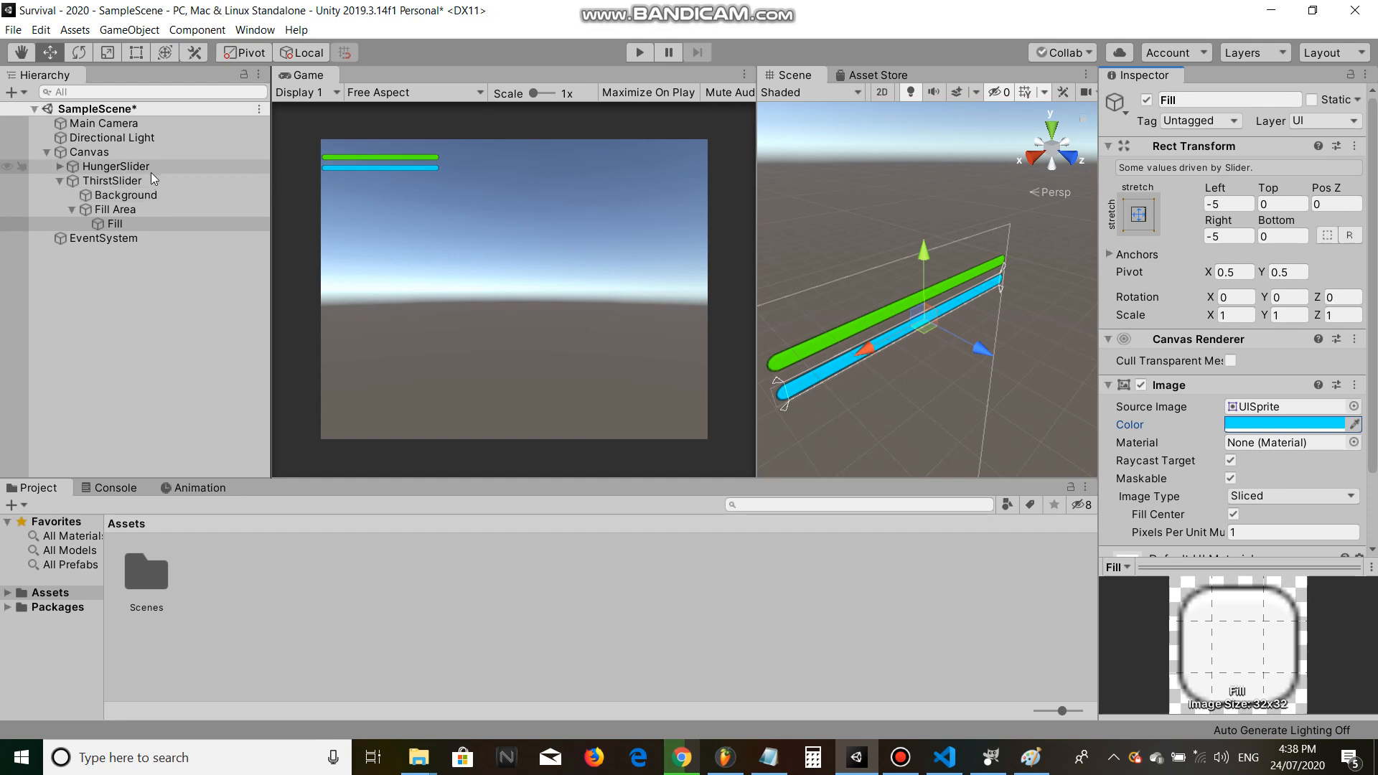
pyautogui.click(122, 239)
pyautogui.write('HealthSlider')
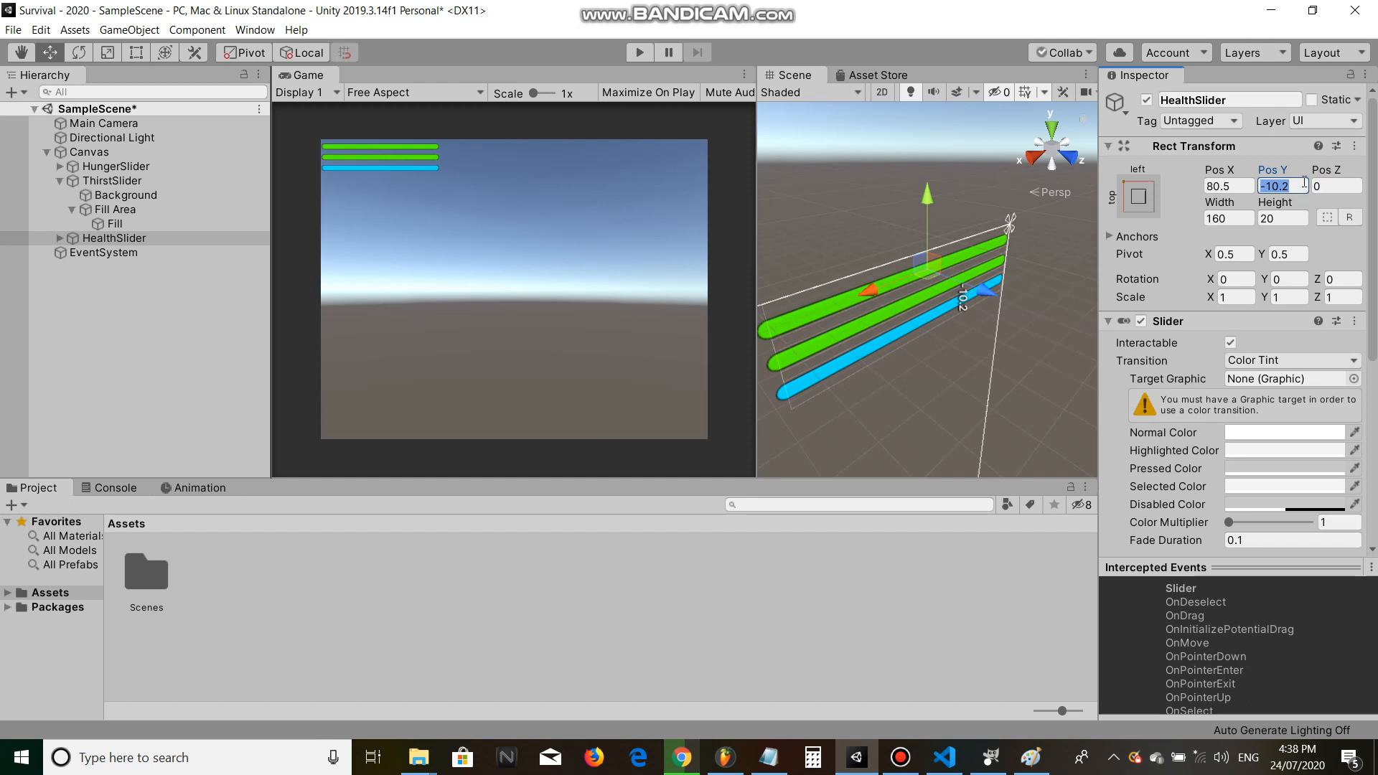
# Step: Place HealthSlider at Pos Y -10 with an orange-red fill and save the scene
pyautogui.write('-10')
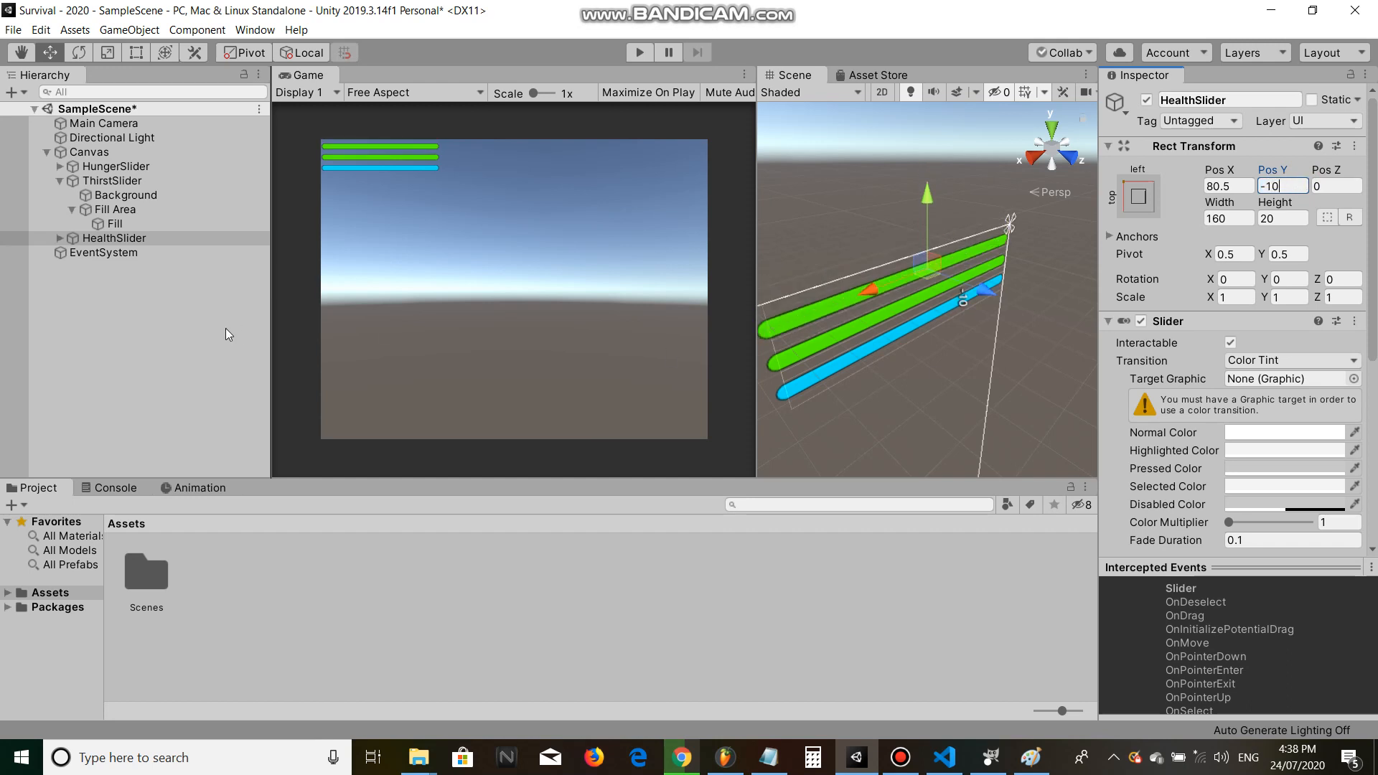
pyautogui.click(60, 237)
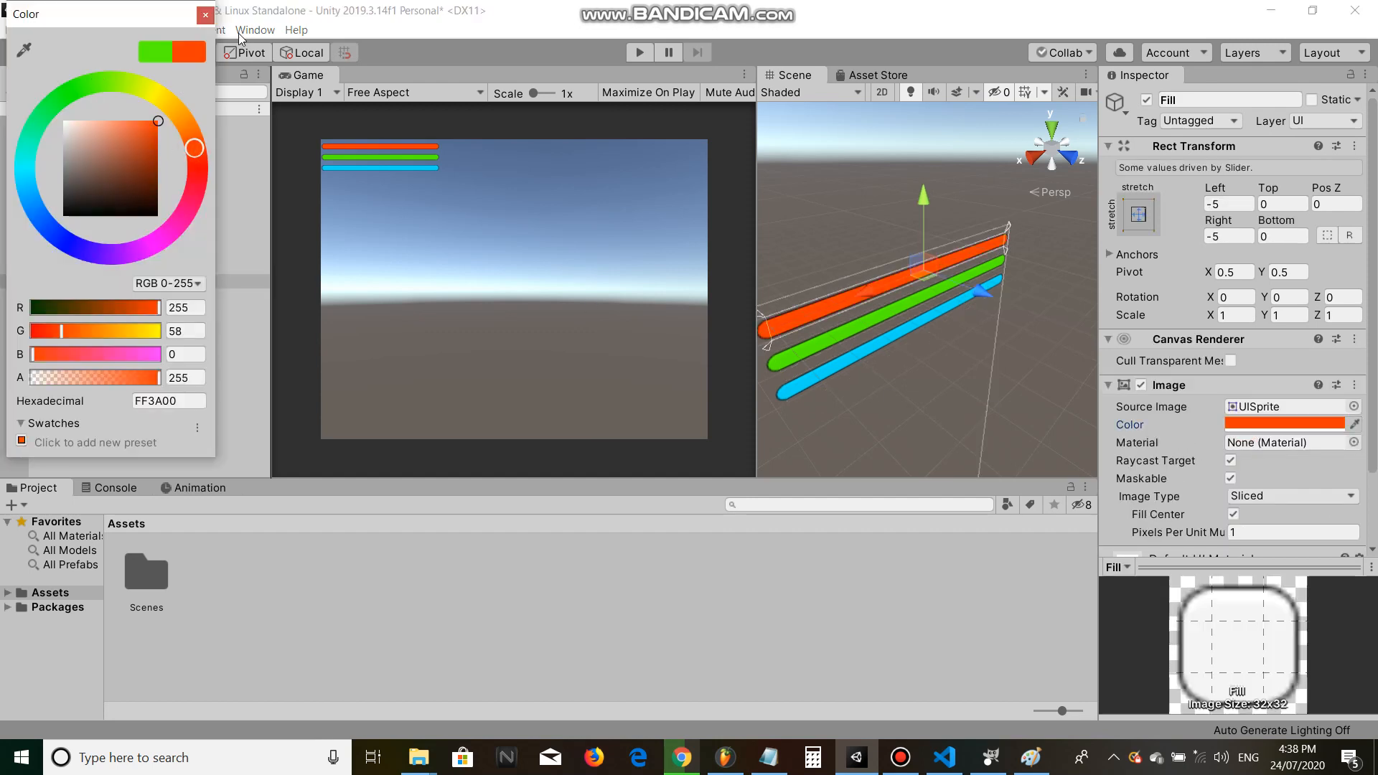
pyautogui.click(205, 14)
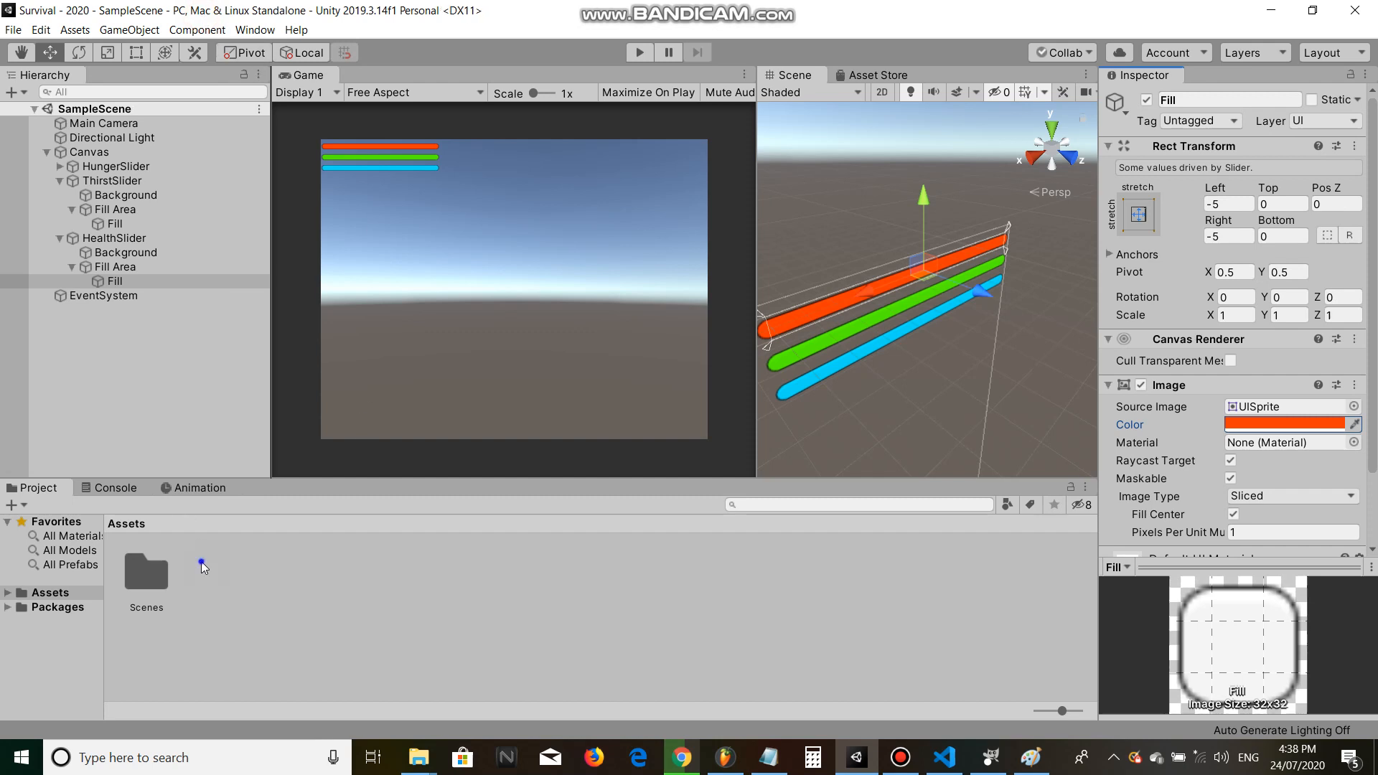
# Step: Create a C# script named Player and an empty object renamed Player in the Assets/Hierarchy
pyautogui.rightClick(203, 567)
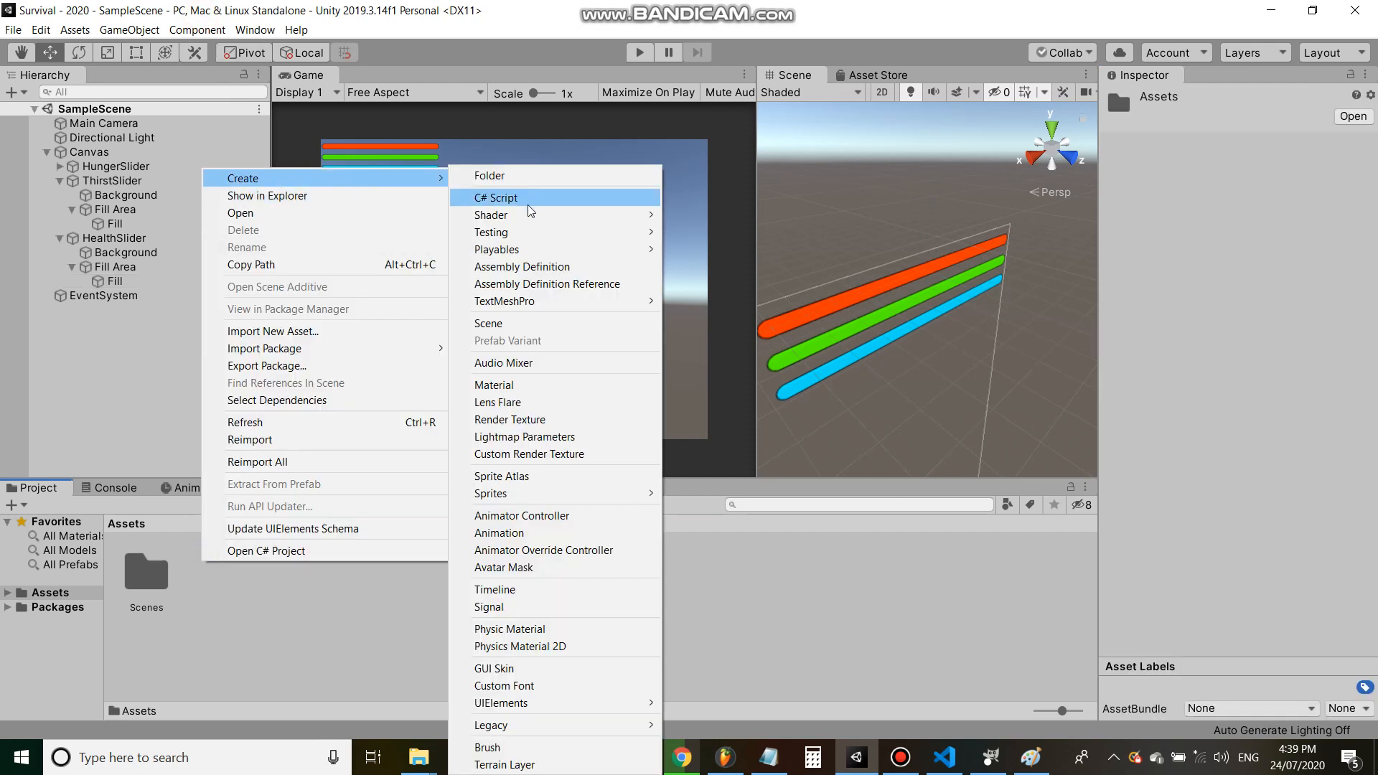
pyautogui.click(495, 197)
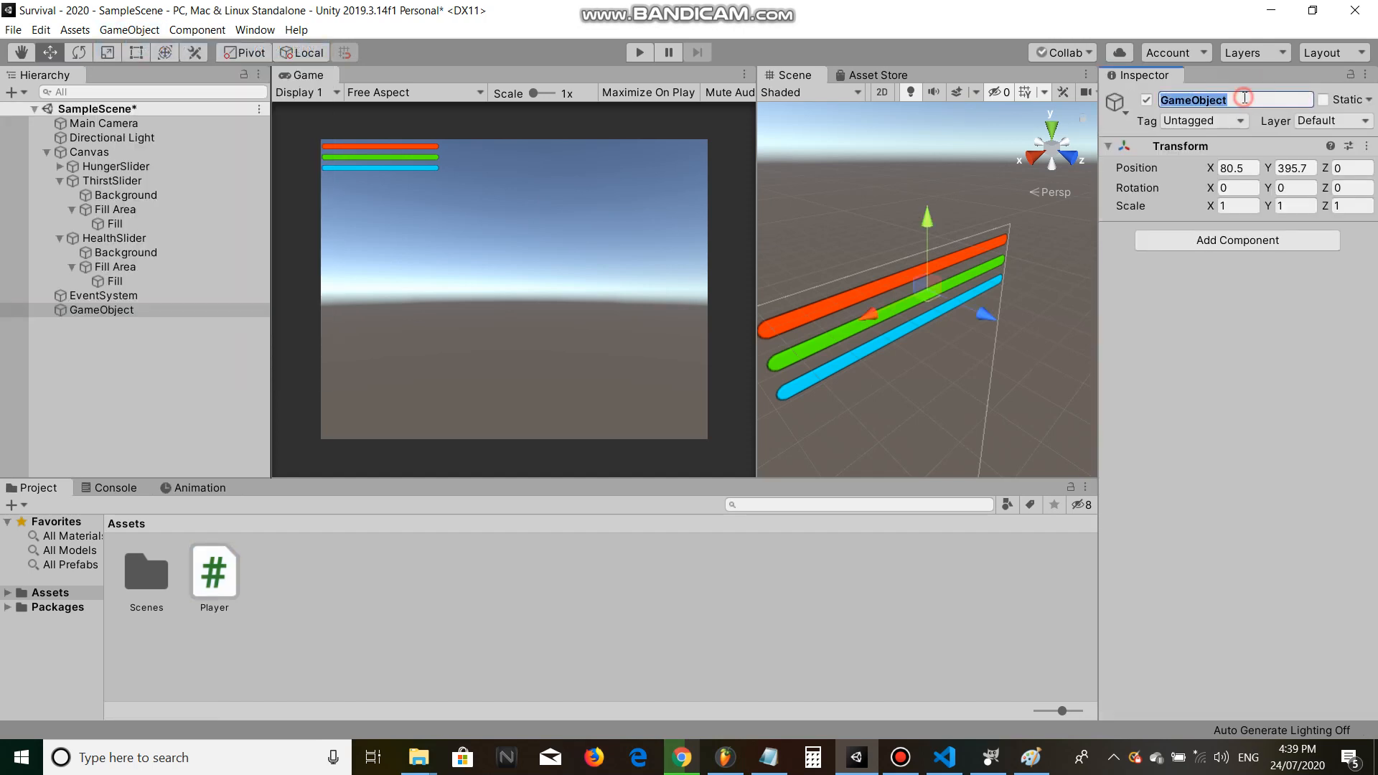
pyautogui.write('Player')
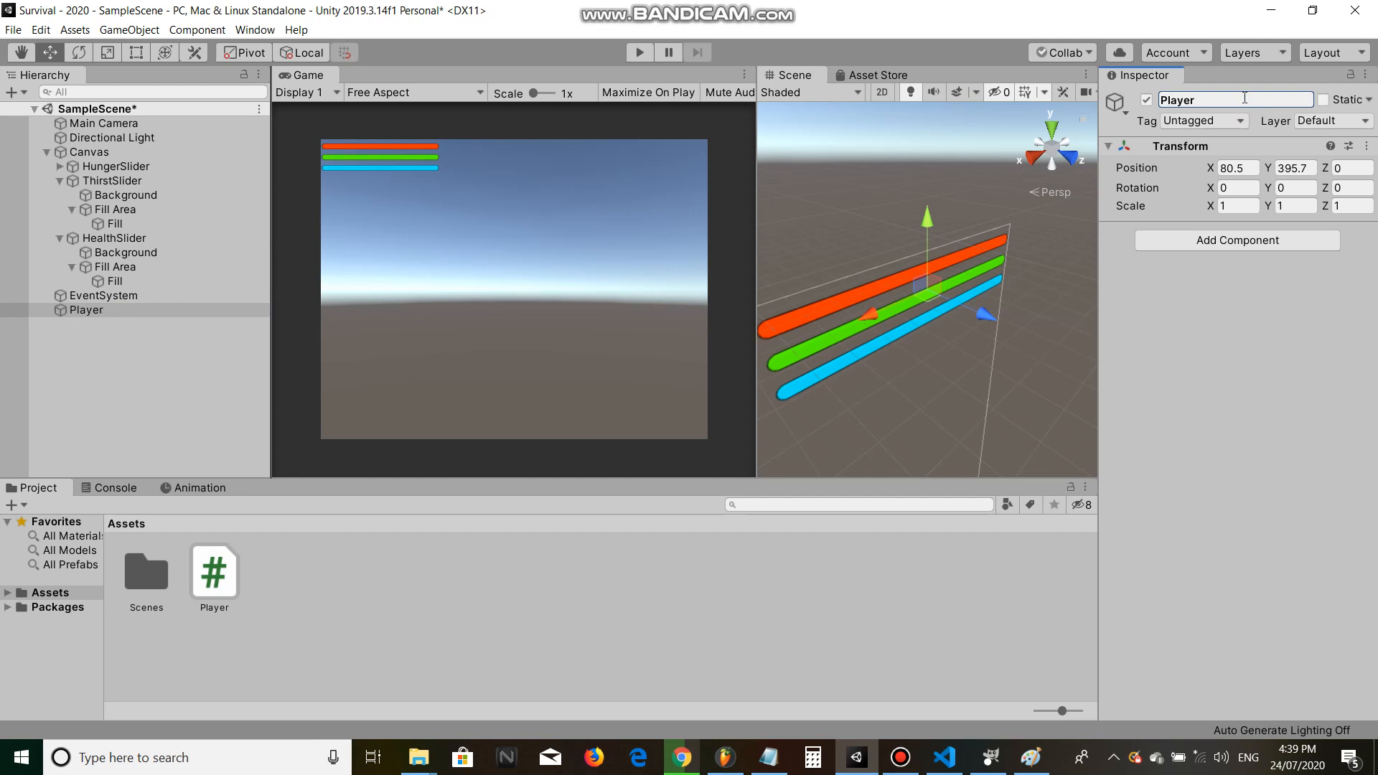
pyautogui.click(84, 310)
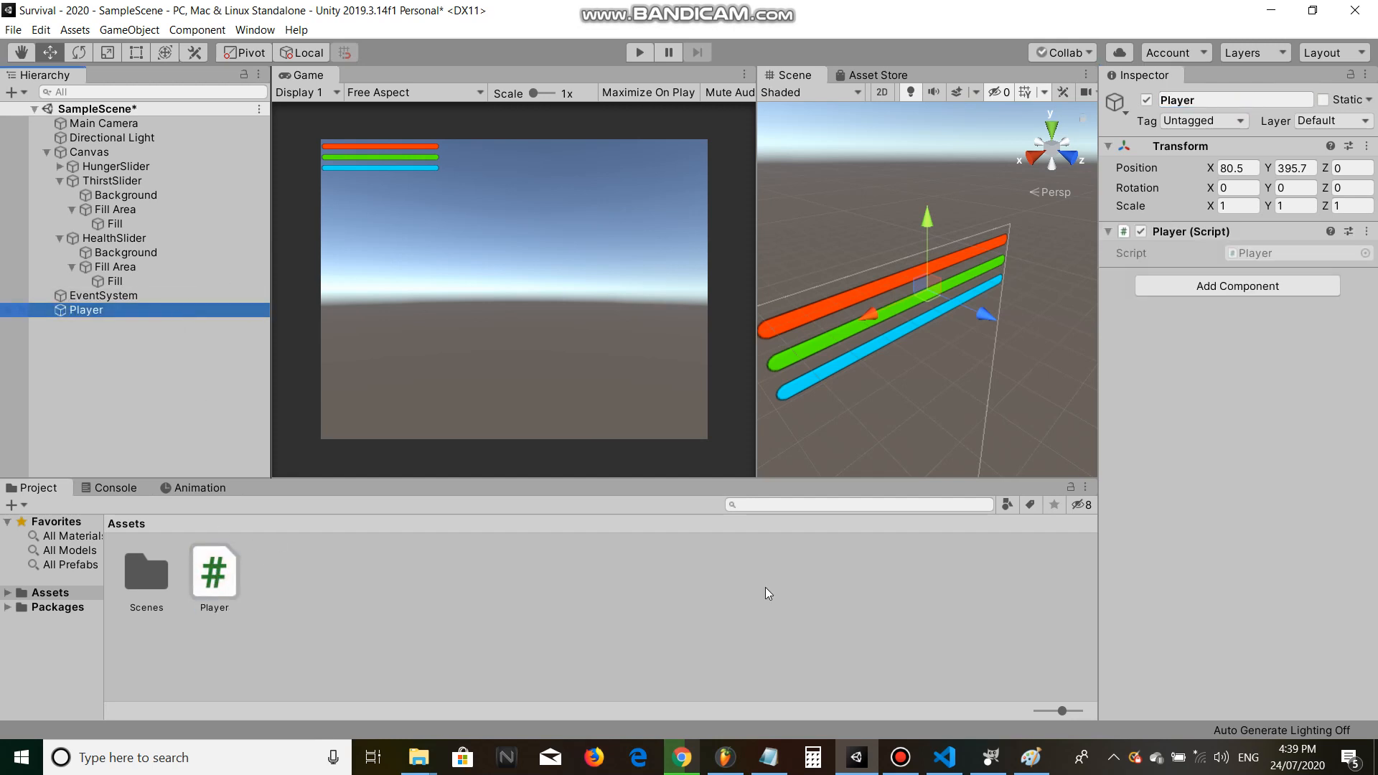
# Step: Attach the Player script to the Player object and open it in Visual Studio Code
pyautogui.click(1108, 231)
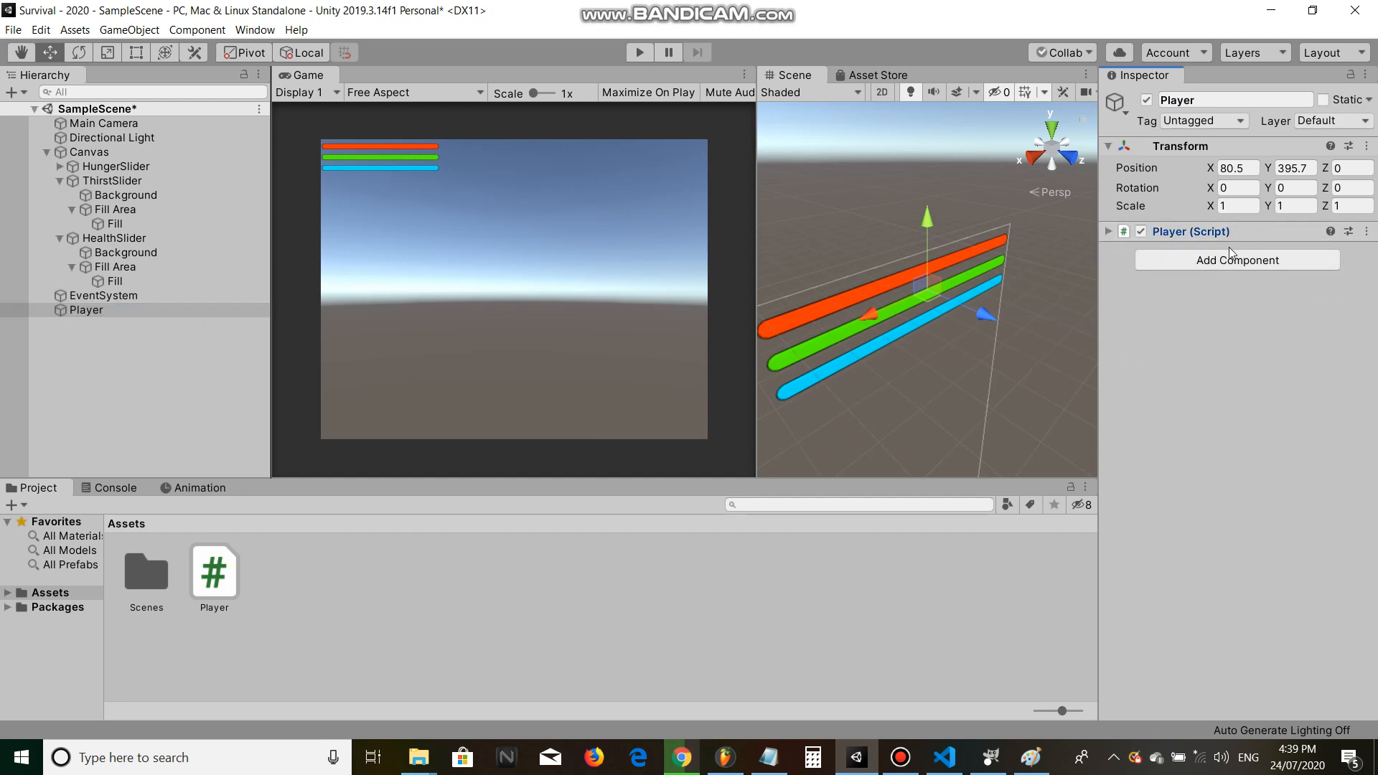
pyautogui.click(214, 570)
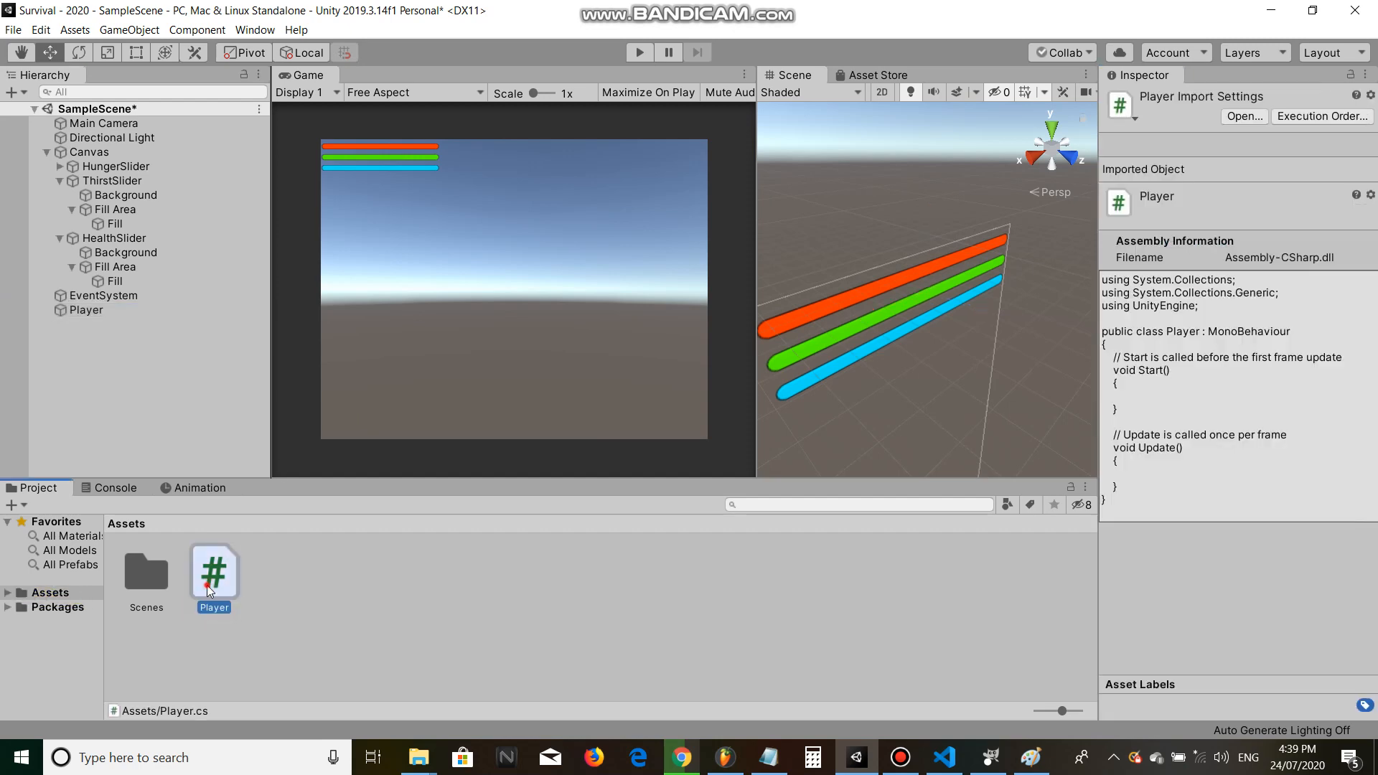
pyautogui.doubleClick(214, 572)
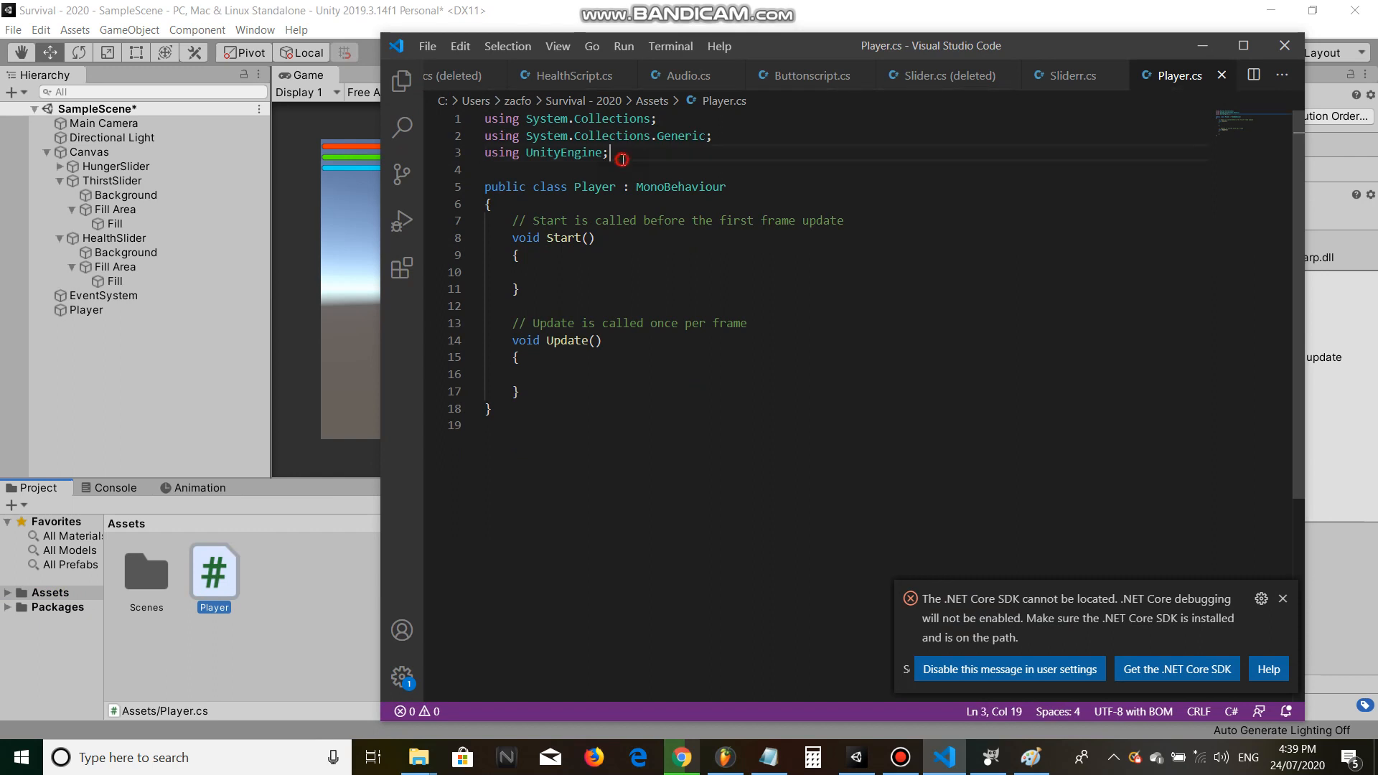
# Step: Import UnityEngine.UI and declare 'public int Health;' in Player.cs
pyautogui.write('using UnityEngine.UI;')
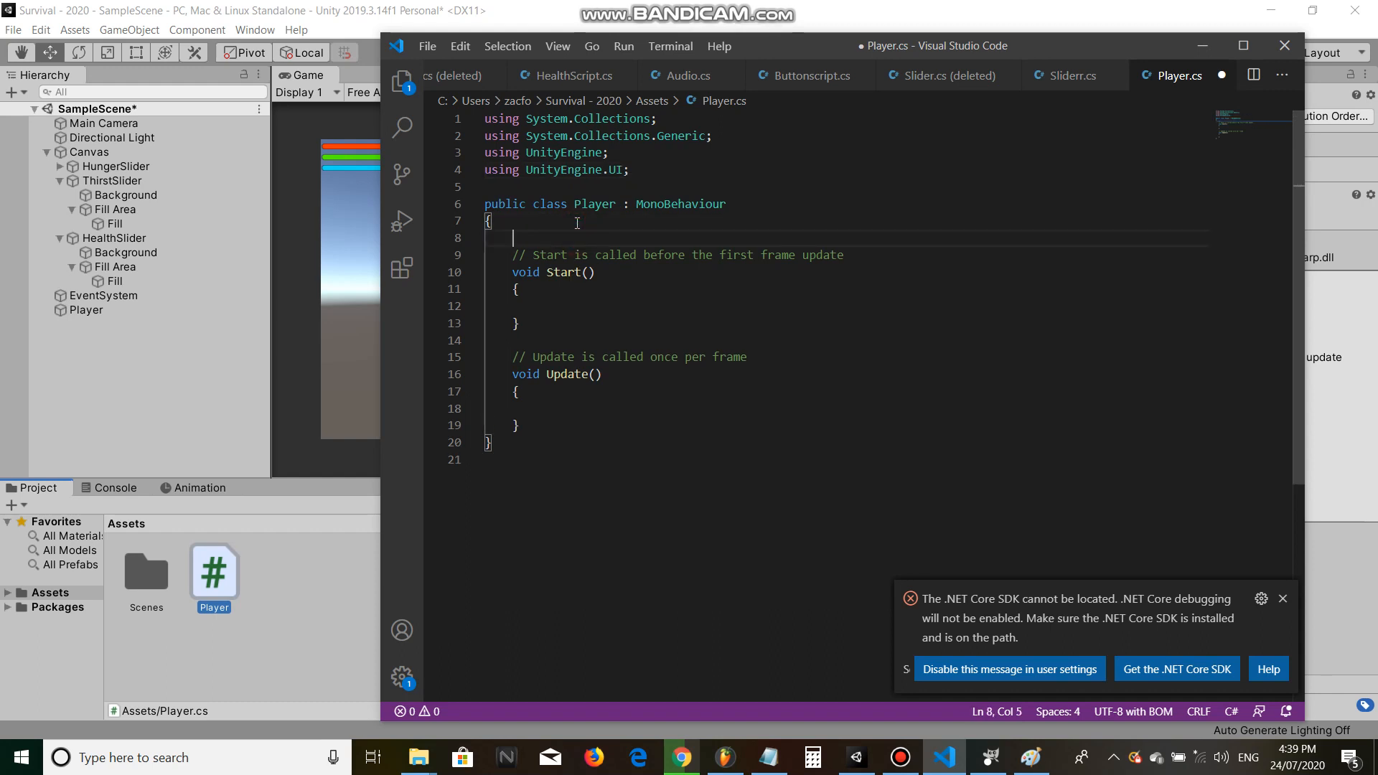
pyautogui.write('public H')
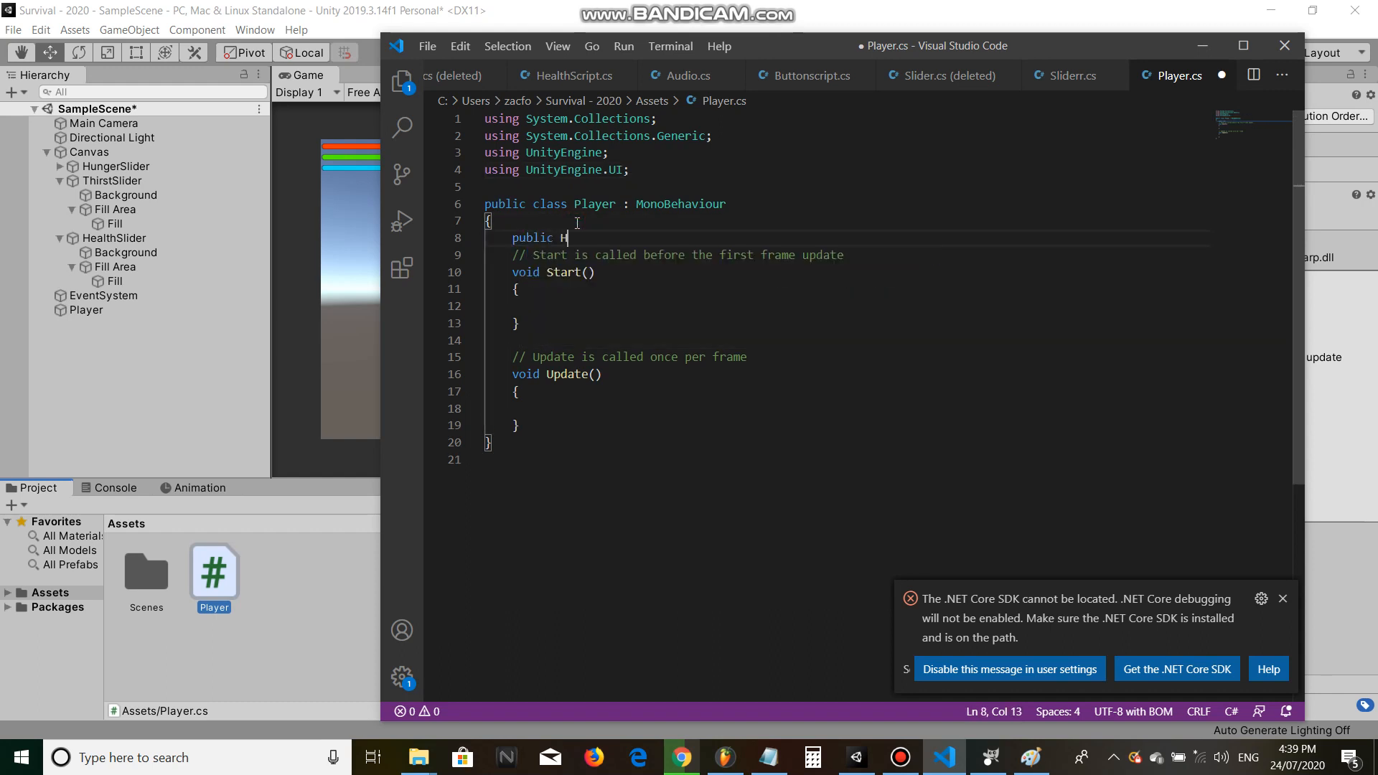
pyautogui.write('int Heal')
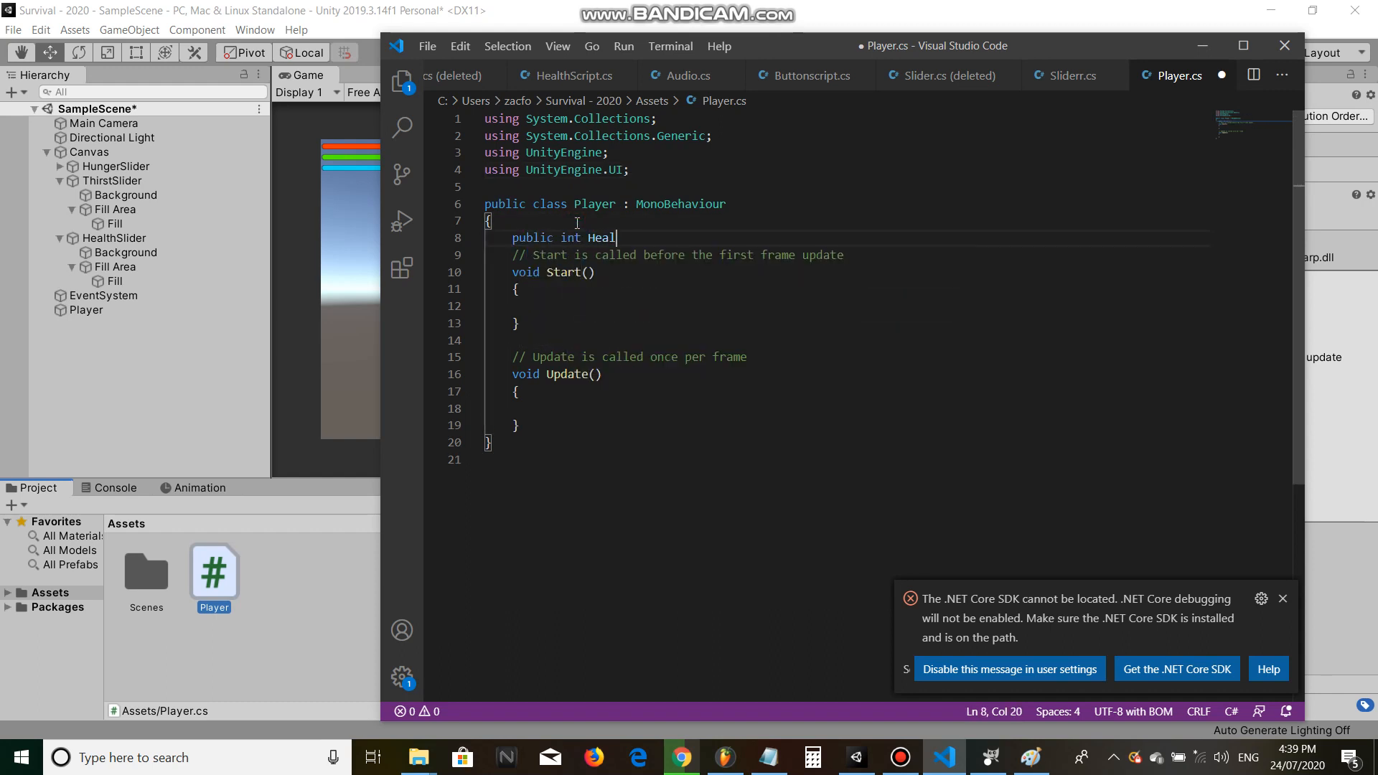
pyautogui.write('th;')
pyautogui.write('public Slider')
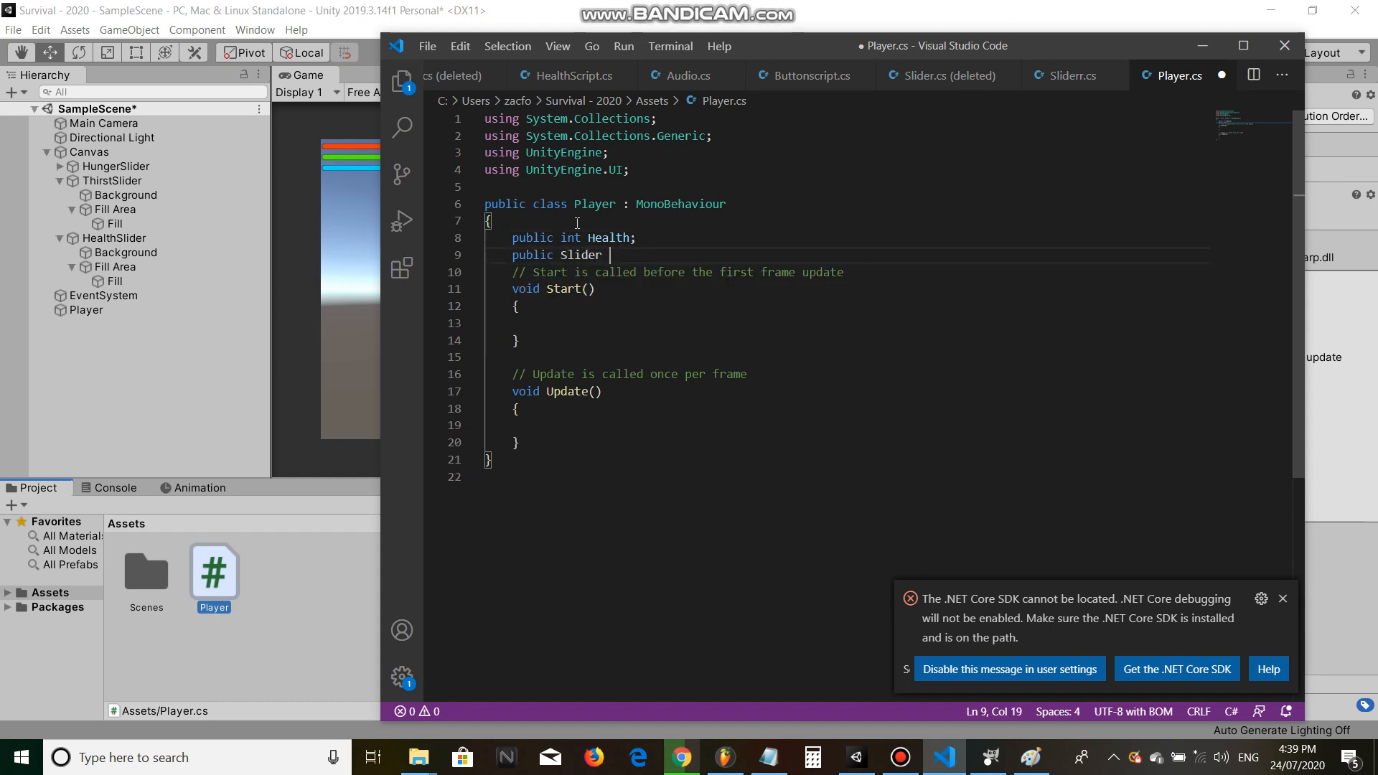
# Step: Declare 'public Slider HealthSlider;' below Health and select both declarations
pyautogui.write('H')
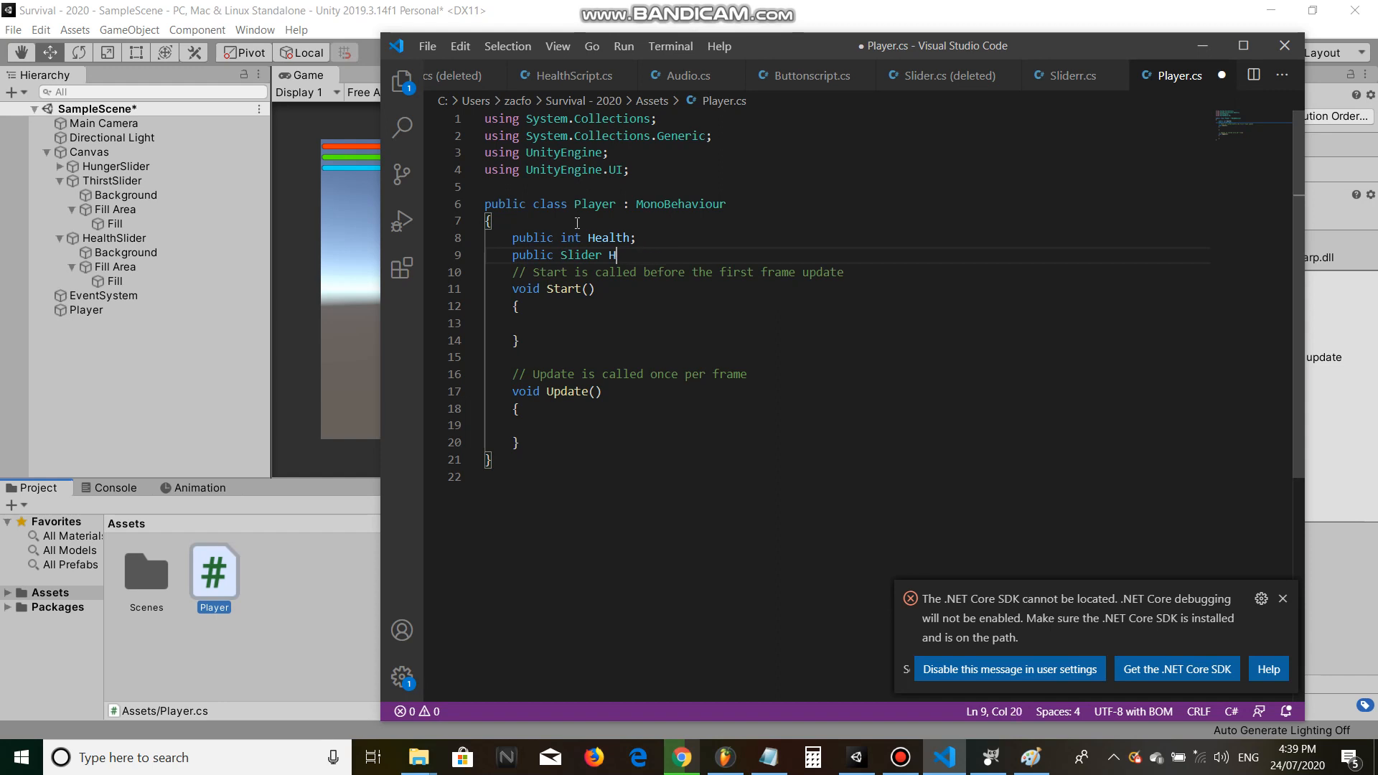
pyautogui.write('ealthSlider;')
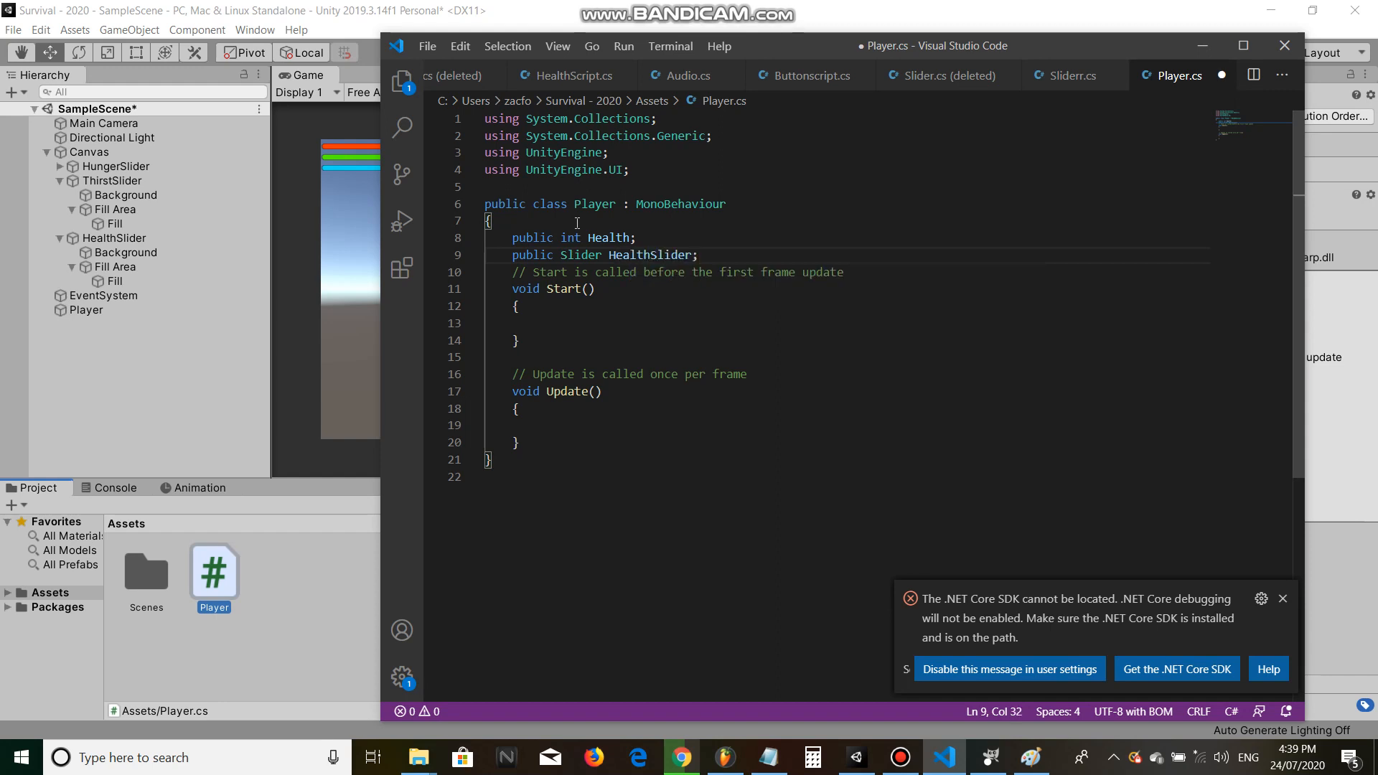
pyautogui.moveTo(513, 236); pyautogui.dragTo(697, 256)
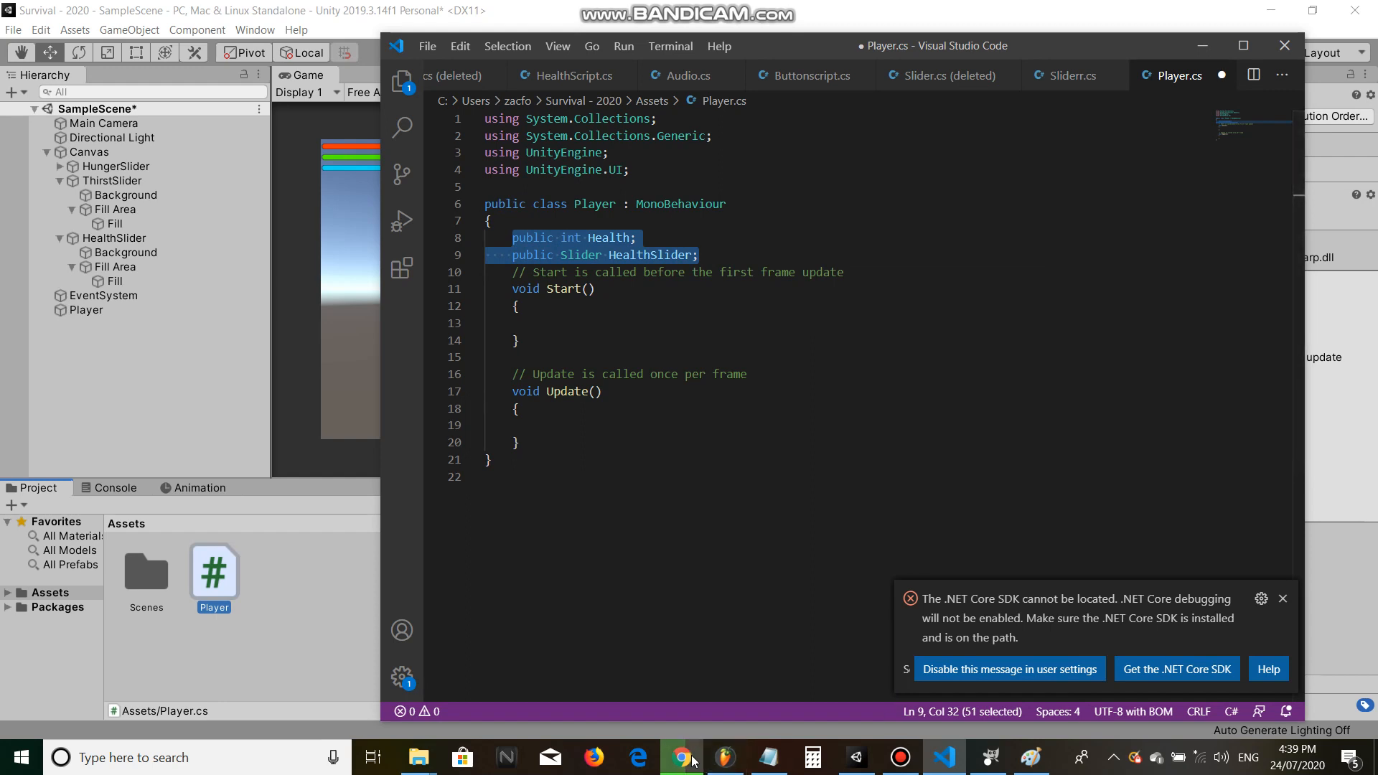
pyautogui.moveTo(681, 757)
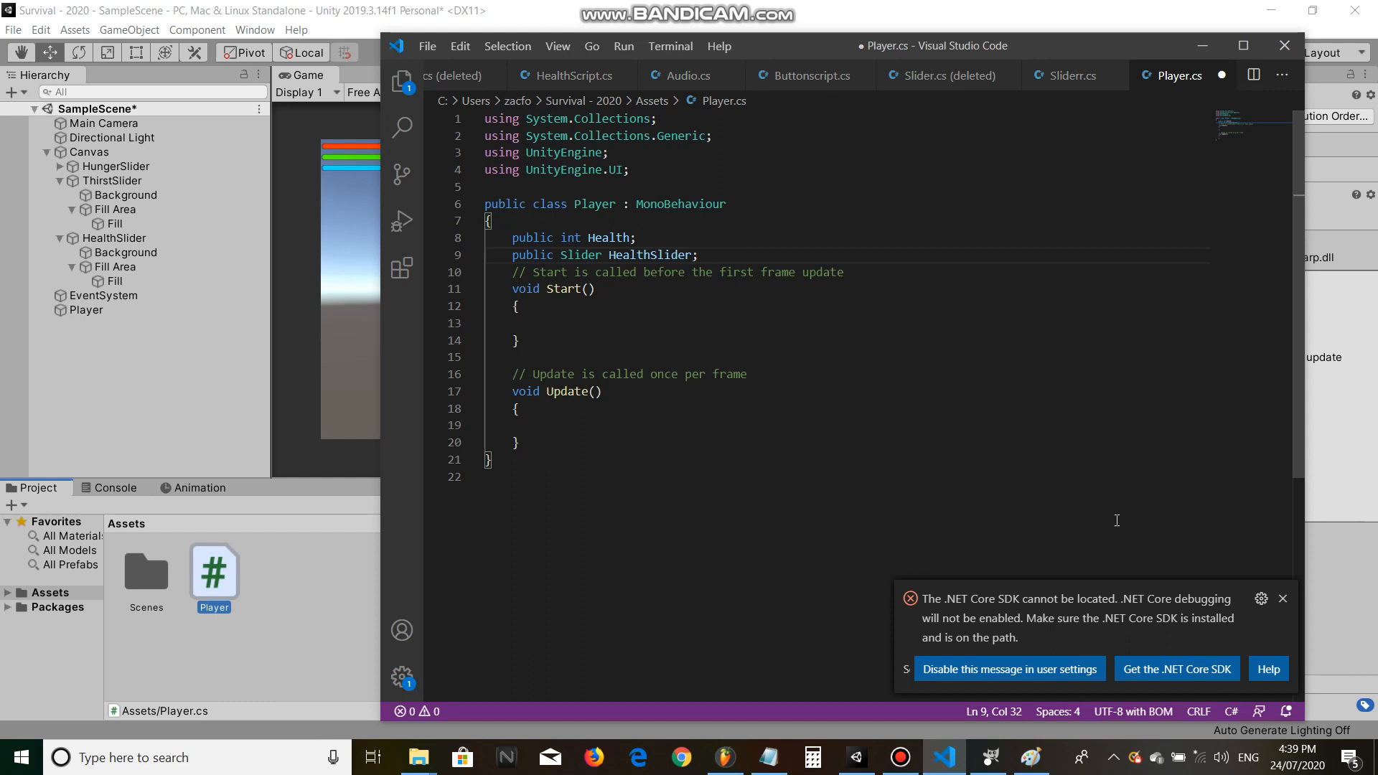
pyautogui.moveTo(1094, 370)
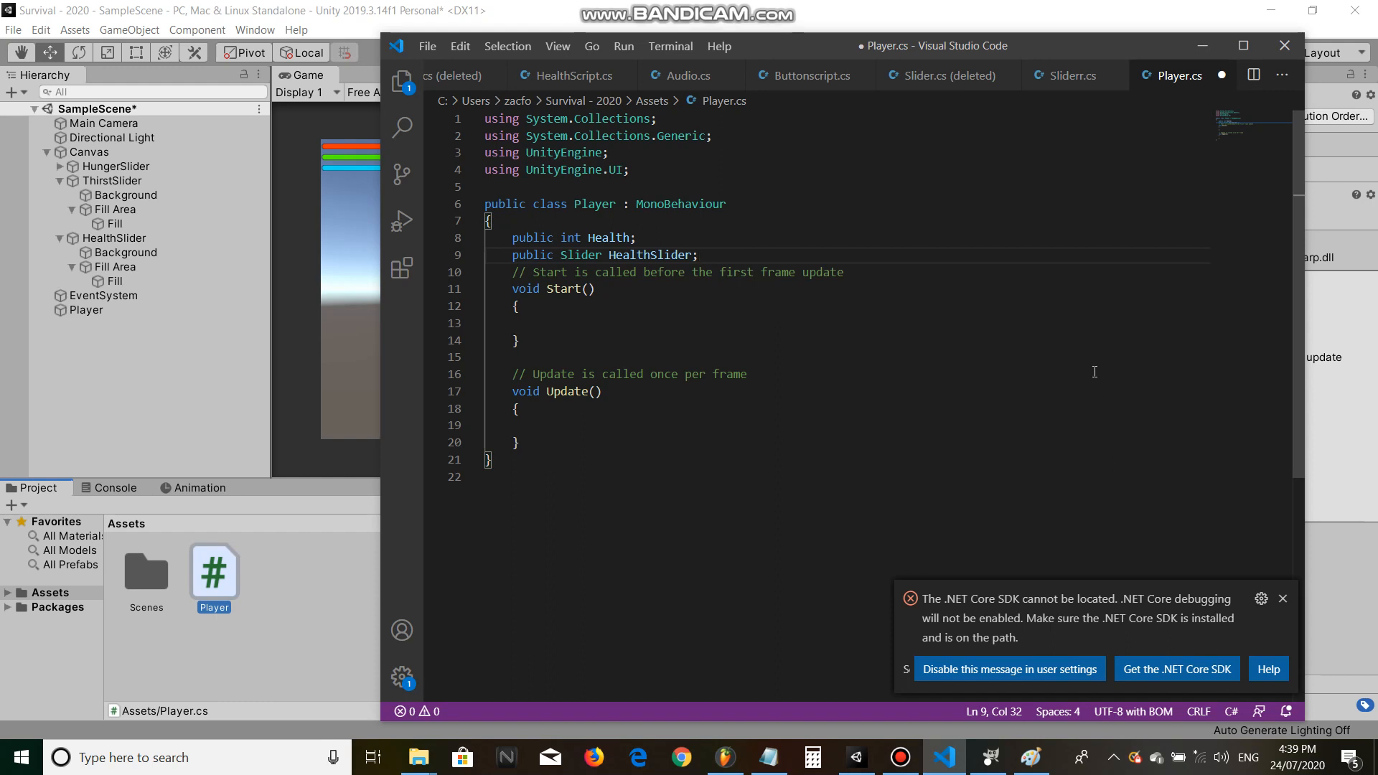
# Step: Declare public int Hunger/Thirst with Slider HungerSlider and ThirstSlider fields, then save
pyautogui.write('public')
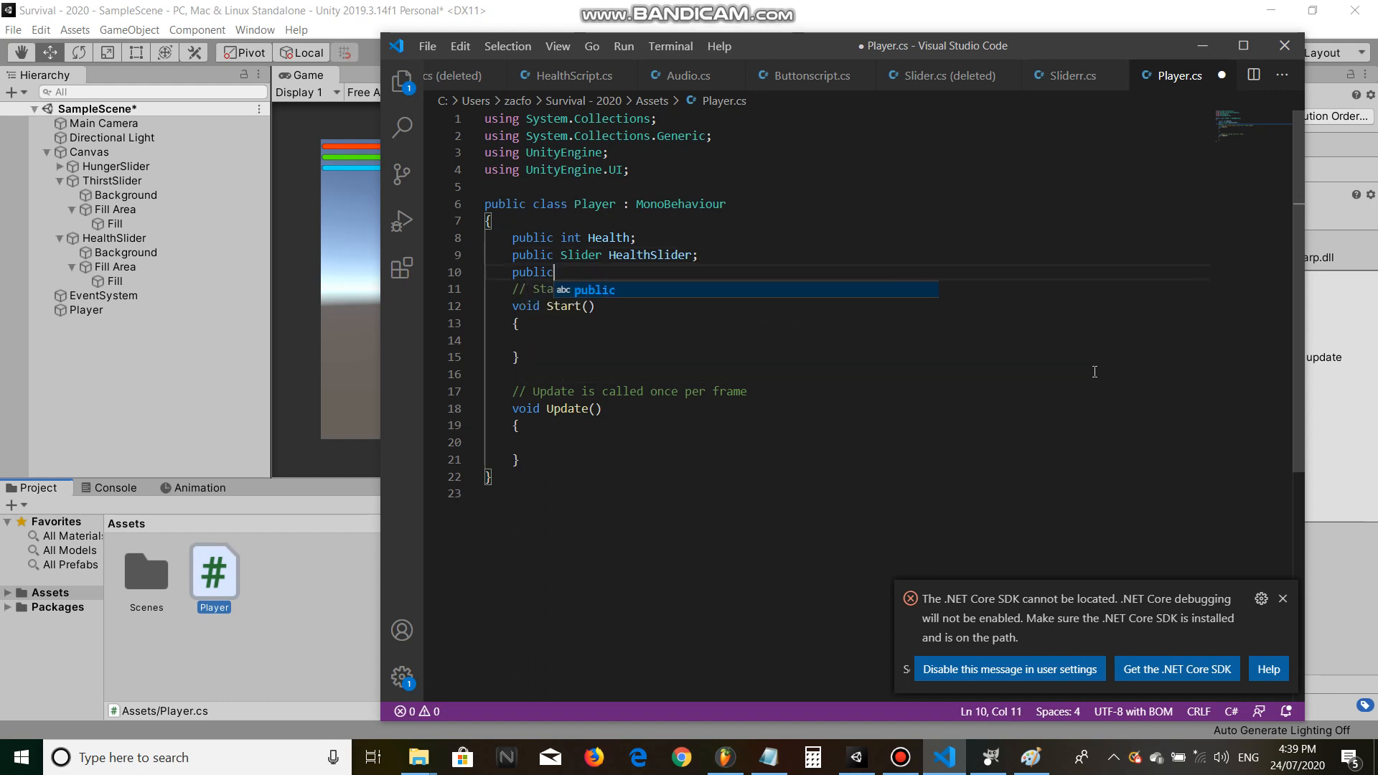
pyautogui.write('int')
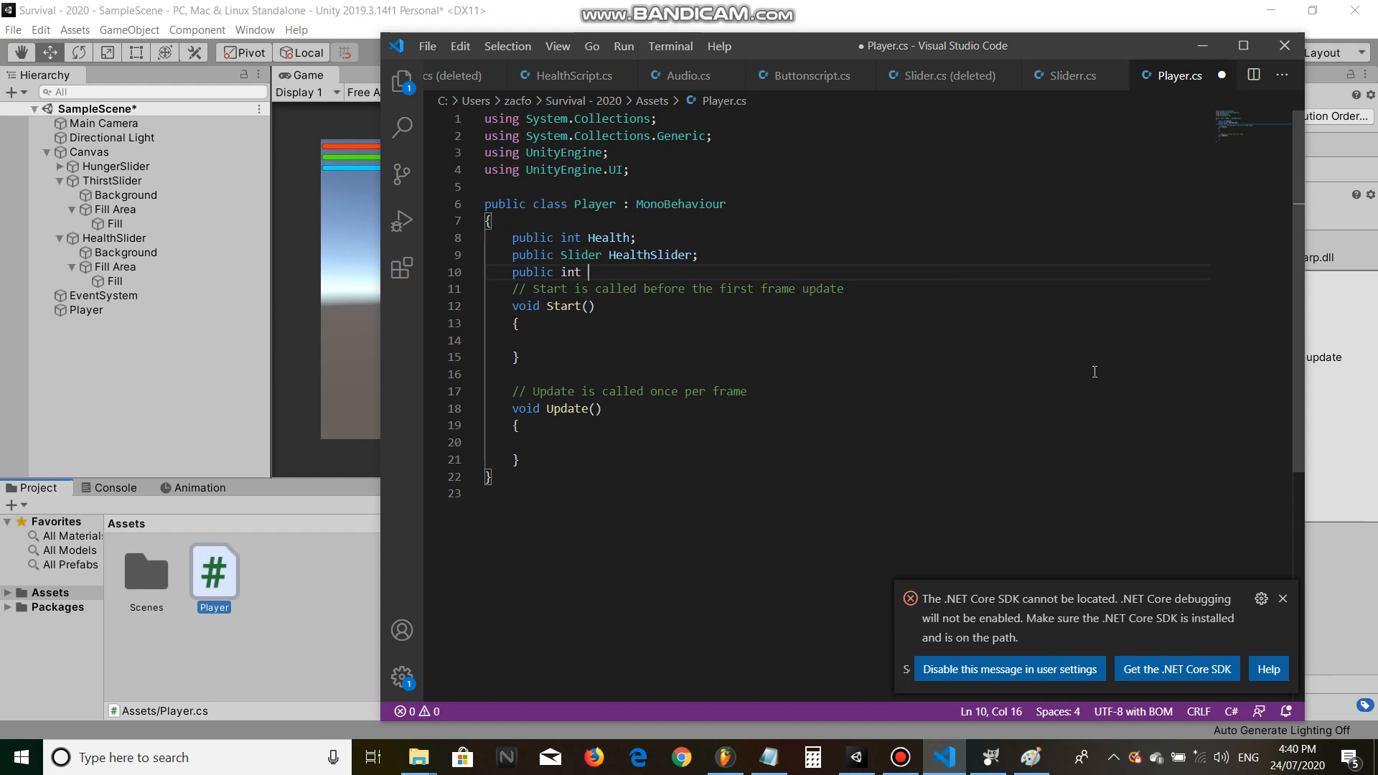
pyautogui.write('Hunger;')
pyautogui.write('public')
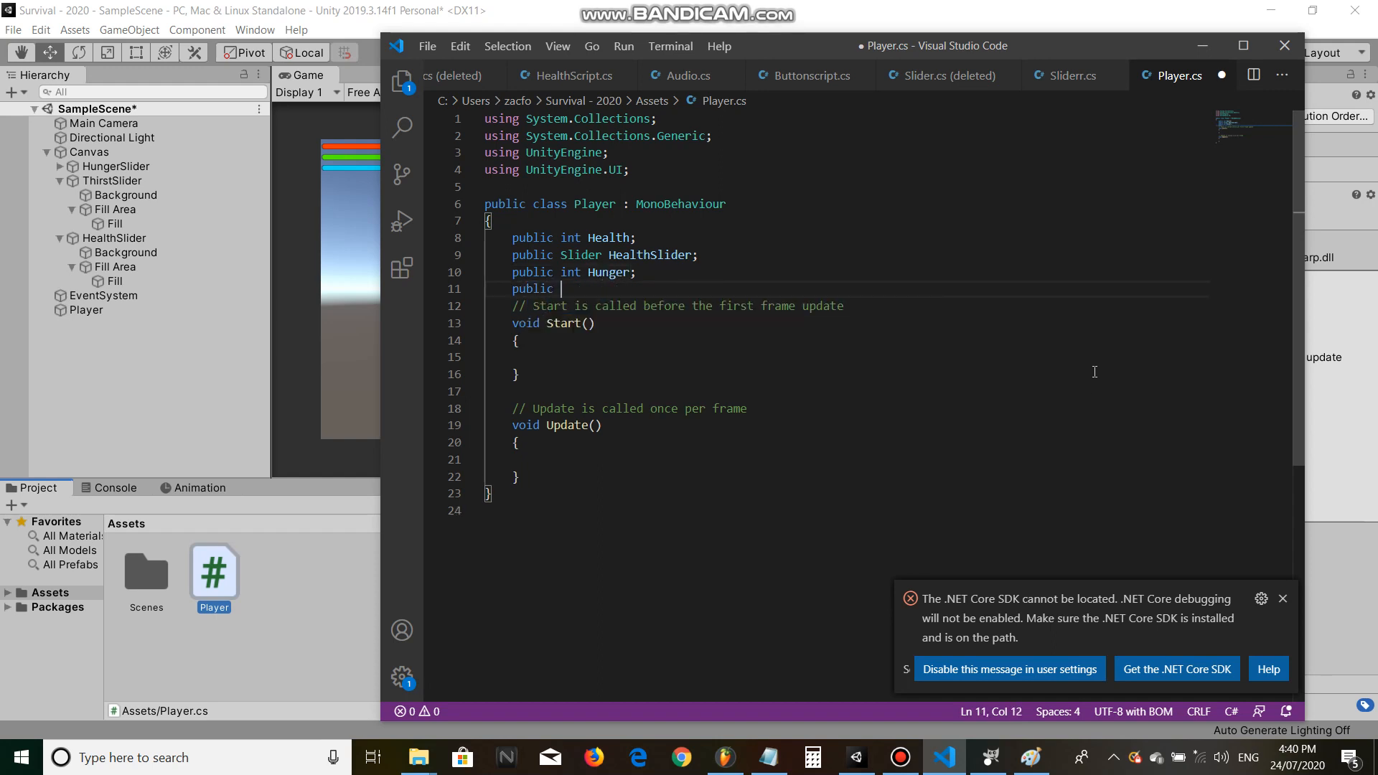
pyautogui.write('Slider Hungers')
pyautogui.write('public Slider T')
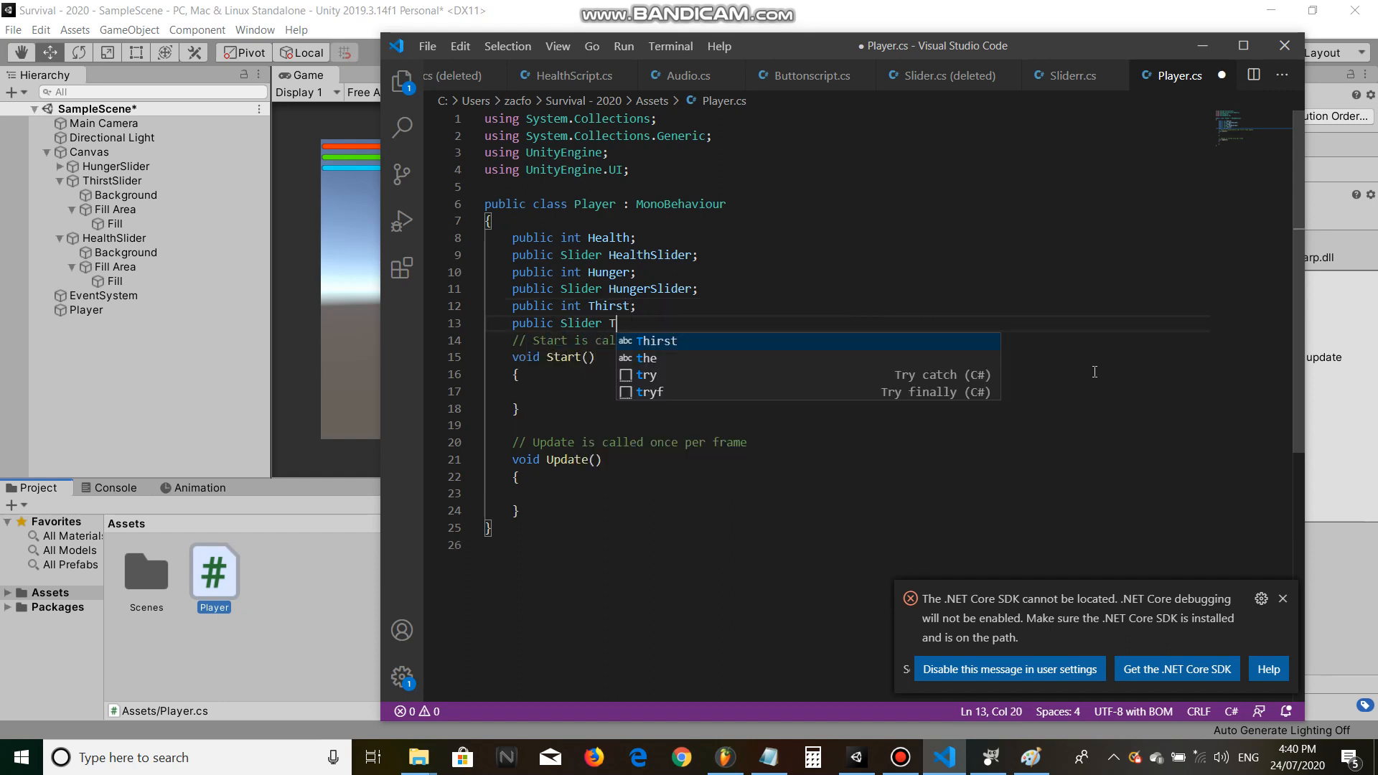
pyautogui.write('hirstSlider;')
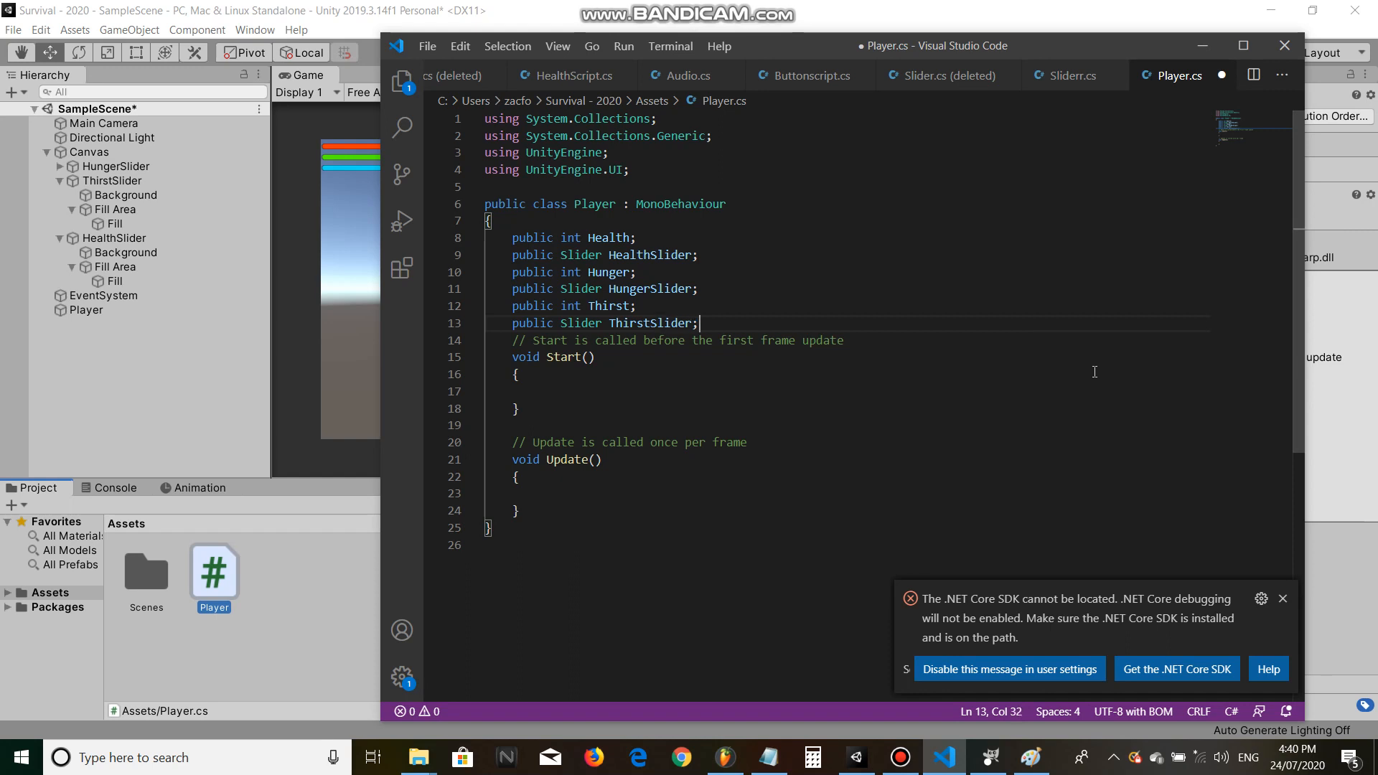
pyautogui.press('enter')
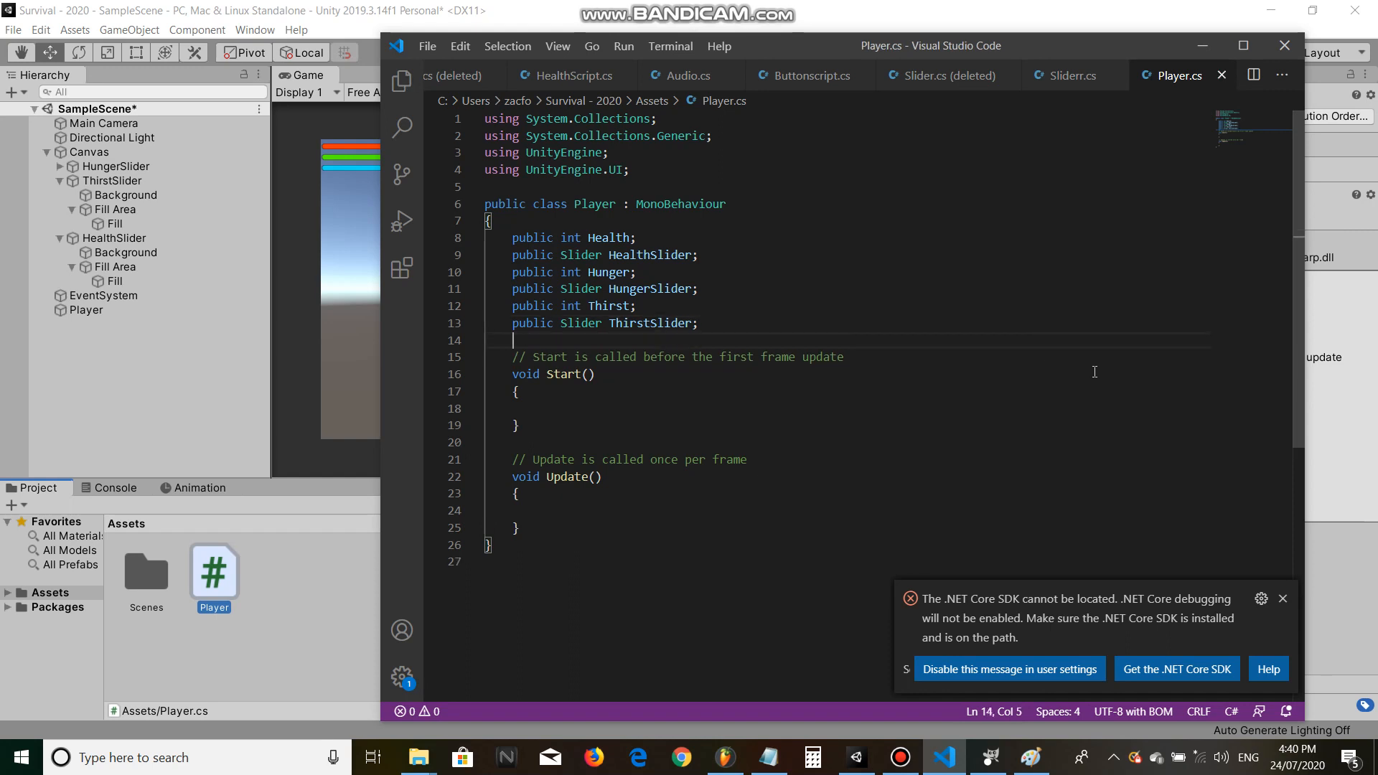
pyautogui.moveTo(653, 449)
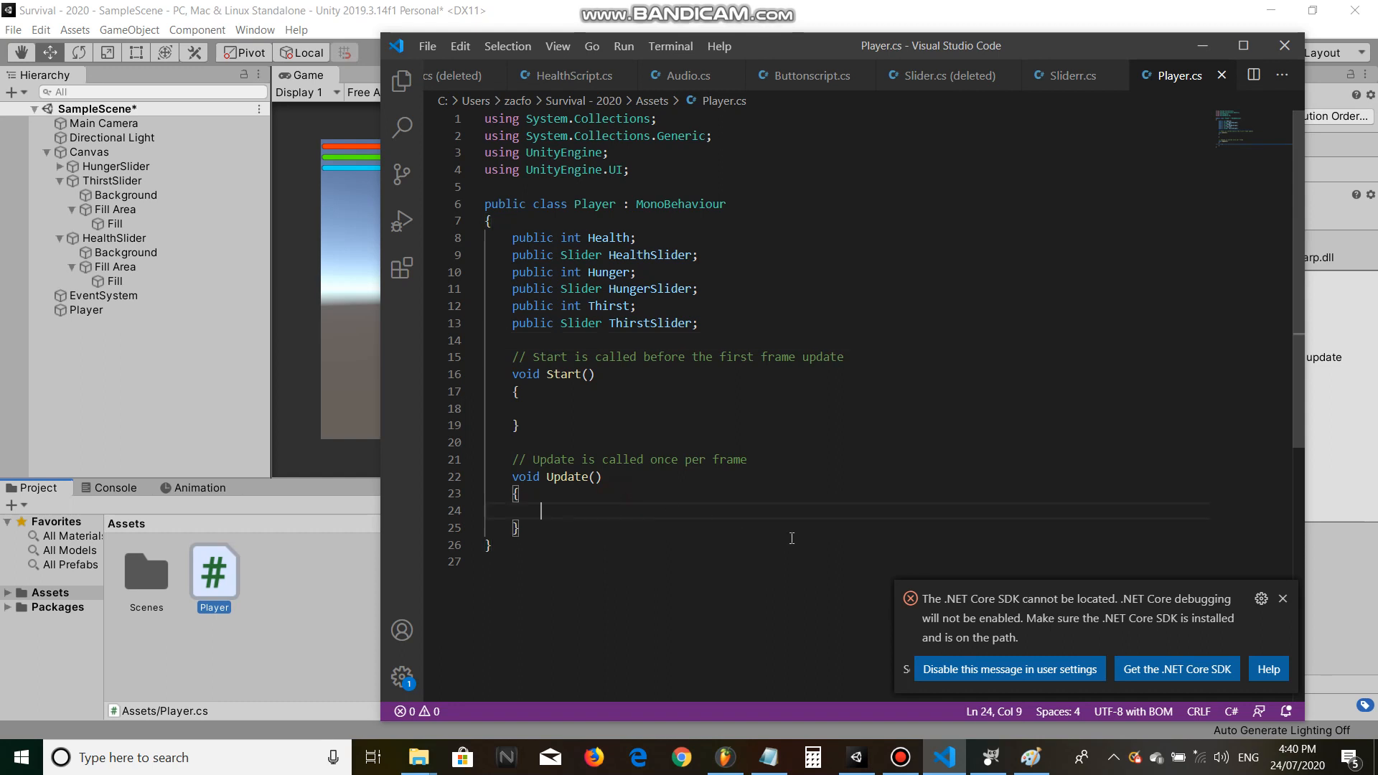
# Step: Write 'HealthSlider.value = Health;' in Update and copy the line
pyautogui.write('HealthSlider')
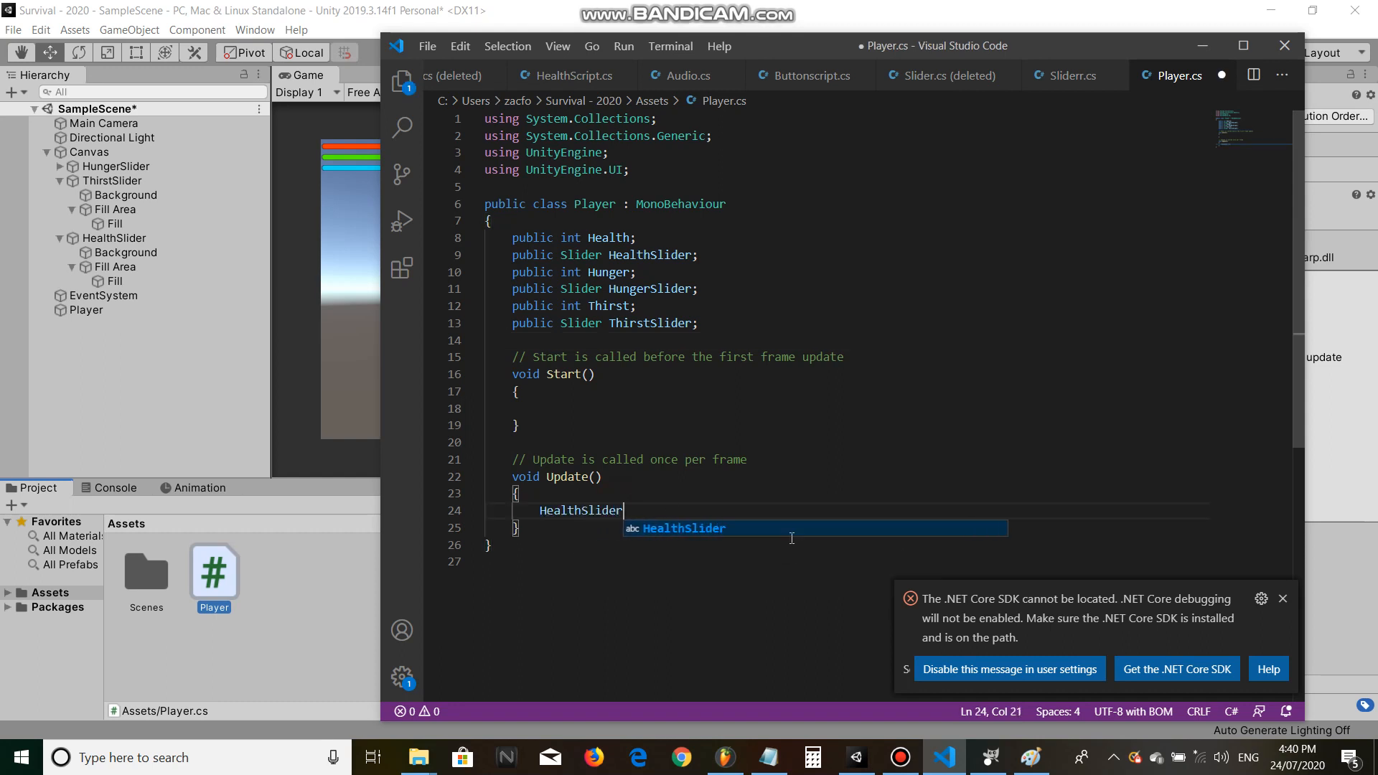
pyautogui.write('.value = Health;')
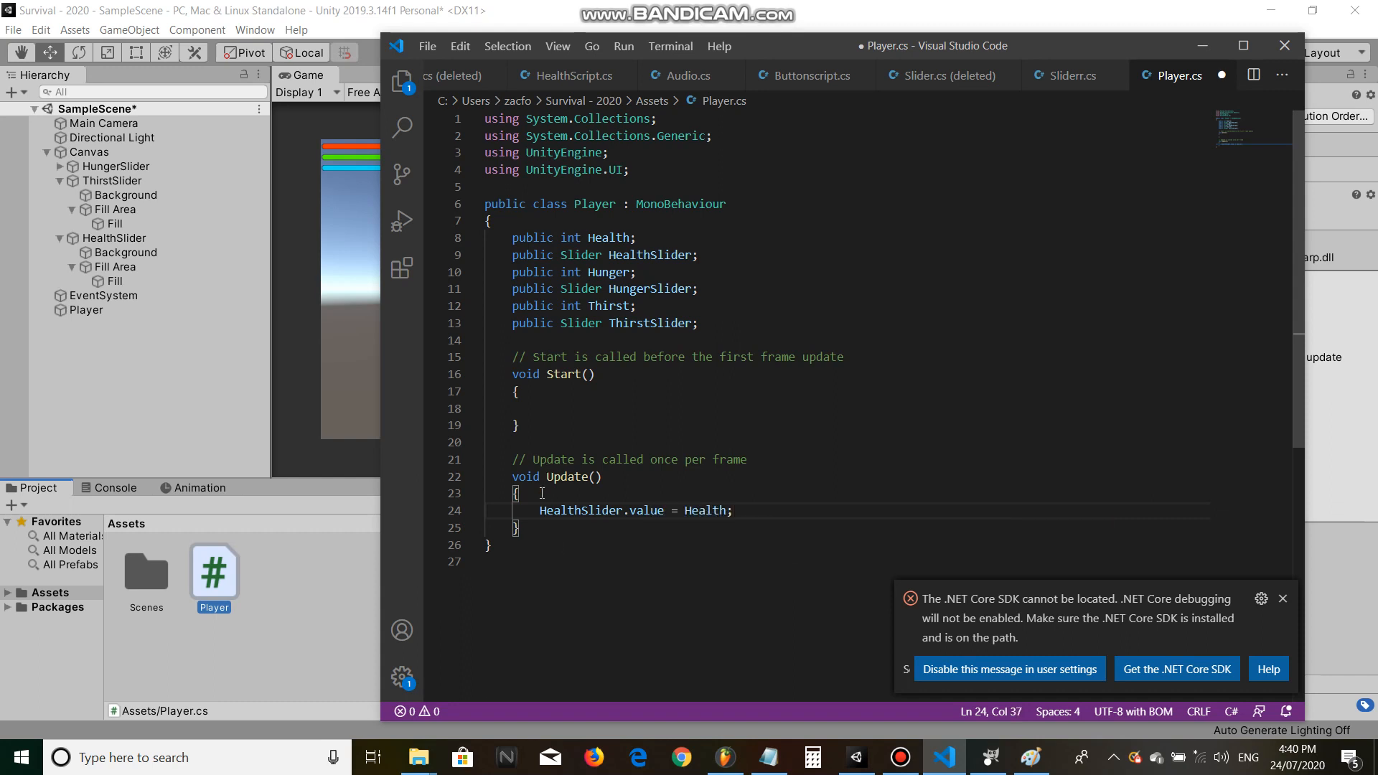
pyautogui.moveTo(540, 511); pyautogui.dragTo(734, 511)
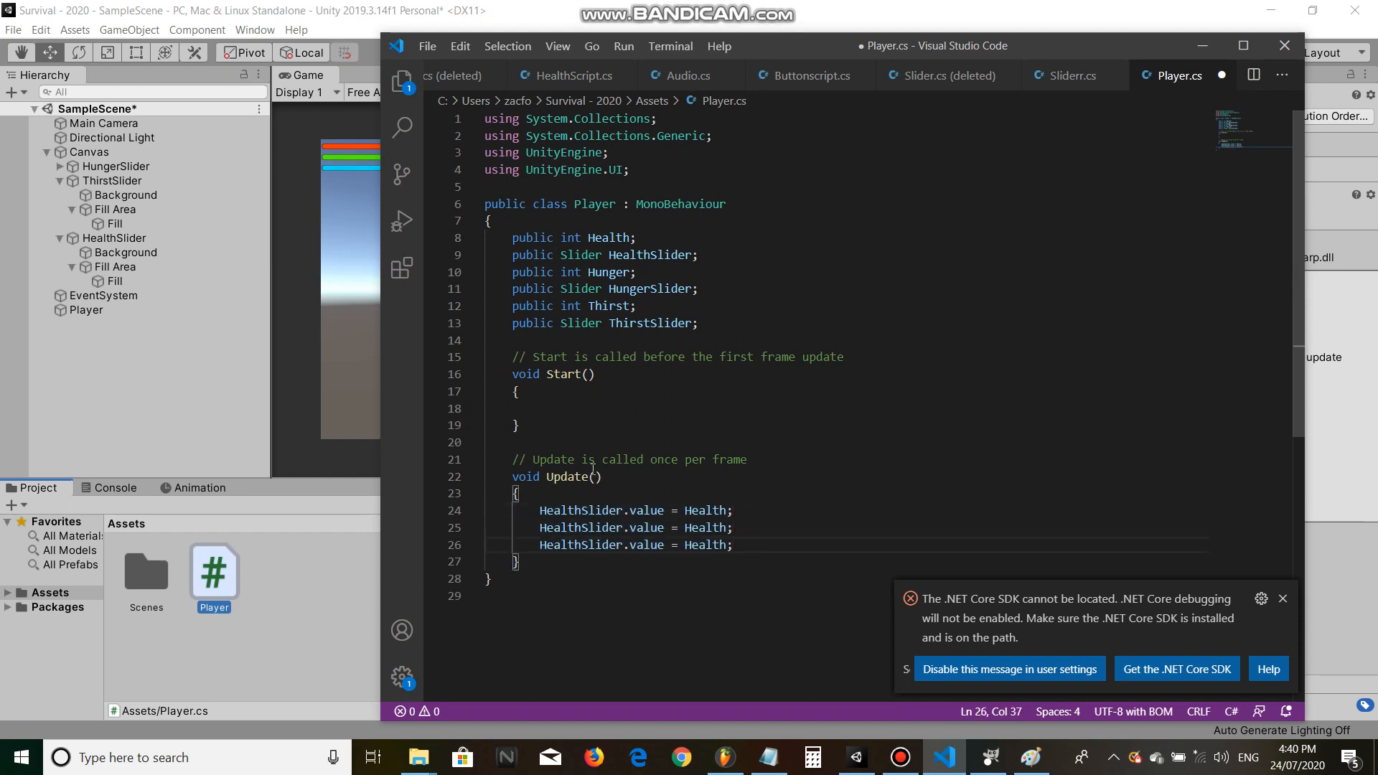
# Step: Rename the duplicated lines for HungerSlider/Hunger and ThirstSlider/Thirst, then save
pyautogui.doubleClick(607, 271)
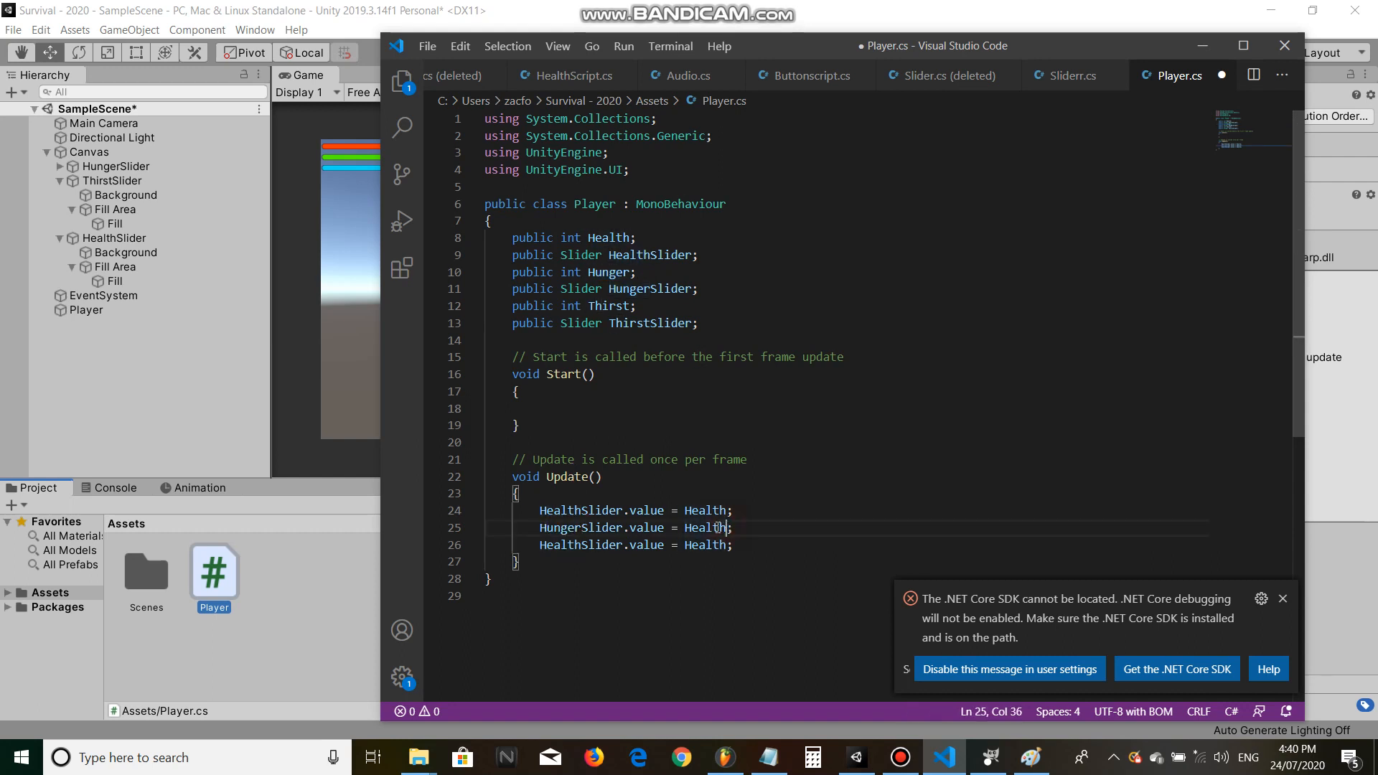
pyautogui.write('Hunger')
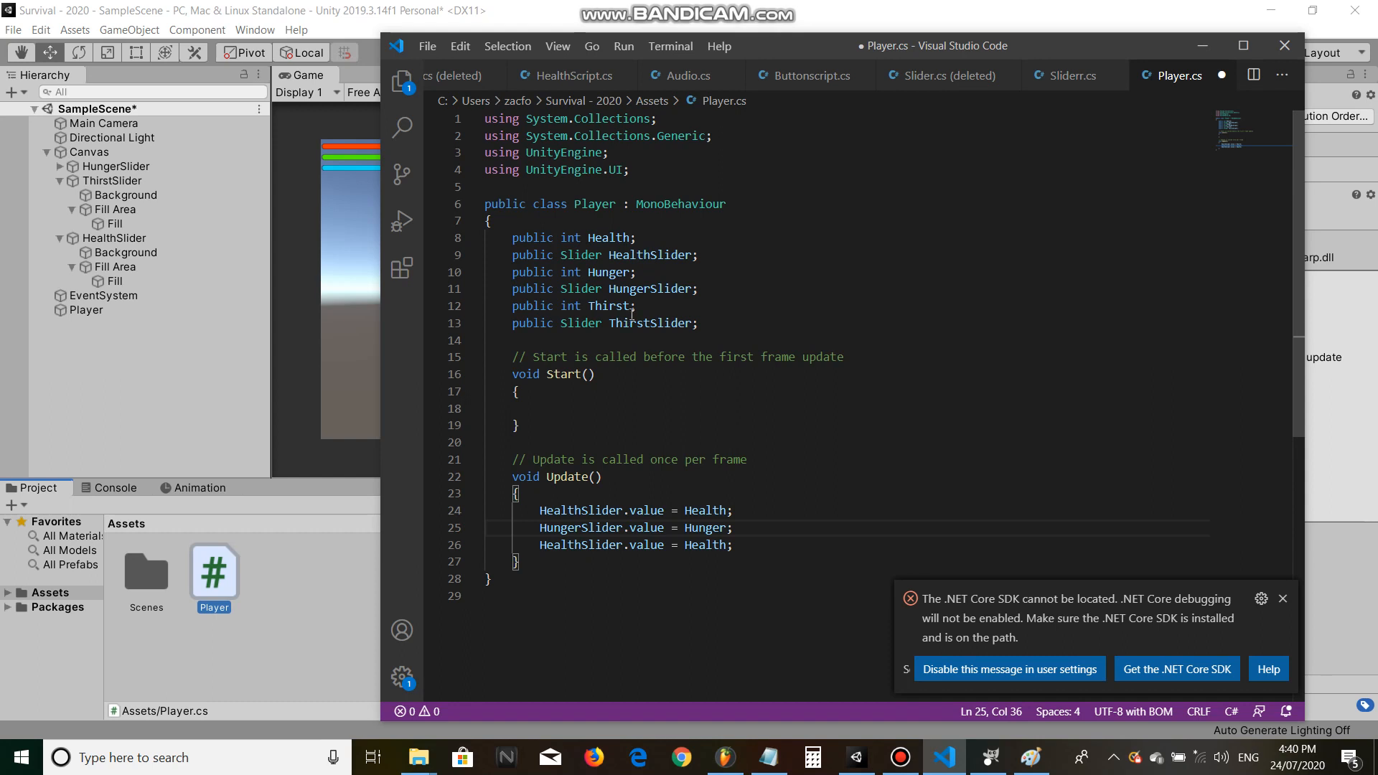
pyautogui.doubleClick(608, 306)
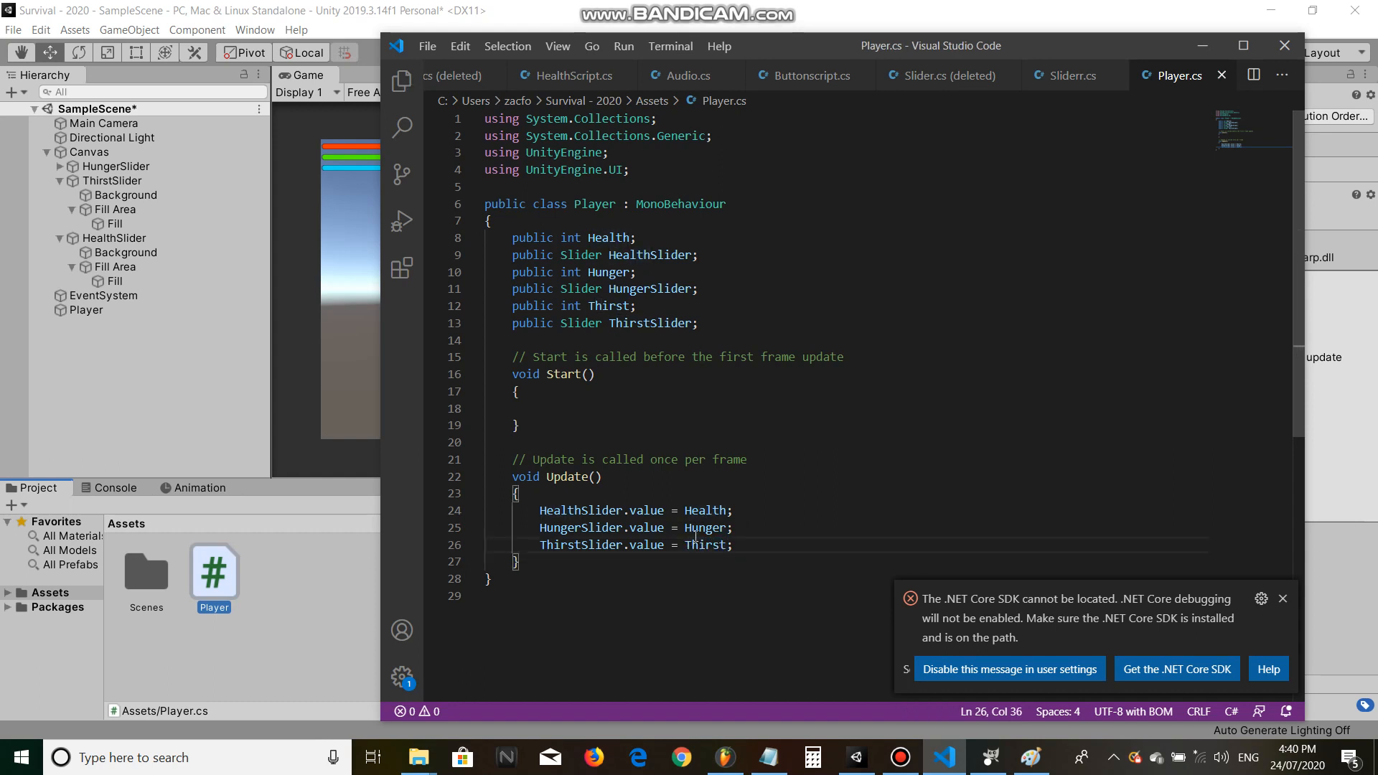
pyautogui.moveTo(250, 10)
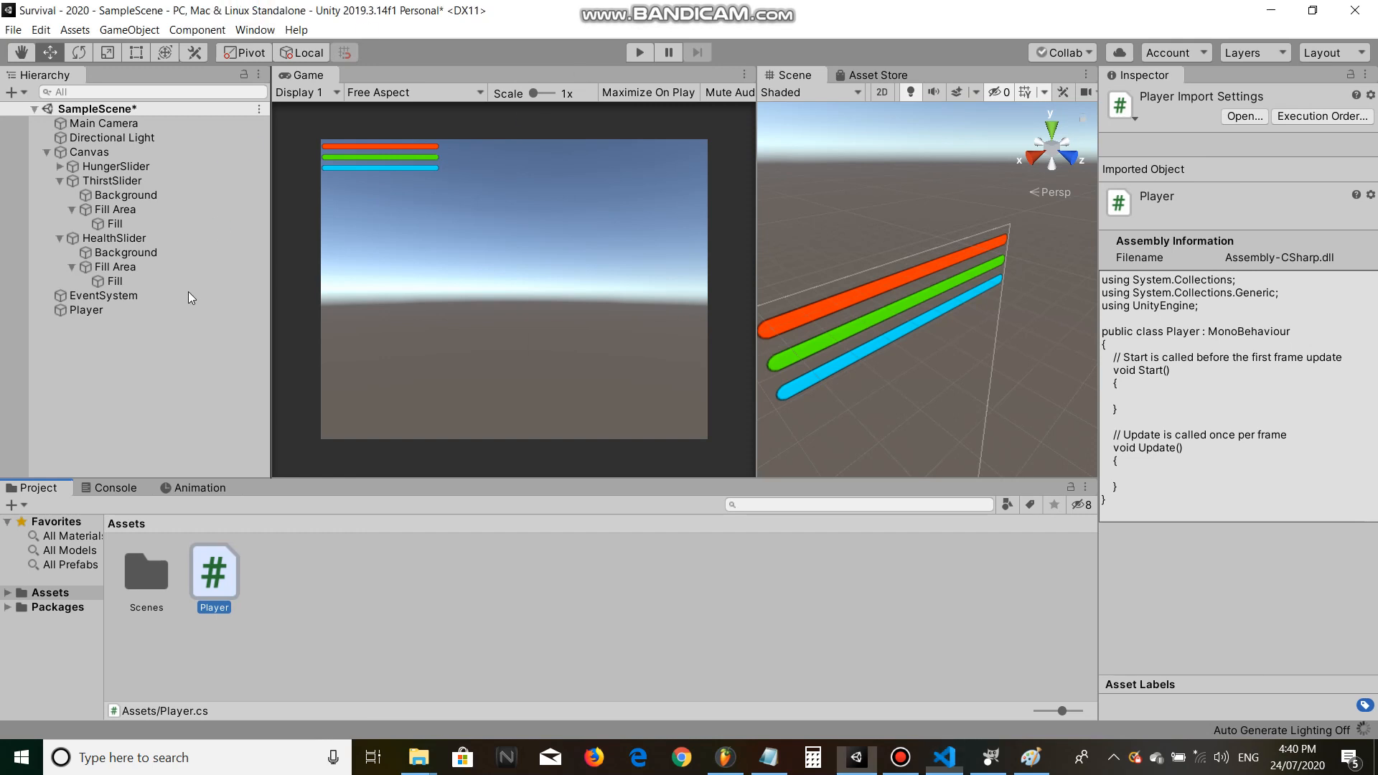
# Step: On Player, link the three sliders, set Health, Hunger and Thirst to 100, and press Play
pyautogui.click(87, 310)
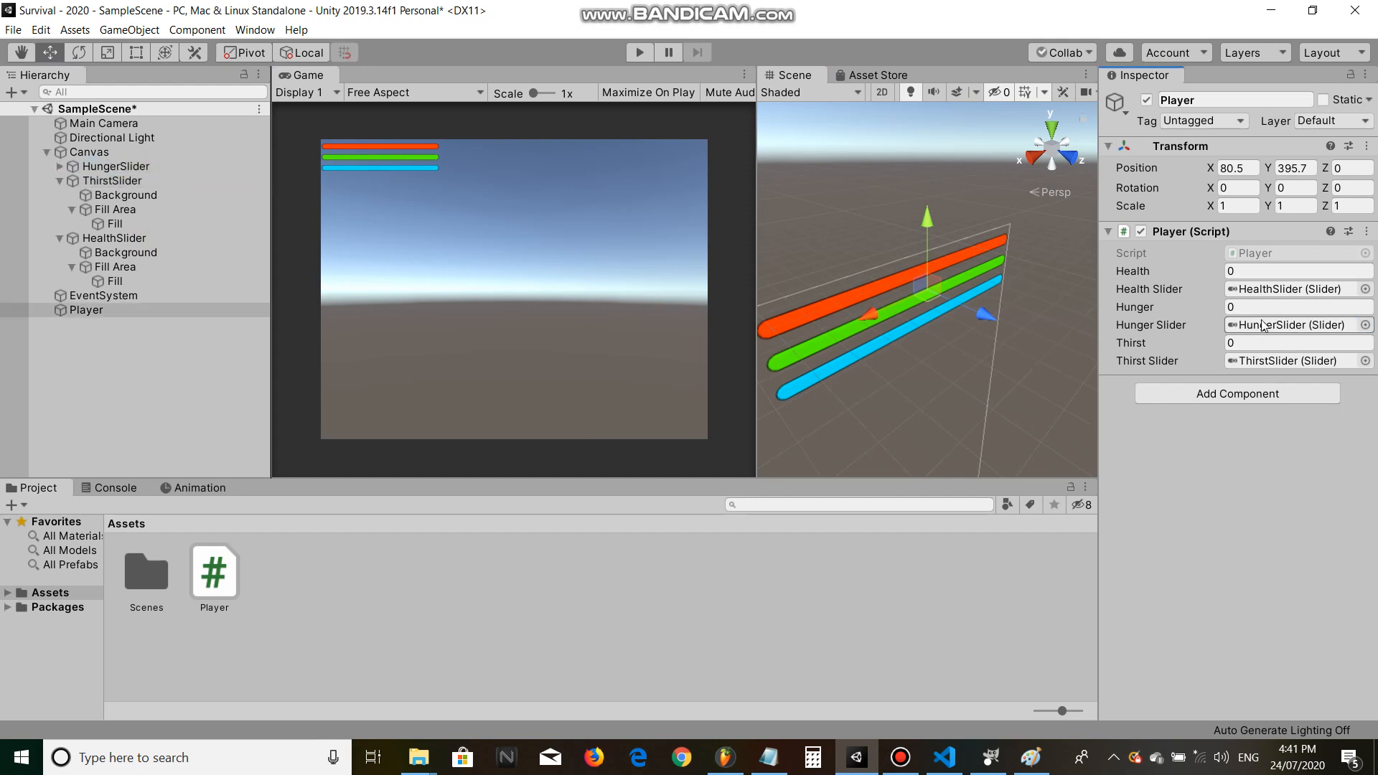
pyautogui.write('100')
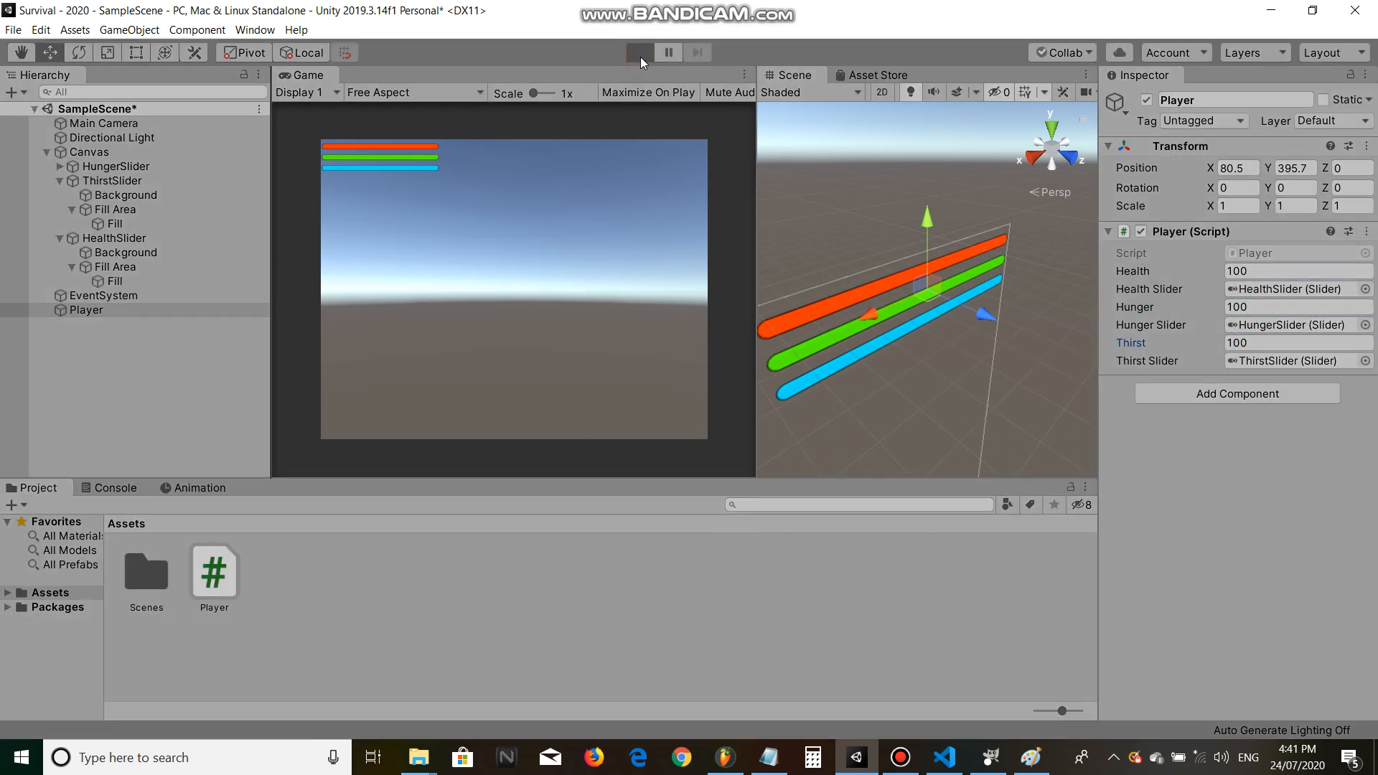
pyautogui.click(638, 51)
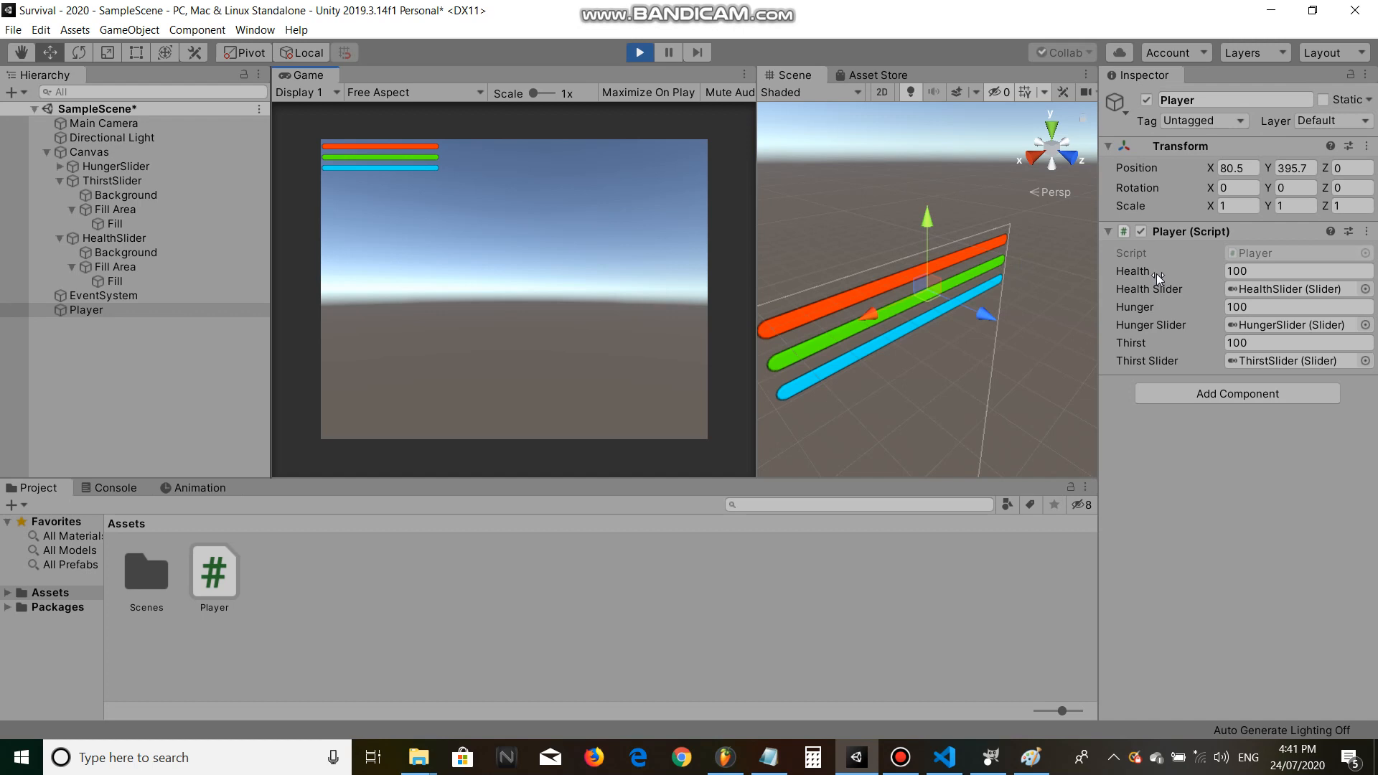
pyautogui.write('36')
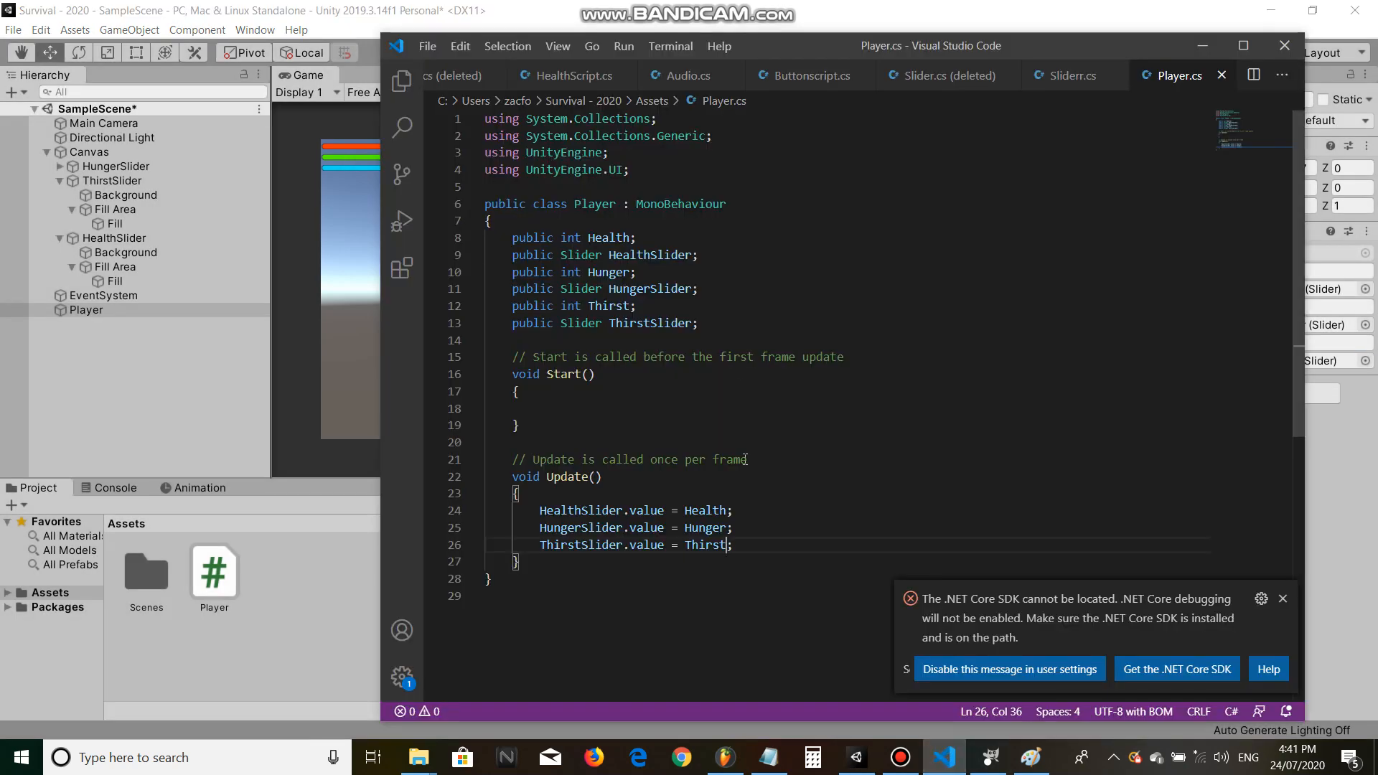
# Step: Add 'Hunger -= 0.1f * Time.deltatime;' inside Update
pyautogui.click(703, 323)
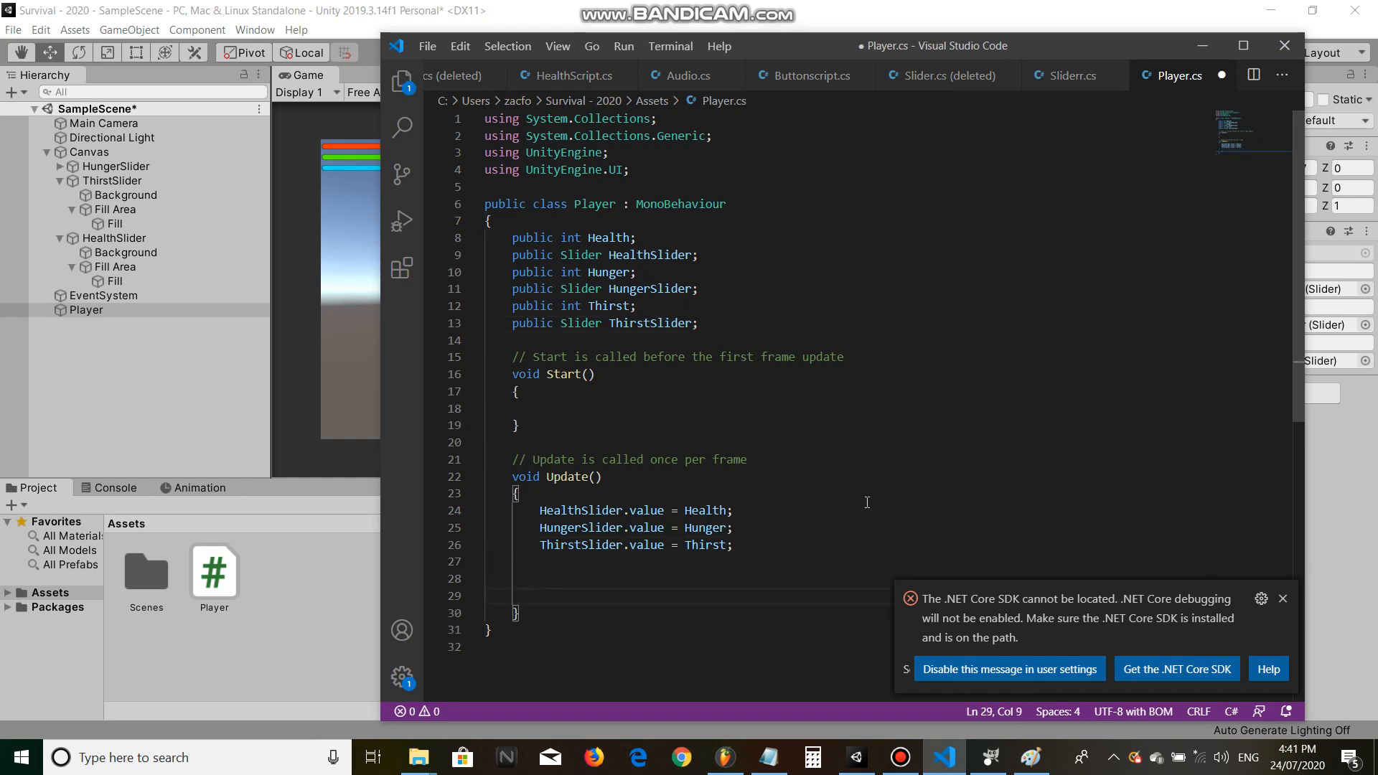
pyautogui.write('Hunger')
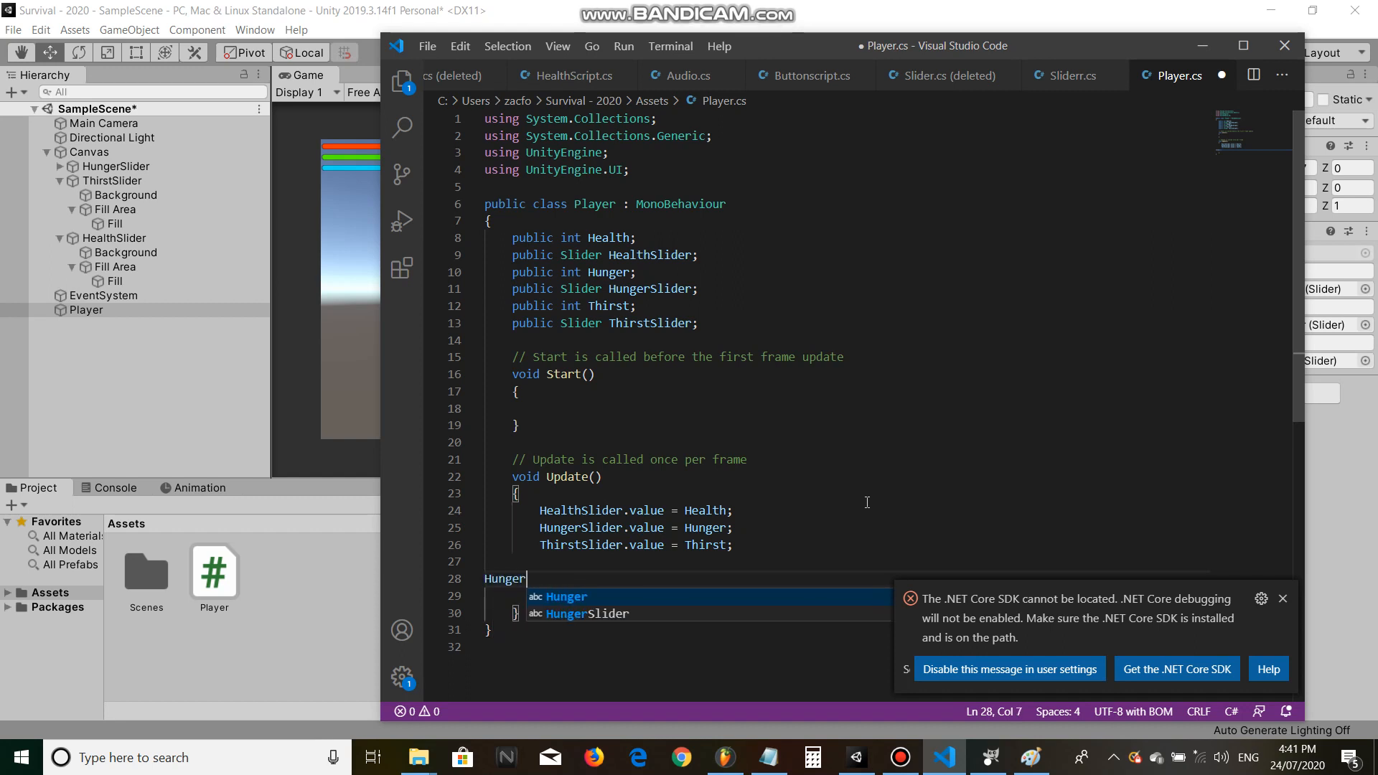
pyautogui.write('-= 1 *')
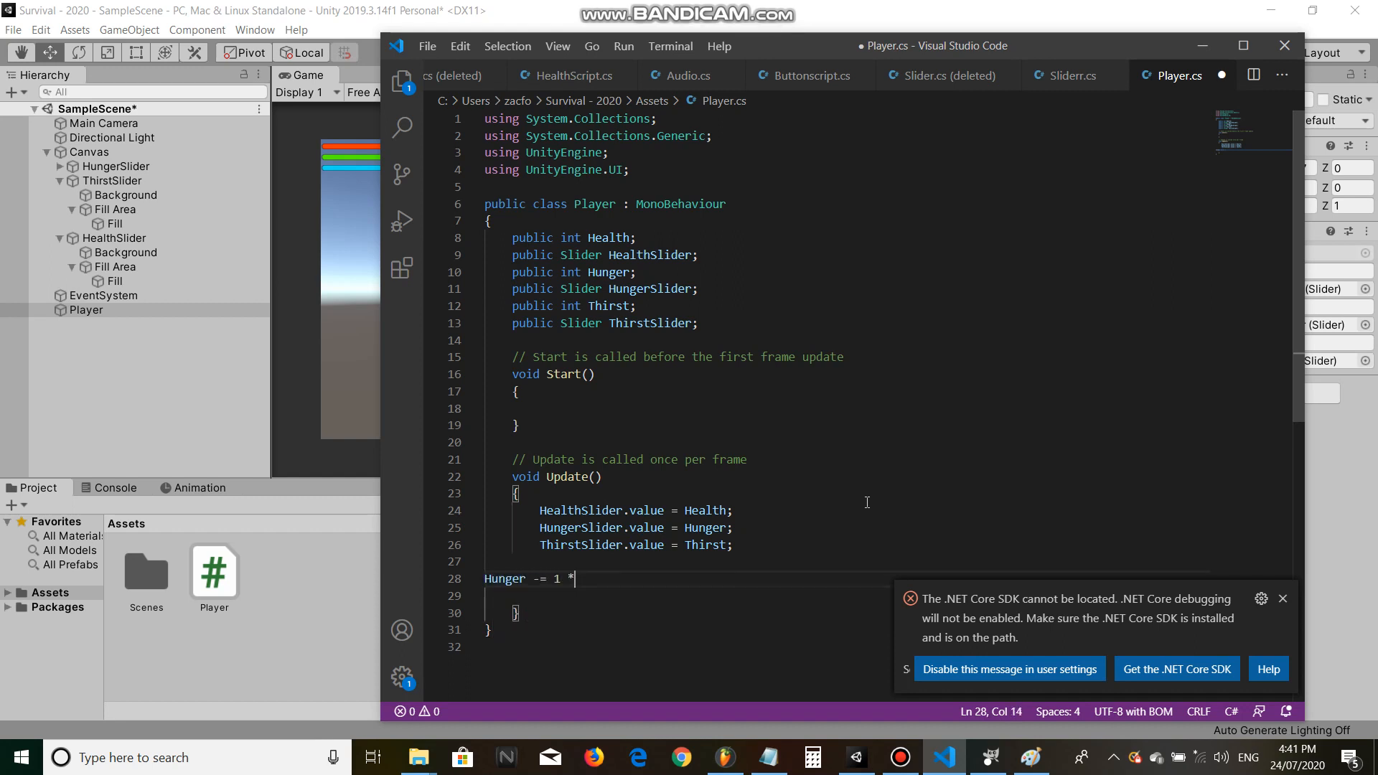
pyautogui.write('ti')
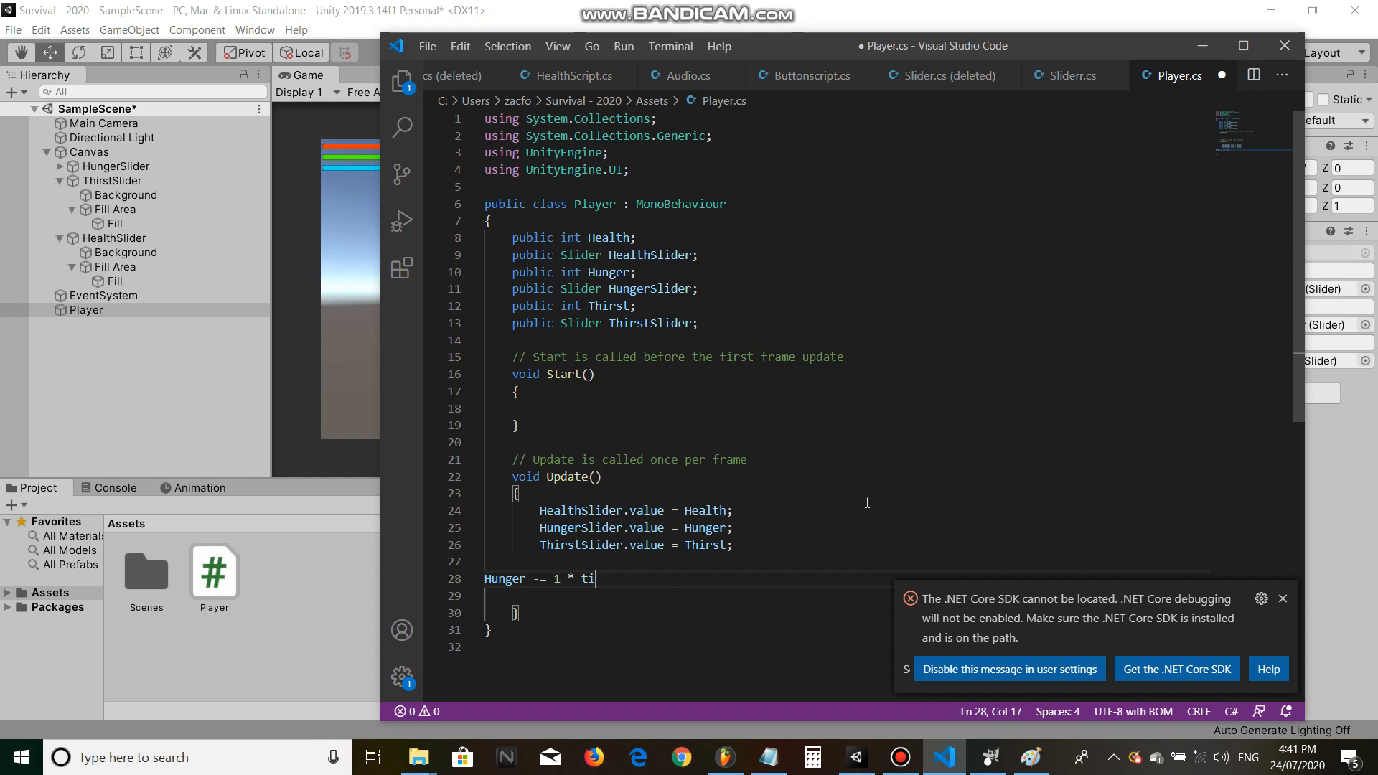
pyautogui.write('0.1f')
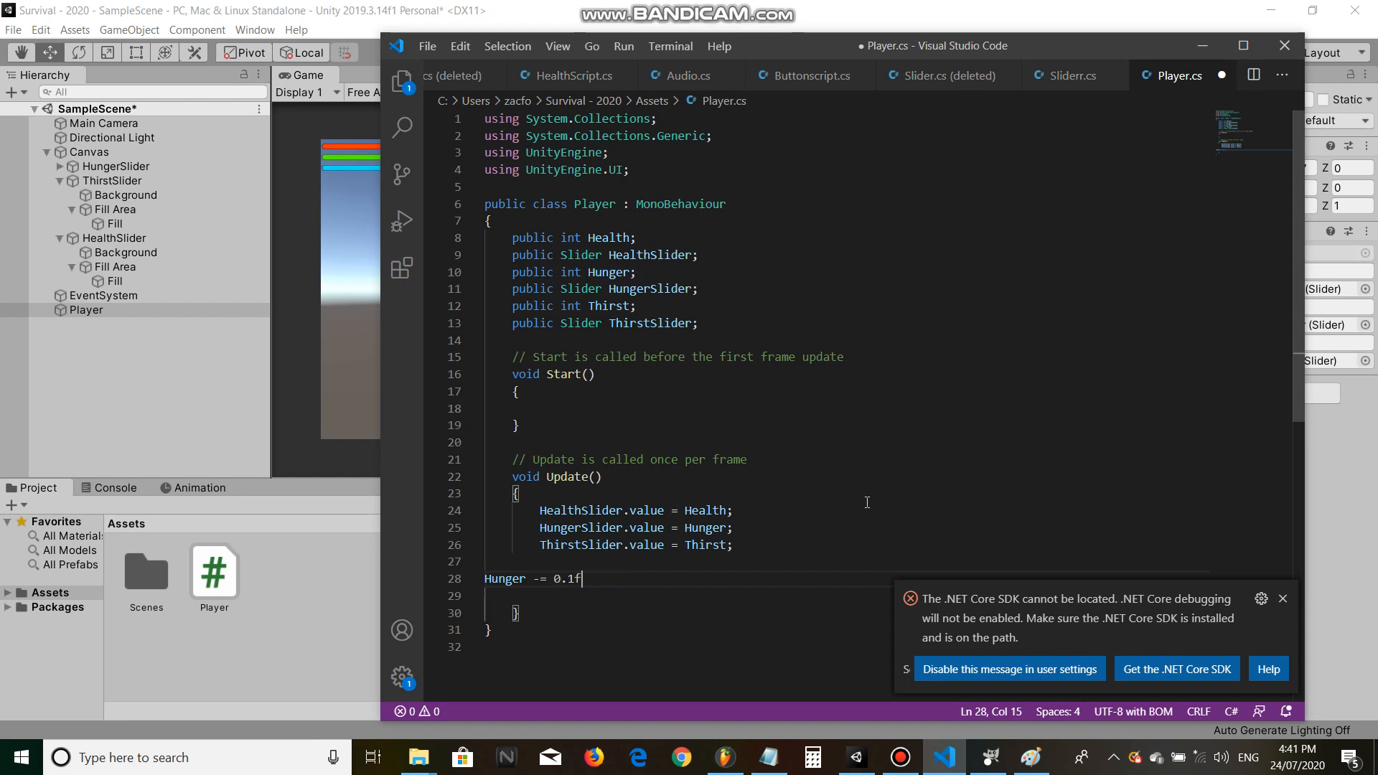
pyautogui.write('* Time')
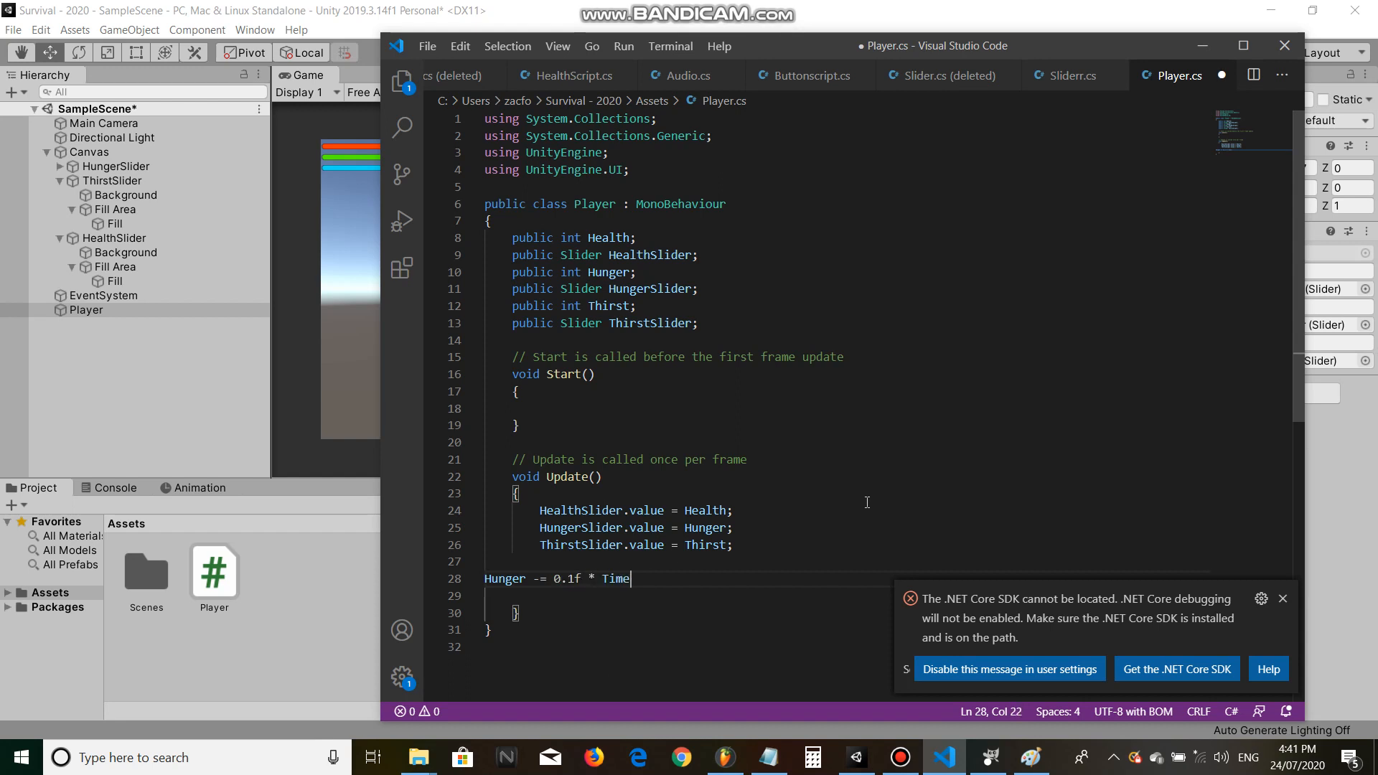
pyautogui.write('.deltatoim')
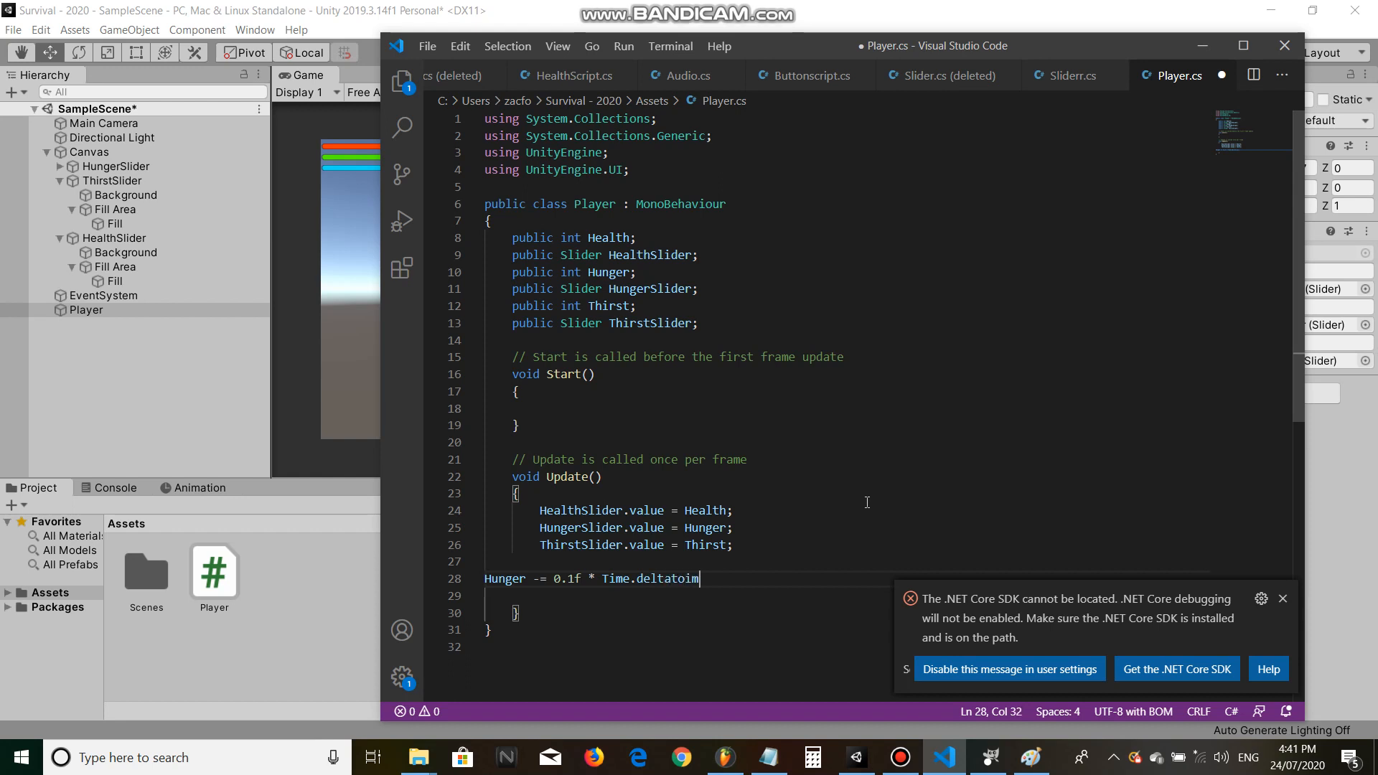
pyautogui.write('me;')
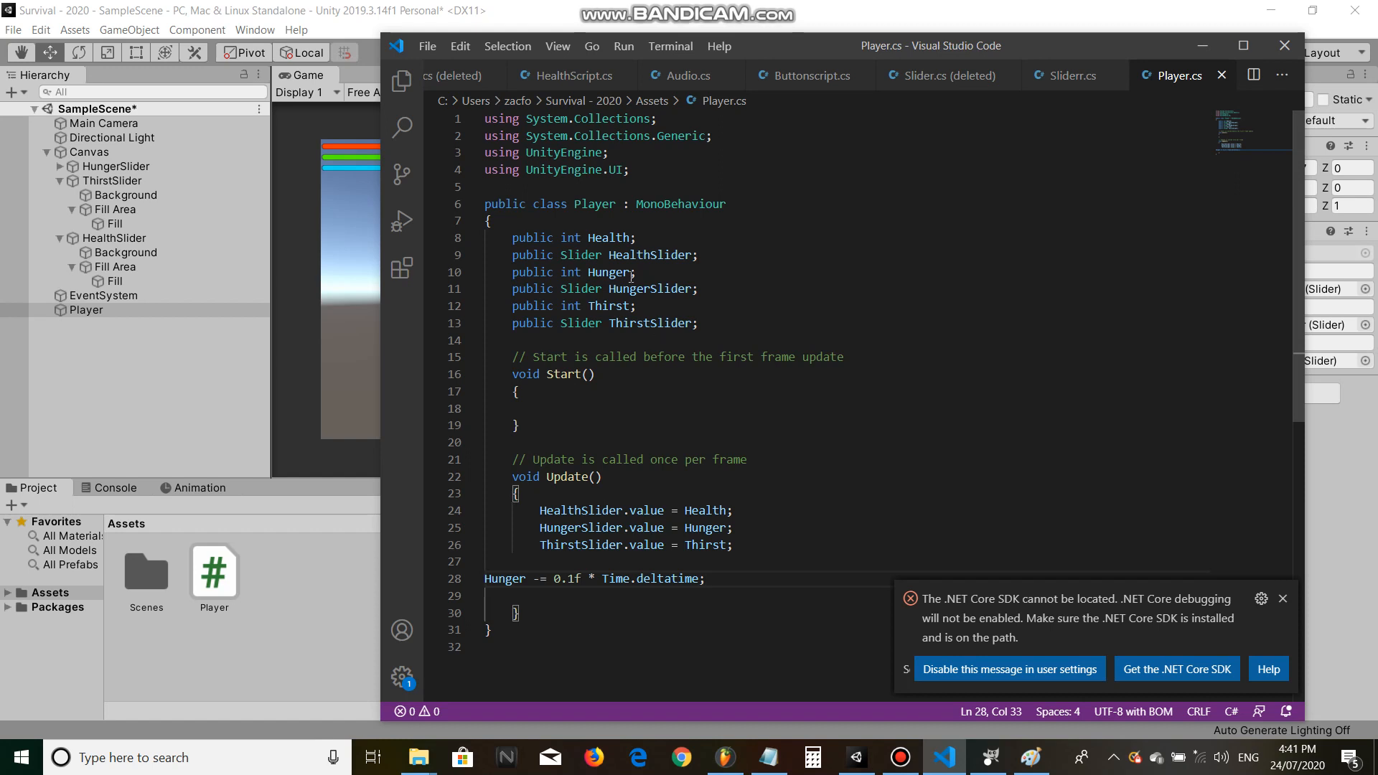
# Step: Change the Health and Hunger declarations from int to float
pyautogui.doubleClick(570, 237)
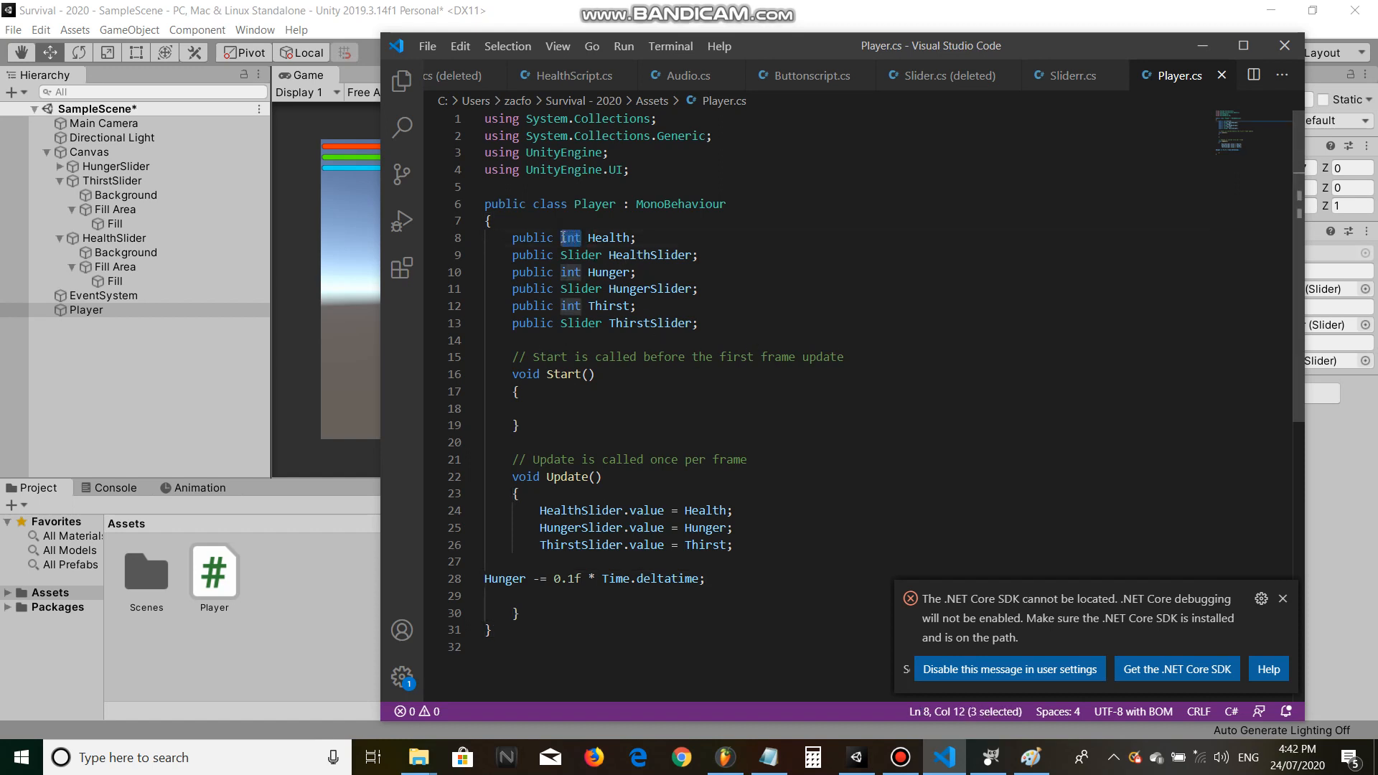
pyautogui.write('float')
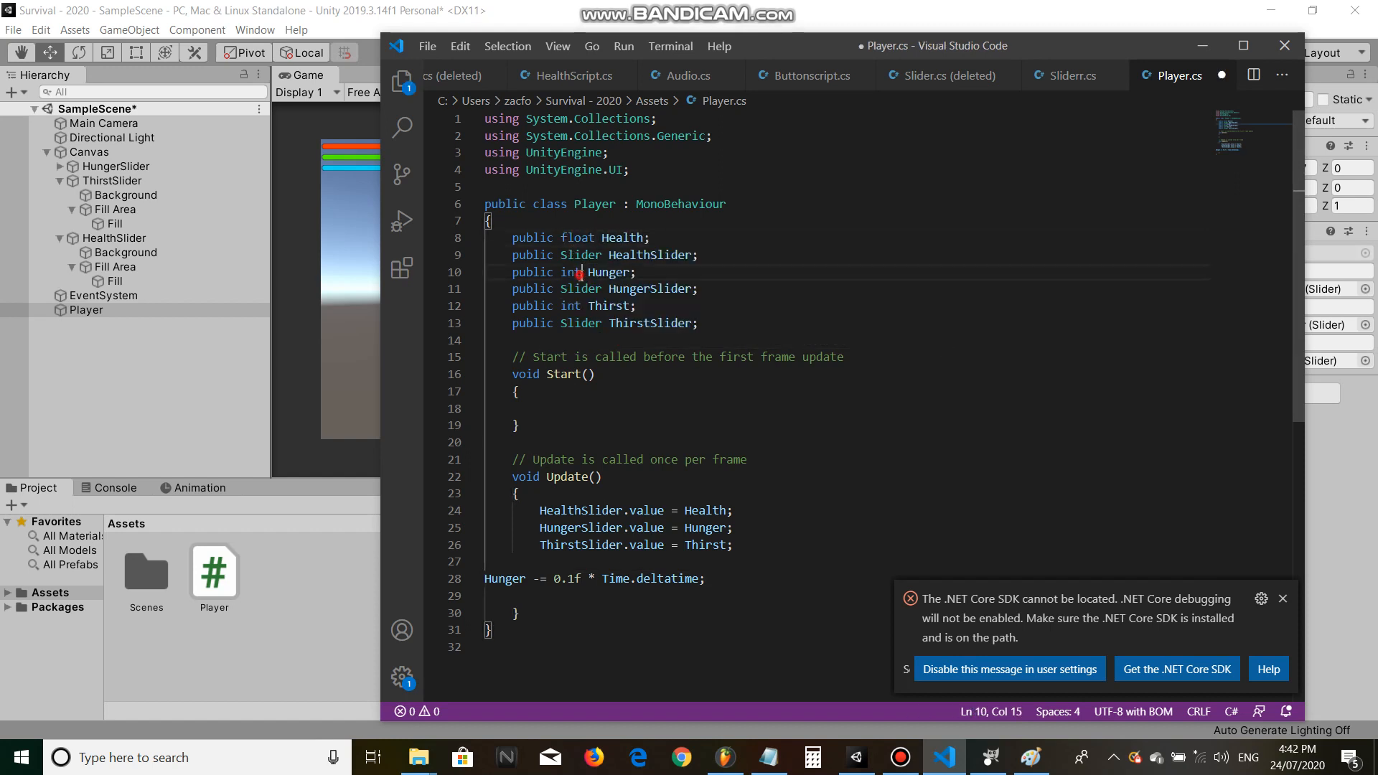
pyautogui.write('float')
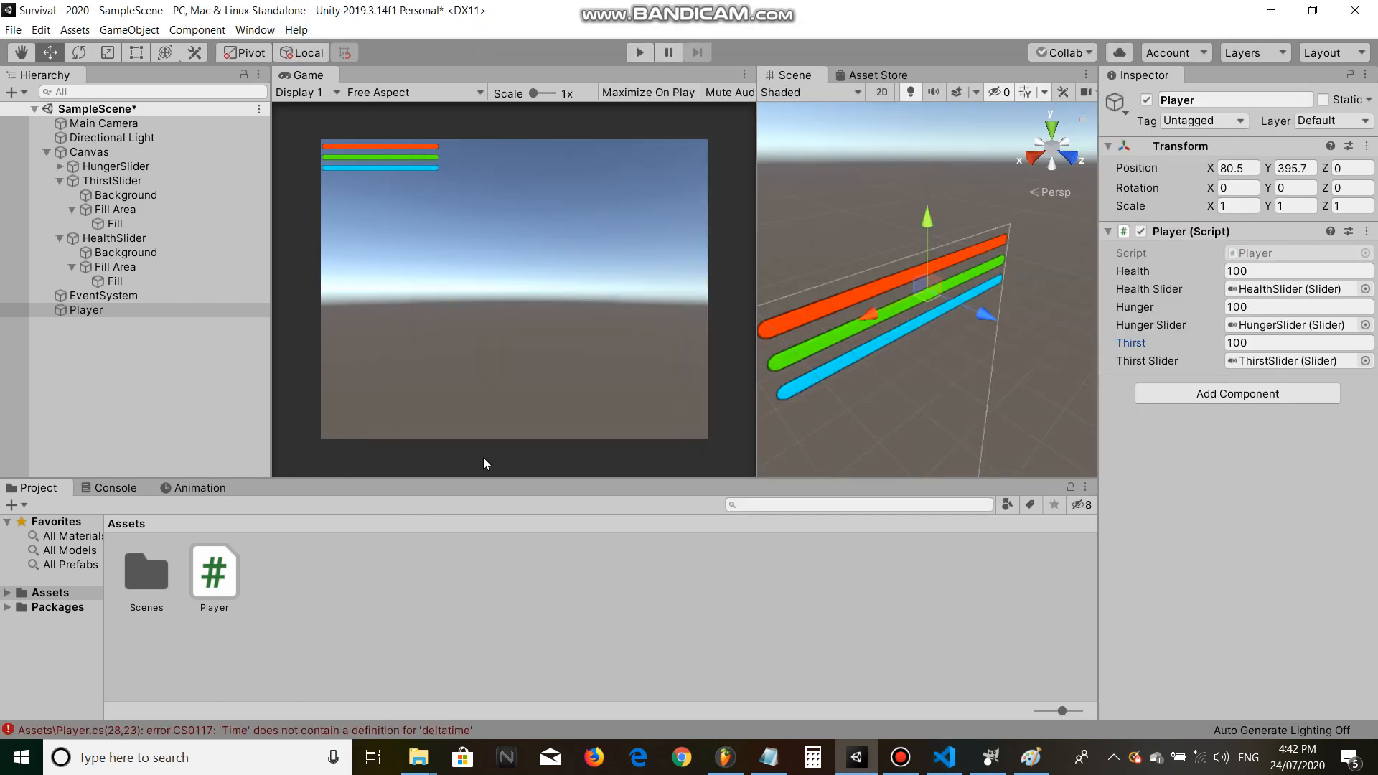
# Step: Remove the misspelled Time.deltatime from the hunger line so it subtracts only 0.1f
pyautogui.click(943, 757)
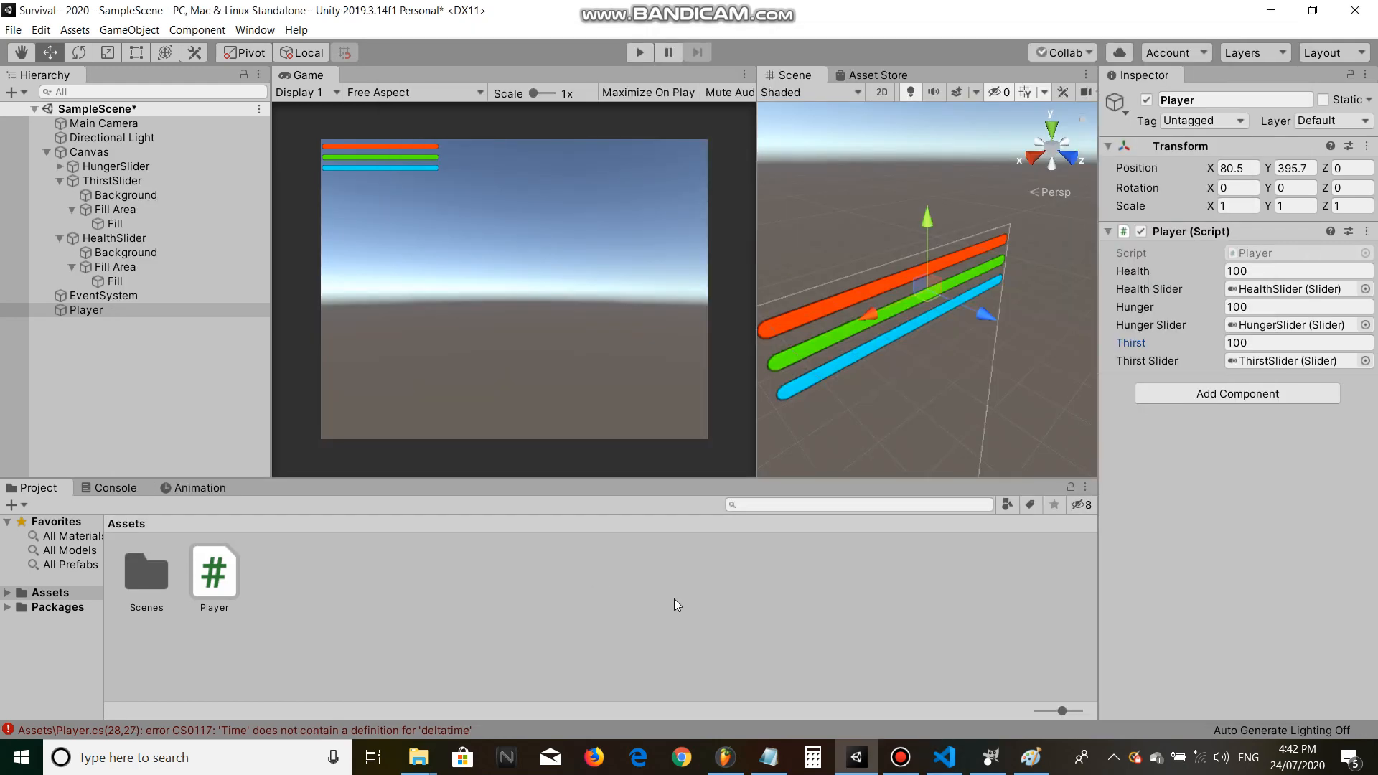
pyautogui.click(945, 756)
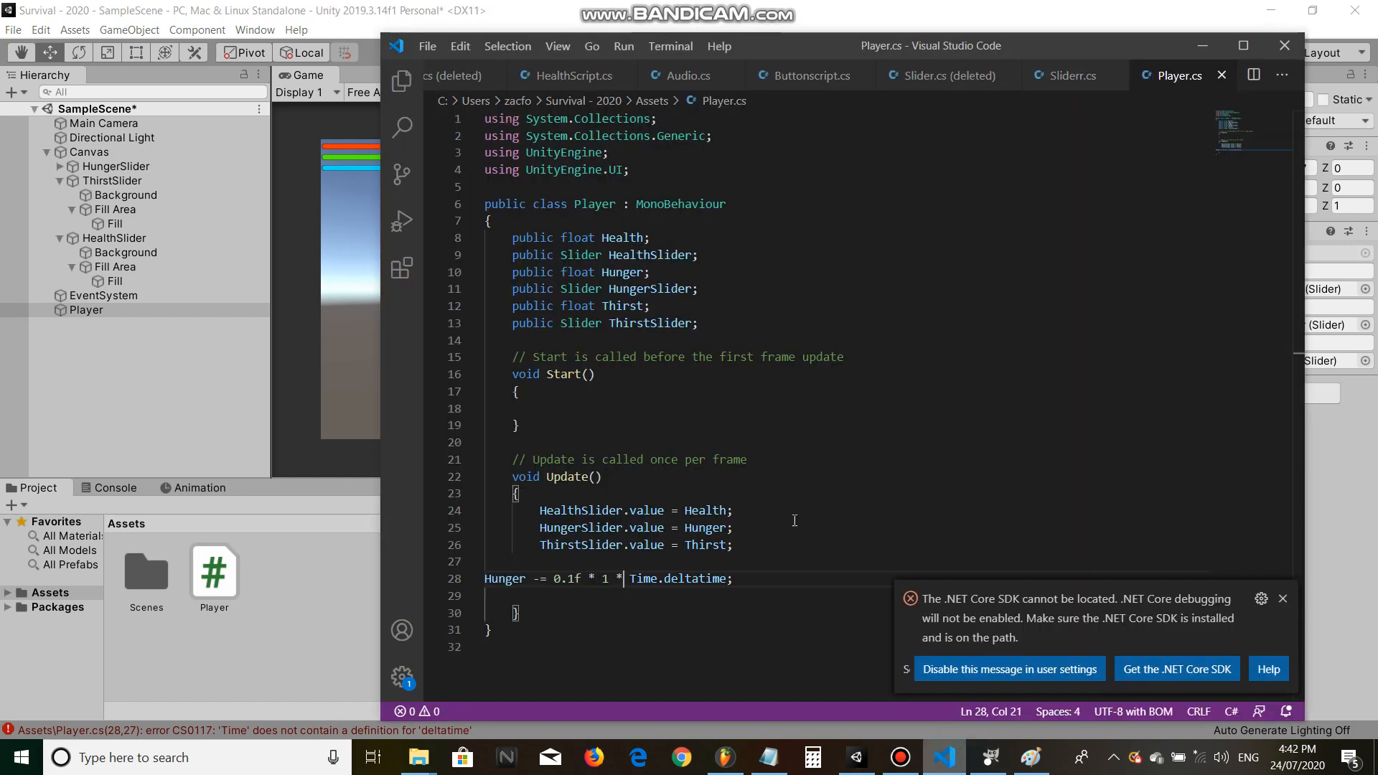
pyautogui.moveTo(590, 579); pyautogui.dragTo(729, 579)
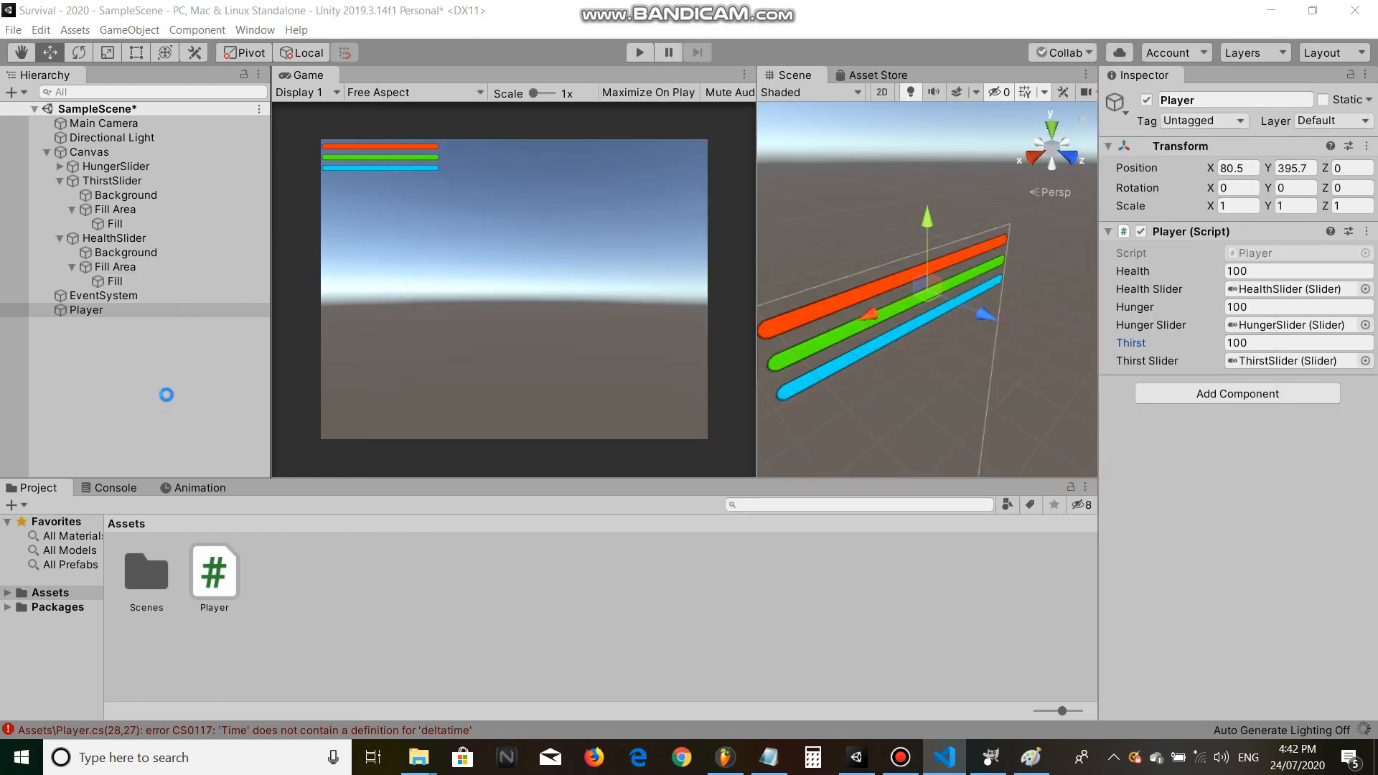
# Step: Run the scene to confirm Hunger drains from 100, stop it, and return to the script
pyautogui.click(639, 51)
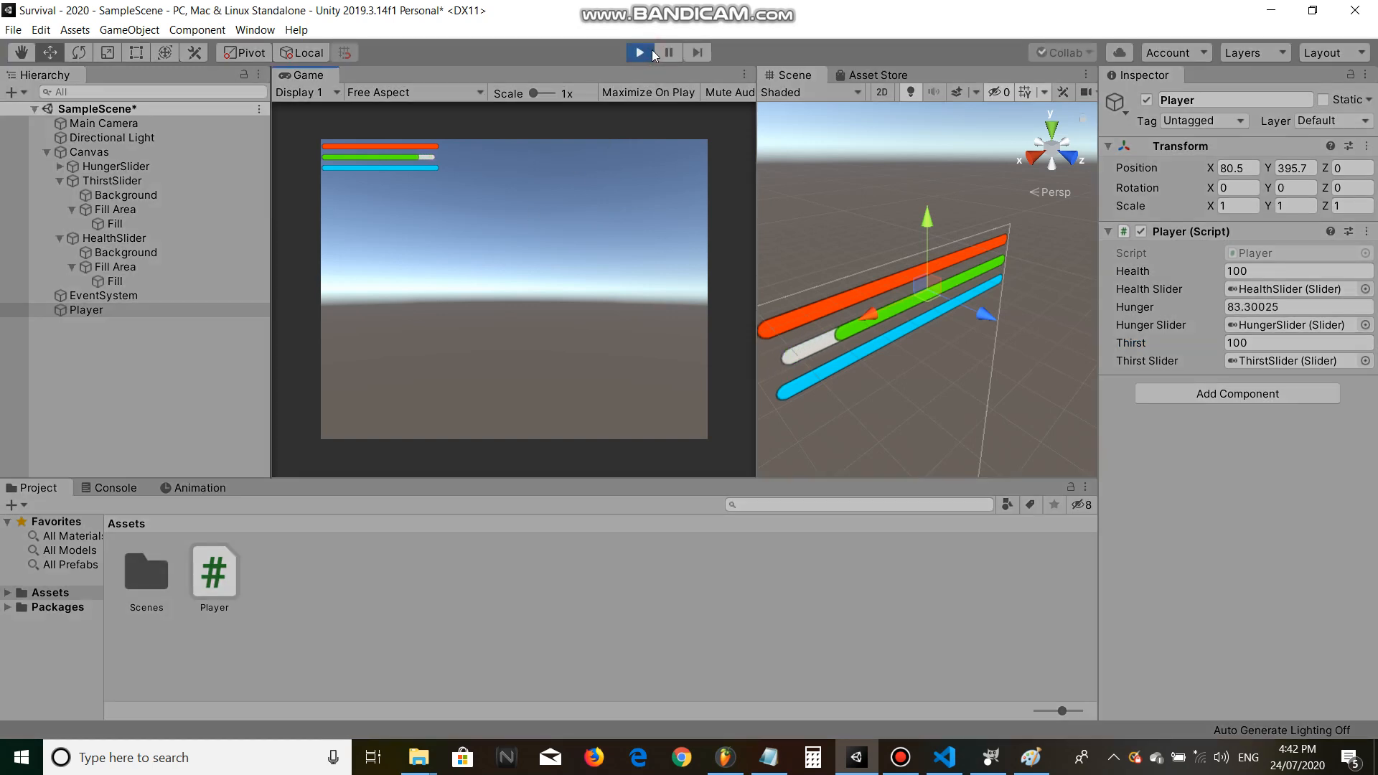
pyautogui.click(639, 52)
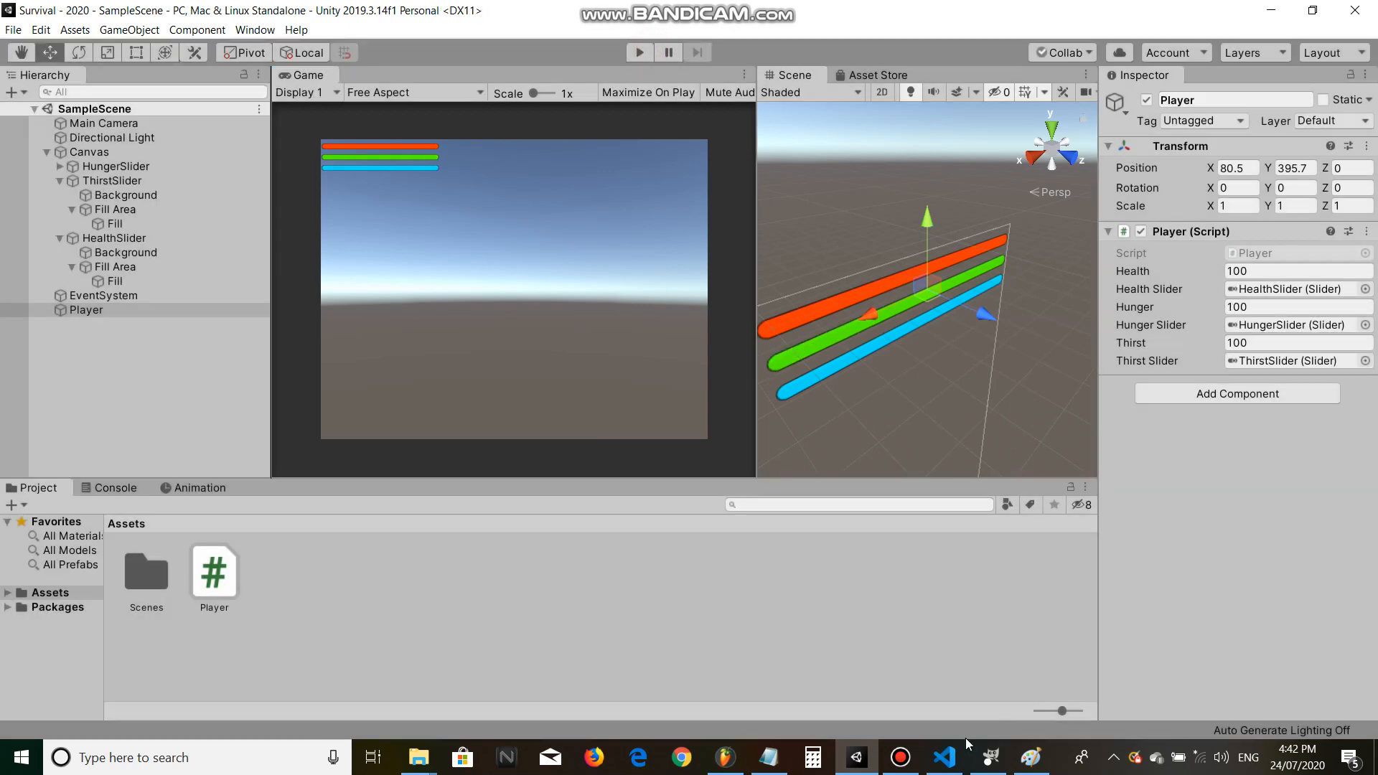
pyautogui.click(944, 756)
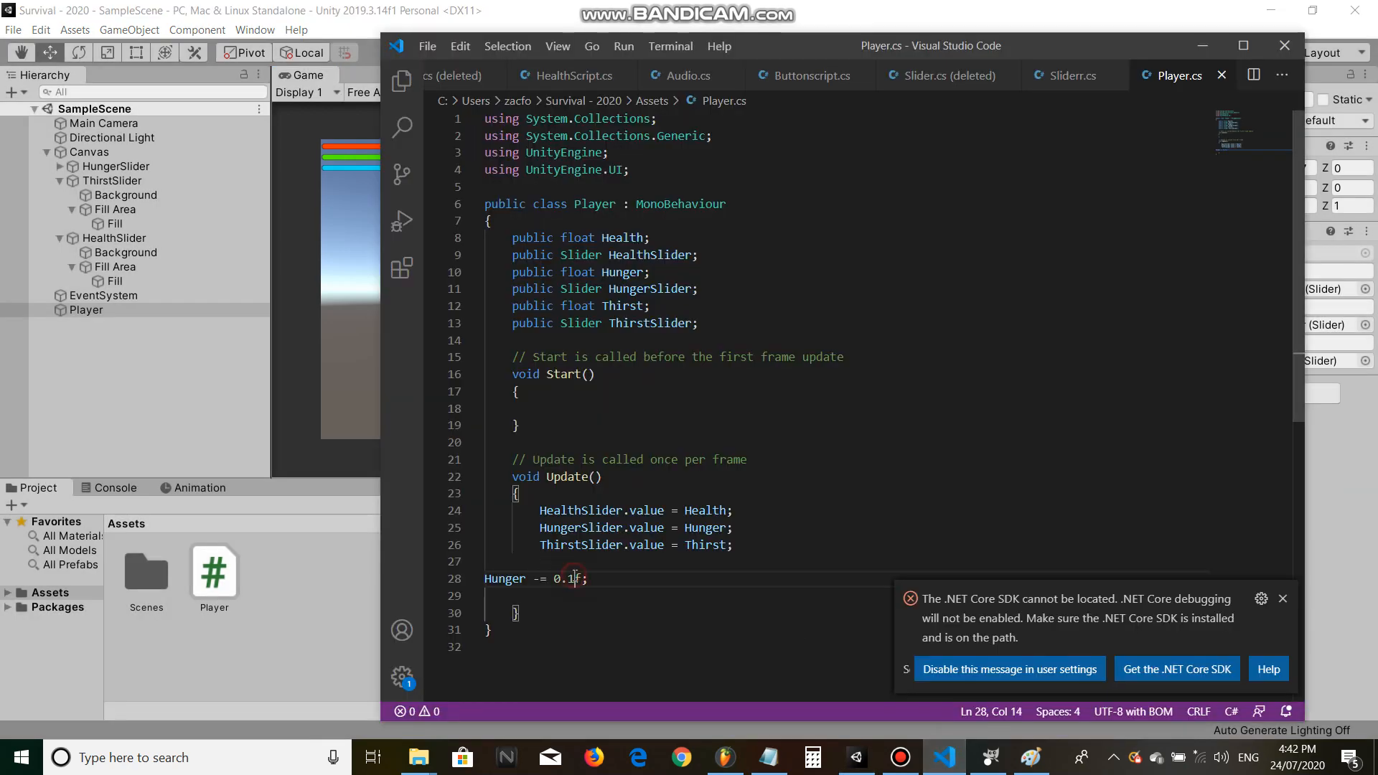
# Step: Drain Hunger by 0.05f and Thirst by 0.1f each frame in Update
pyautogui.write('5')
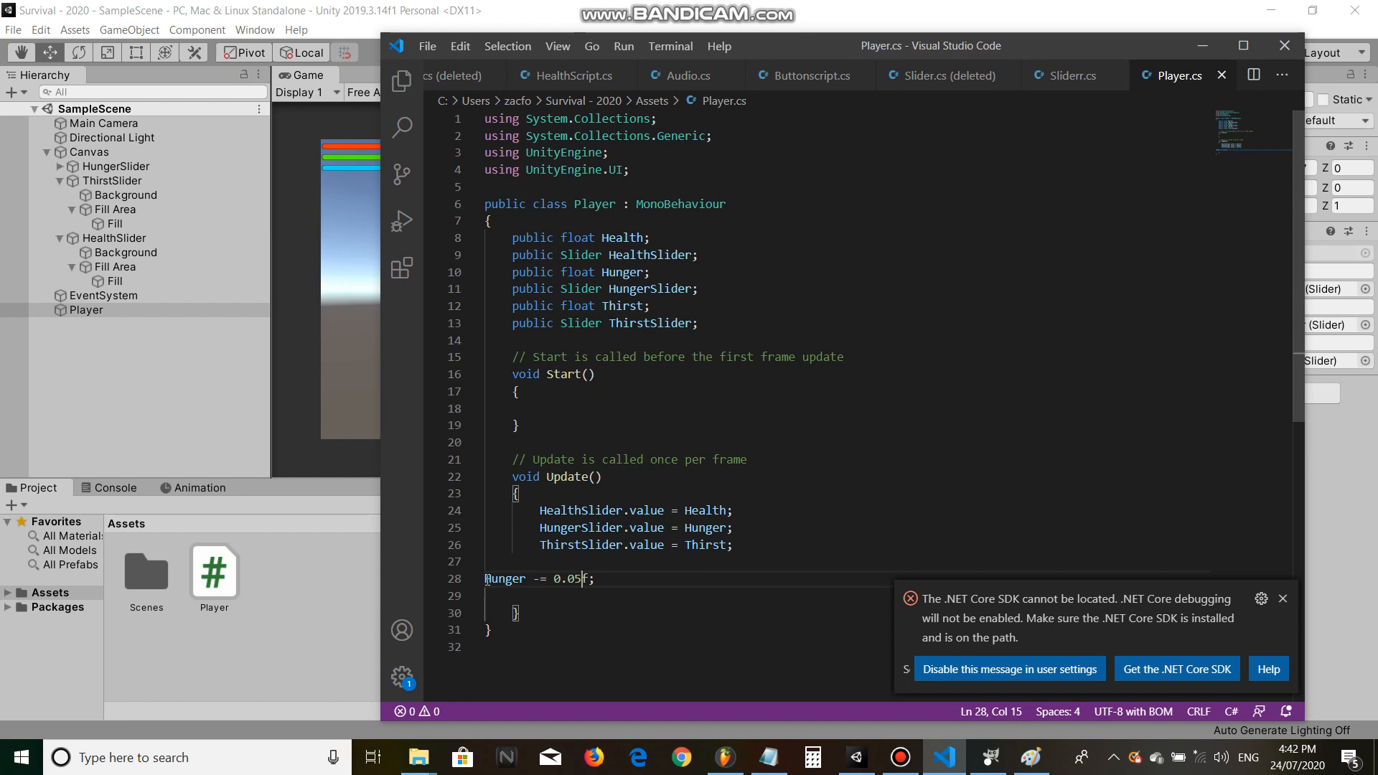
pyautogui.write(';')
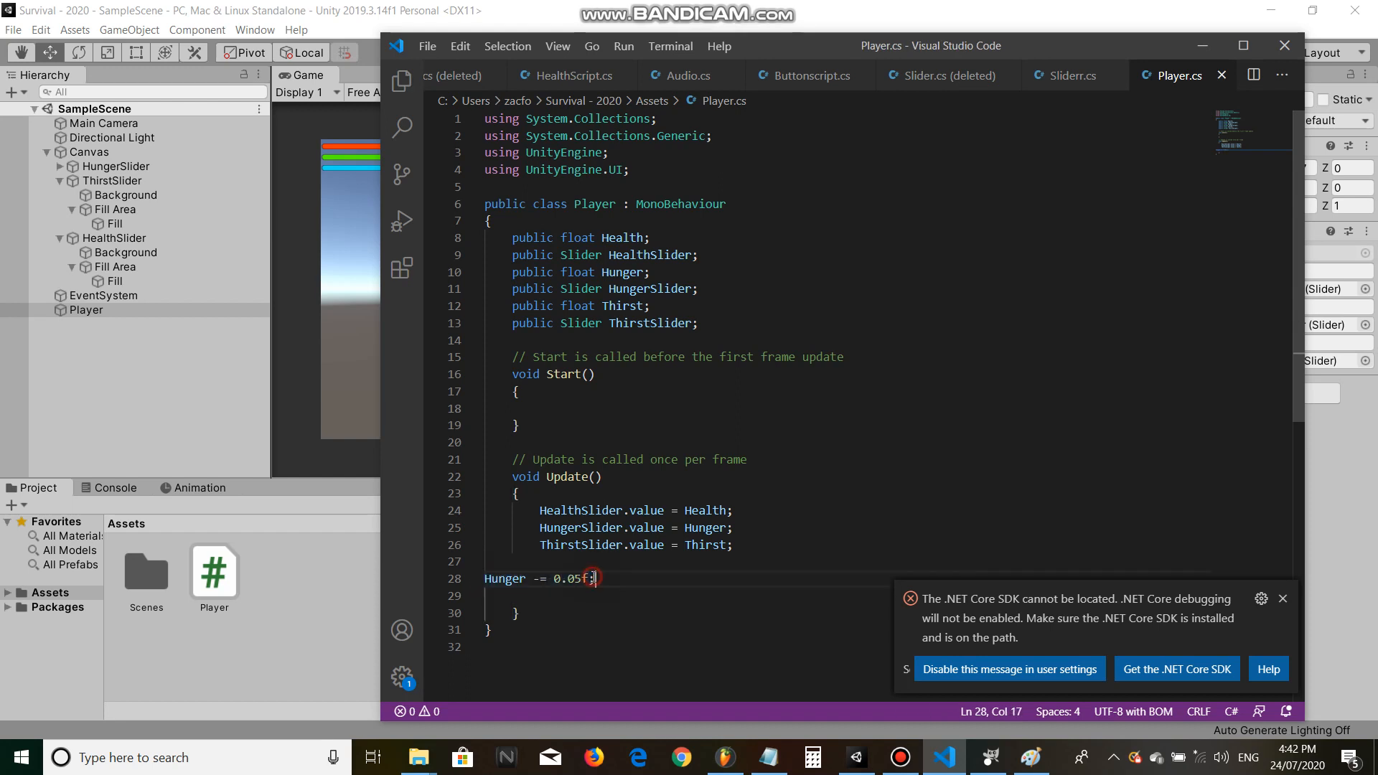
pyautogui.write('Hunger -= 0.05f;')
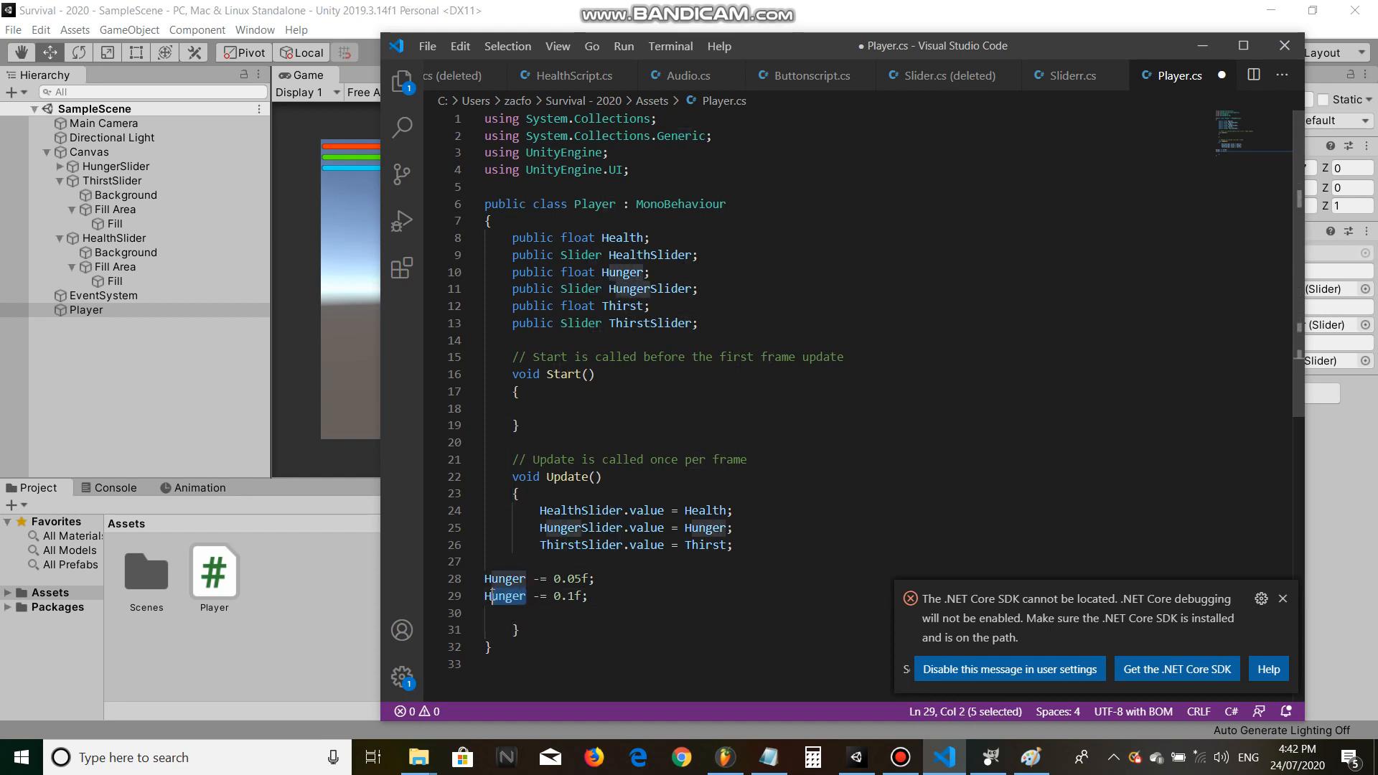
pyautogui.write('Thirst')
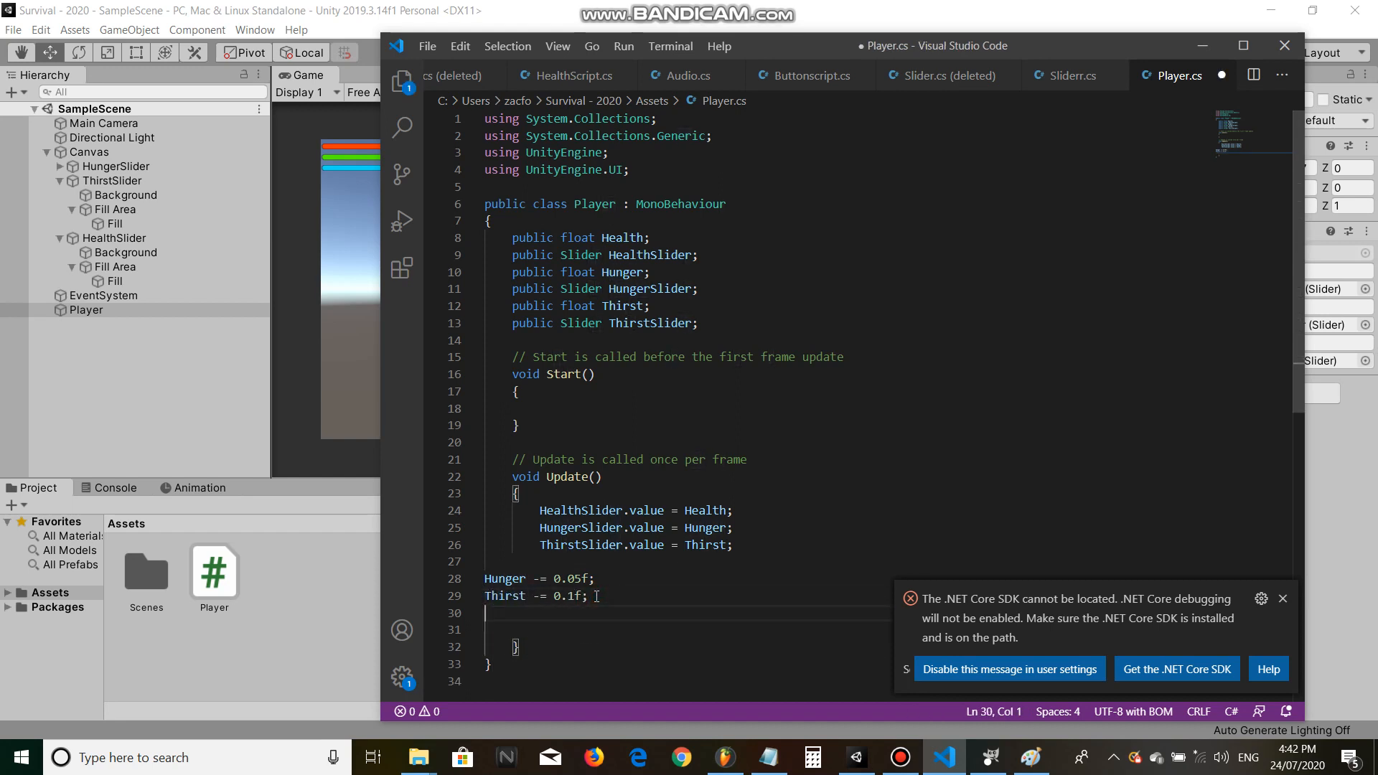
# Step: Add if(Hunger <= 0){ Health -= 0.01f; } so health drops when hunger is empty
pyautogui.write('if(Hunger')
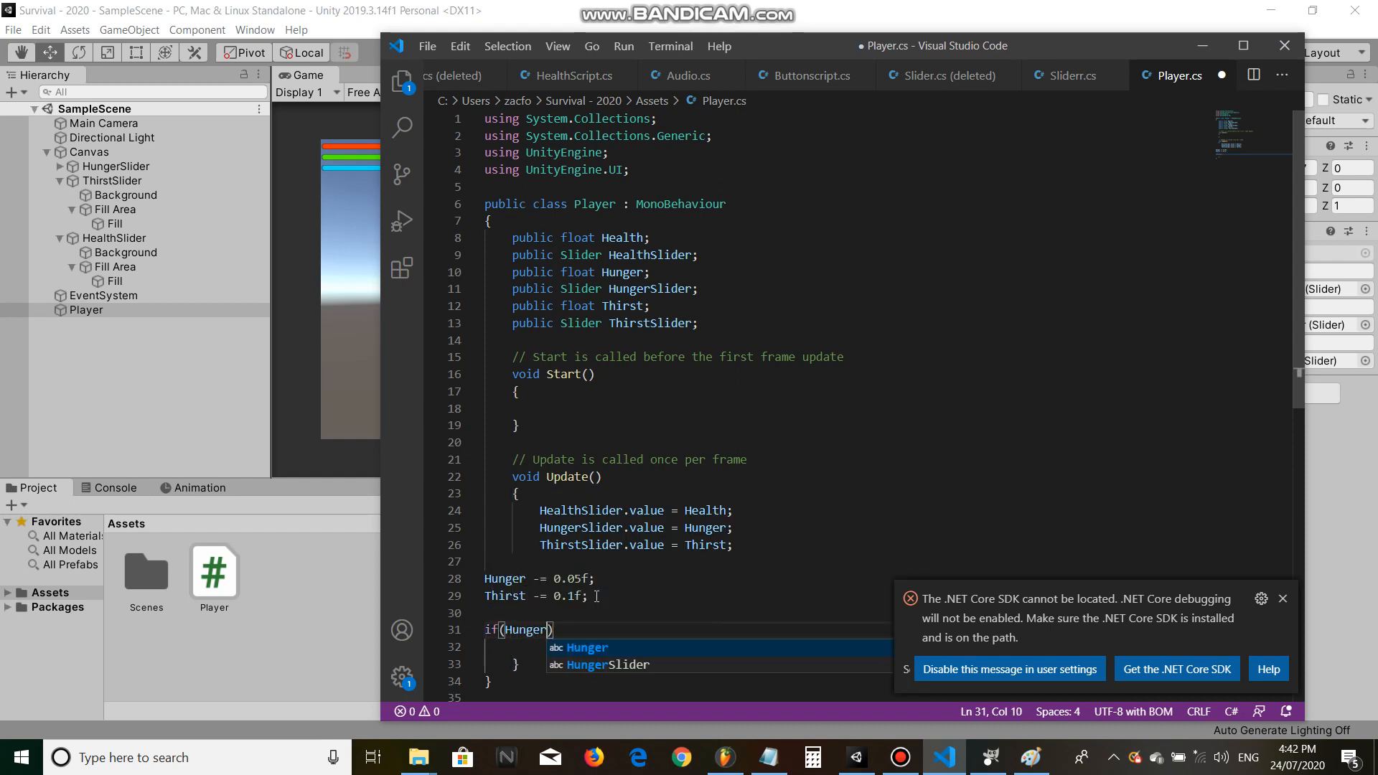
pyautogui.write('<')
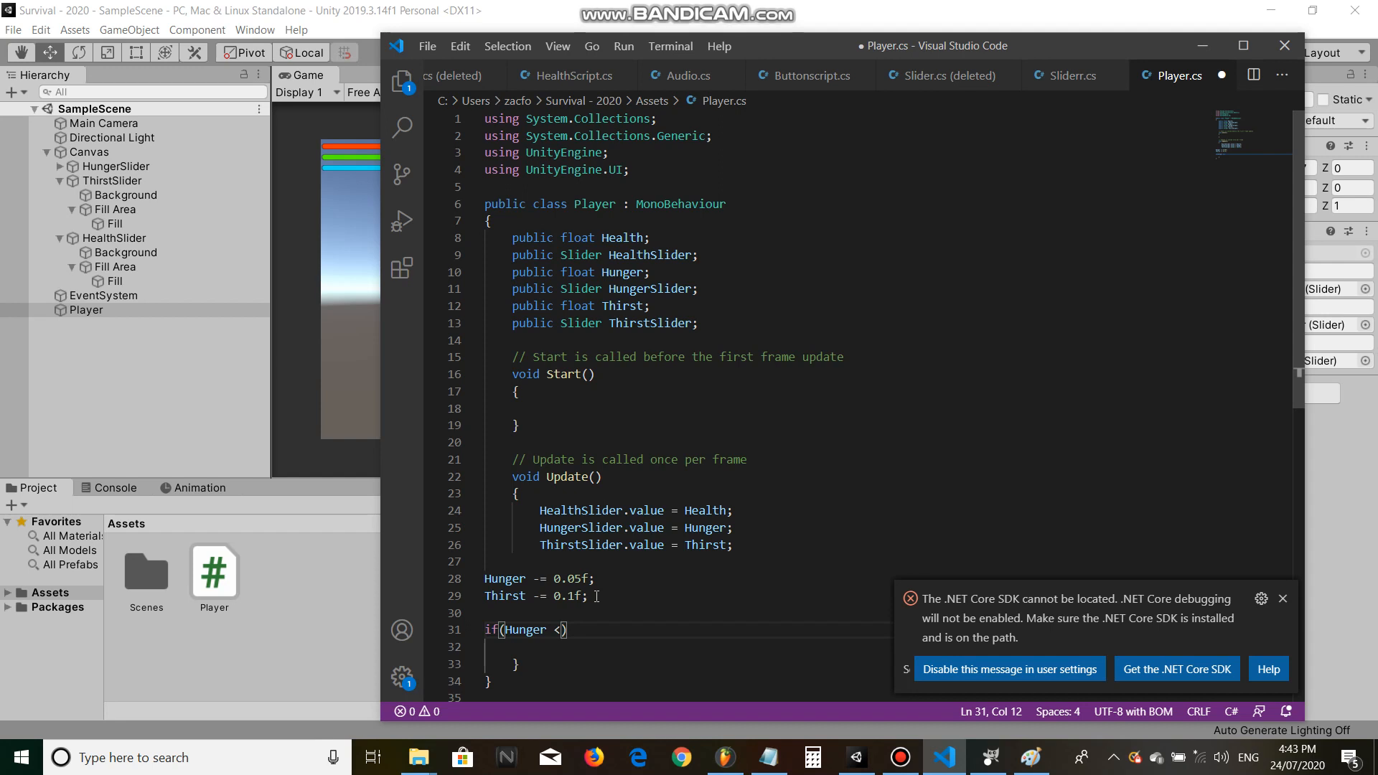
pyautogui.write('= 0')
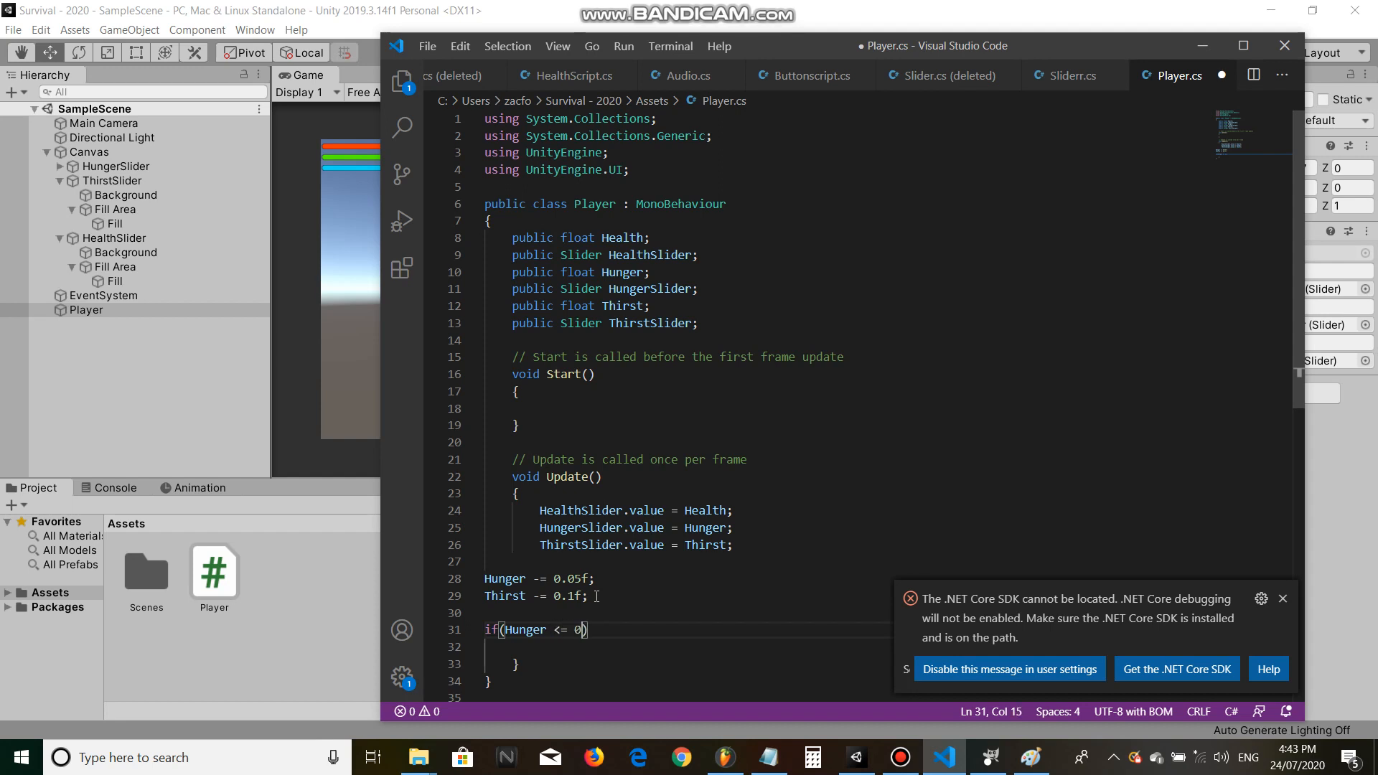
pyautogui.write('{')
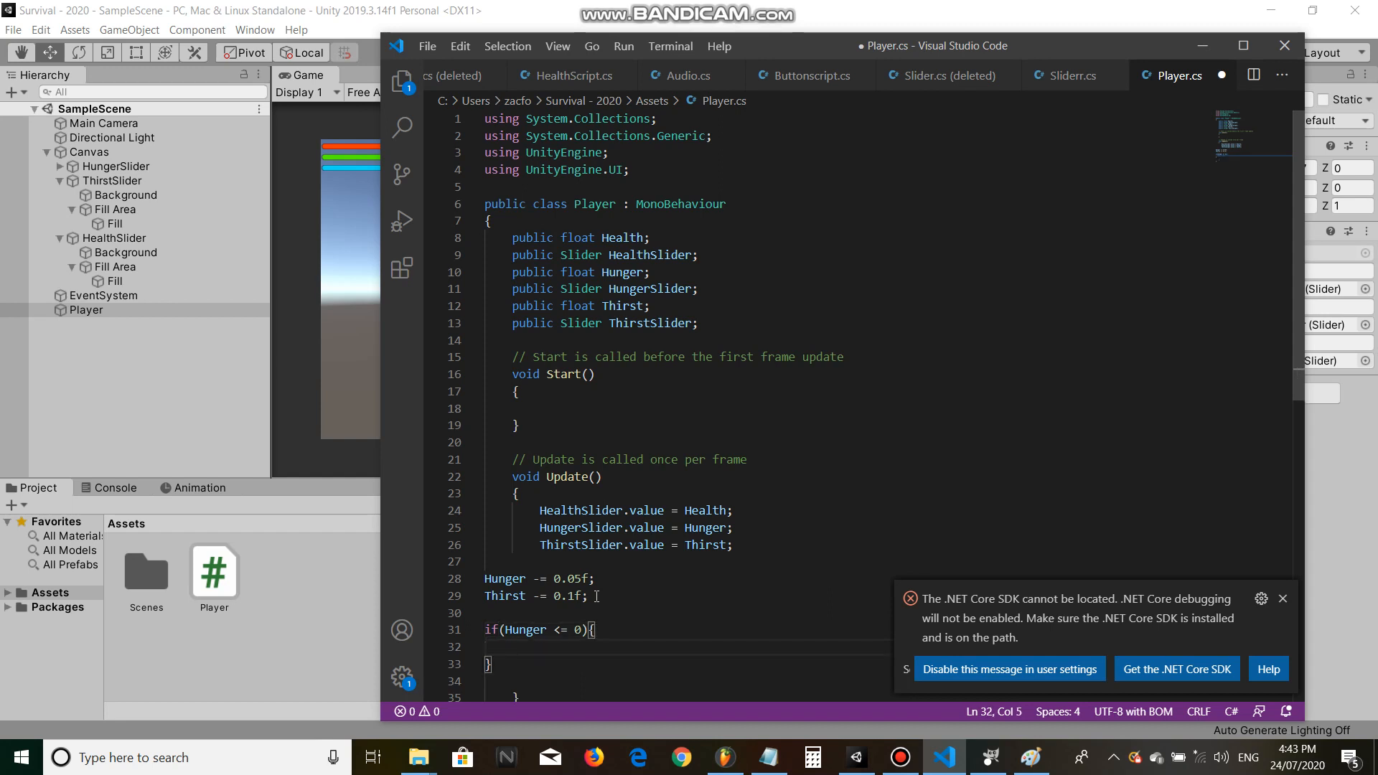
pyautogui.write('Health -=')
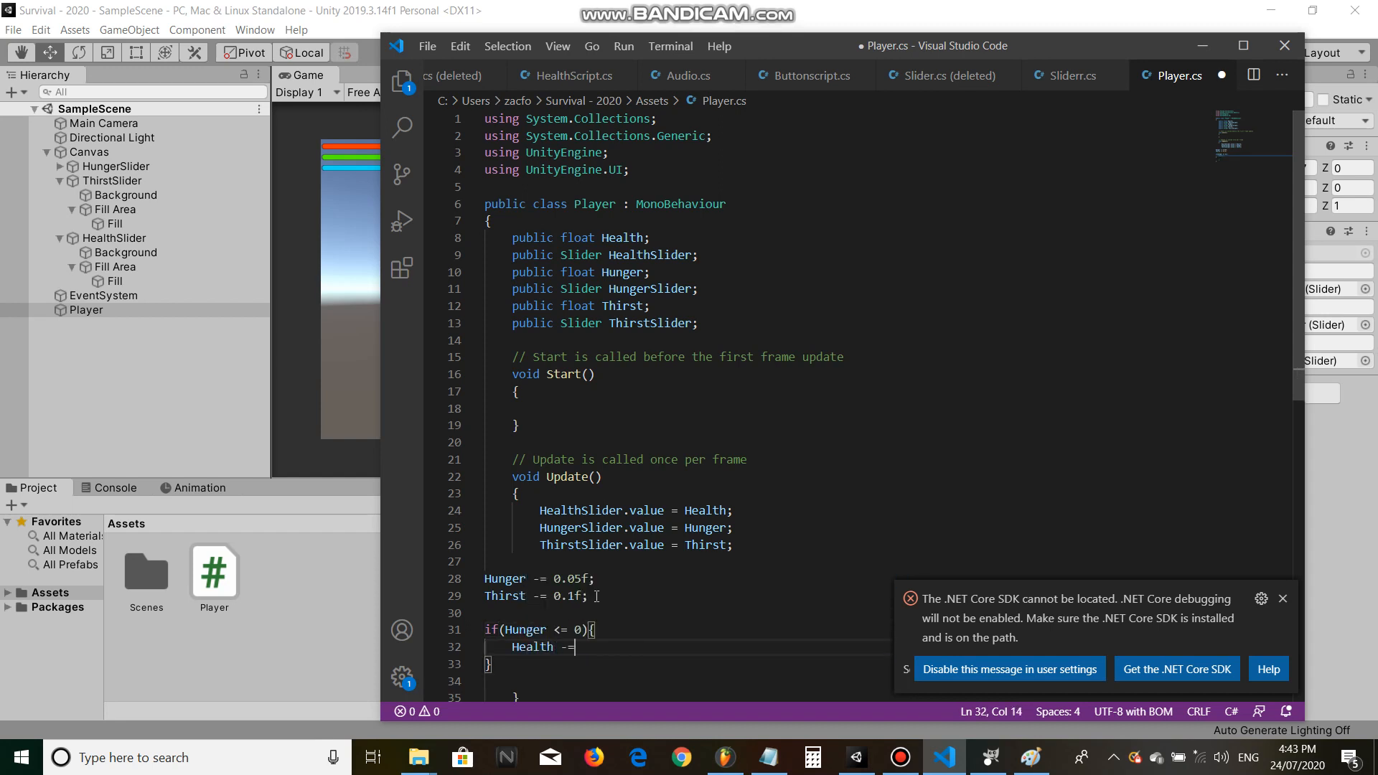
pyautogui.write('0.01')
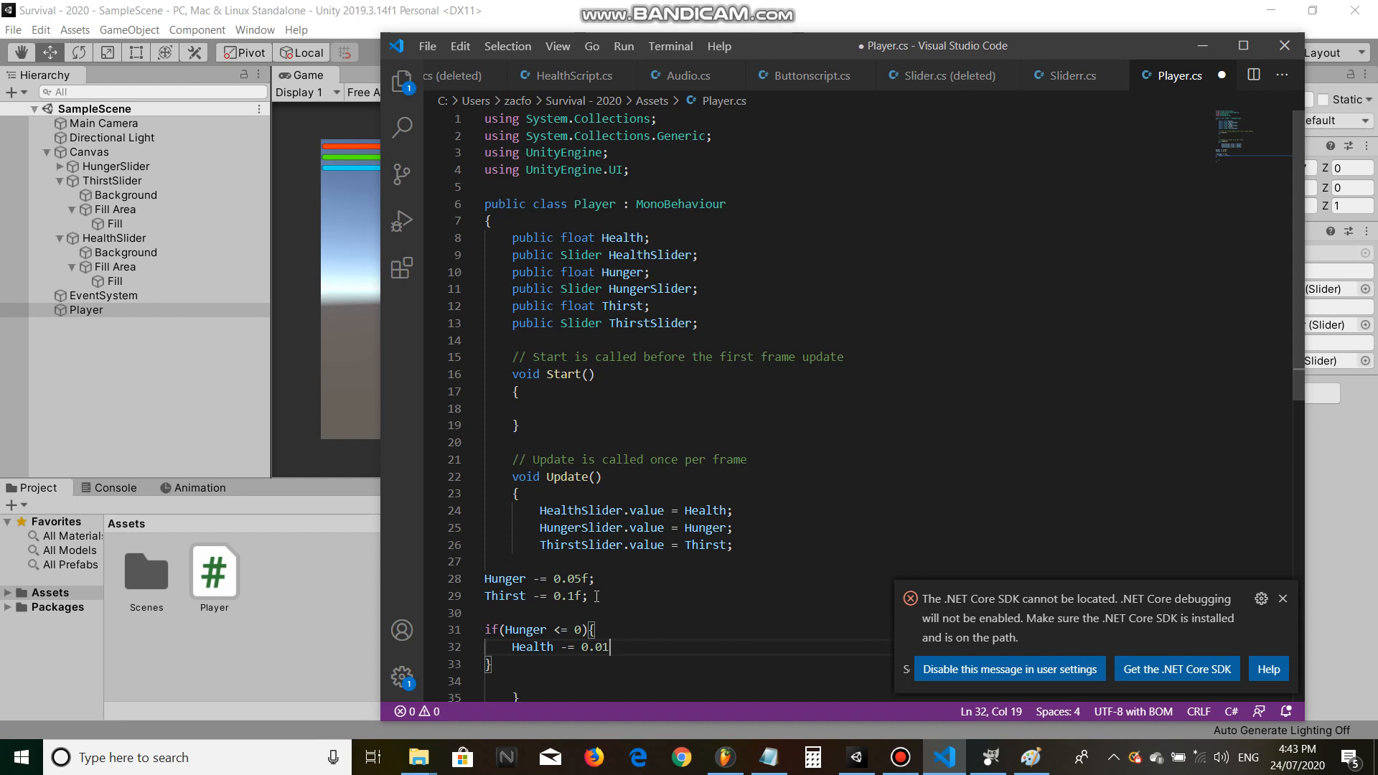
pyautogui.write('f;')
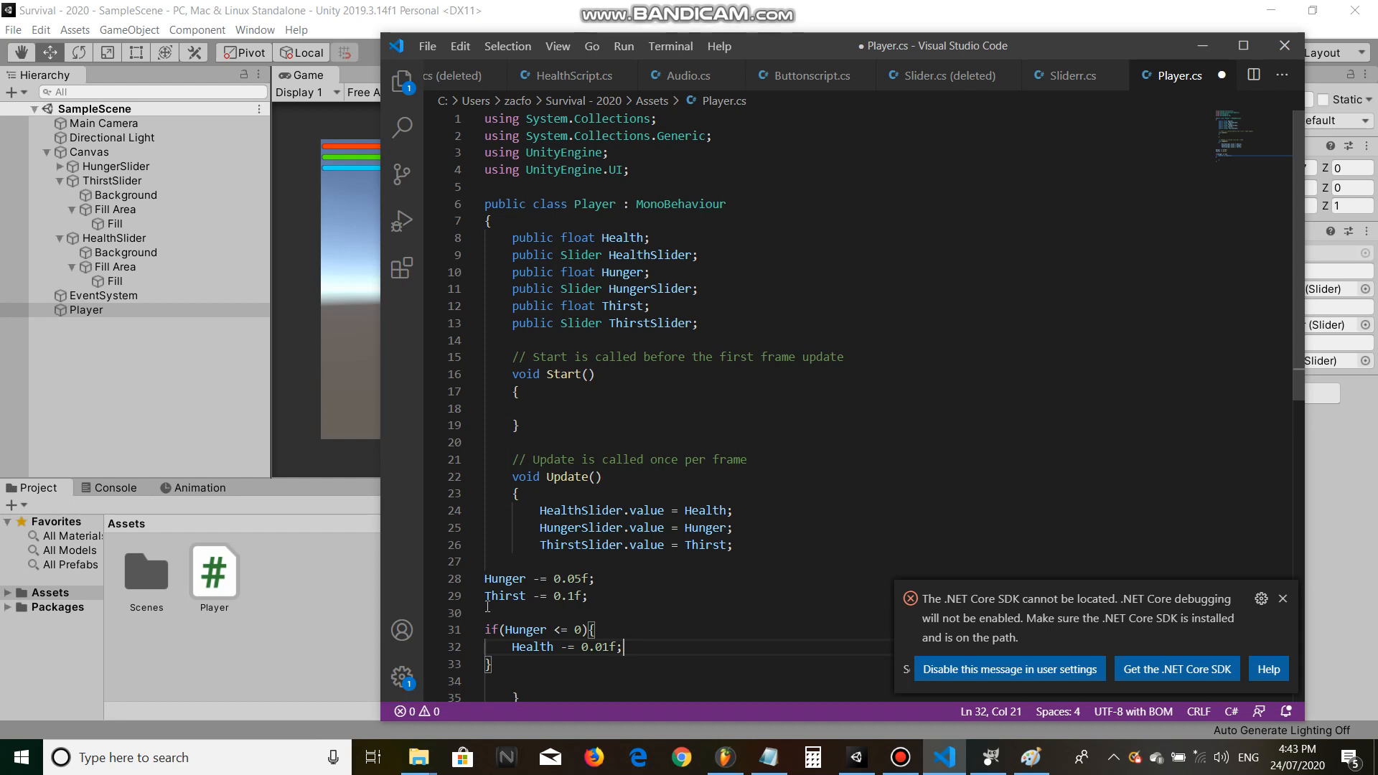
# Step: Duplicate the hunger if block and adapt it for Thirst
pyautogui.click(483, 629)
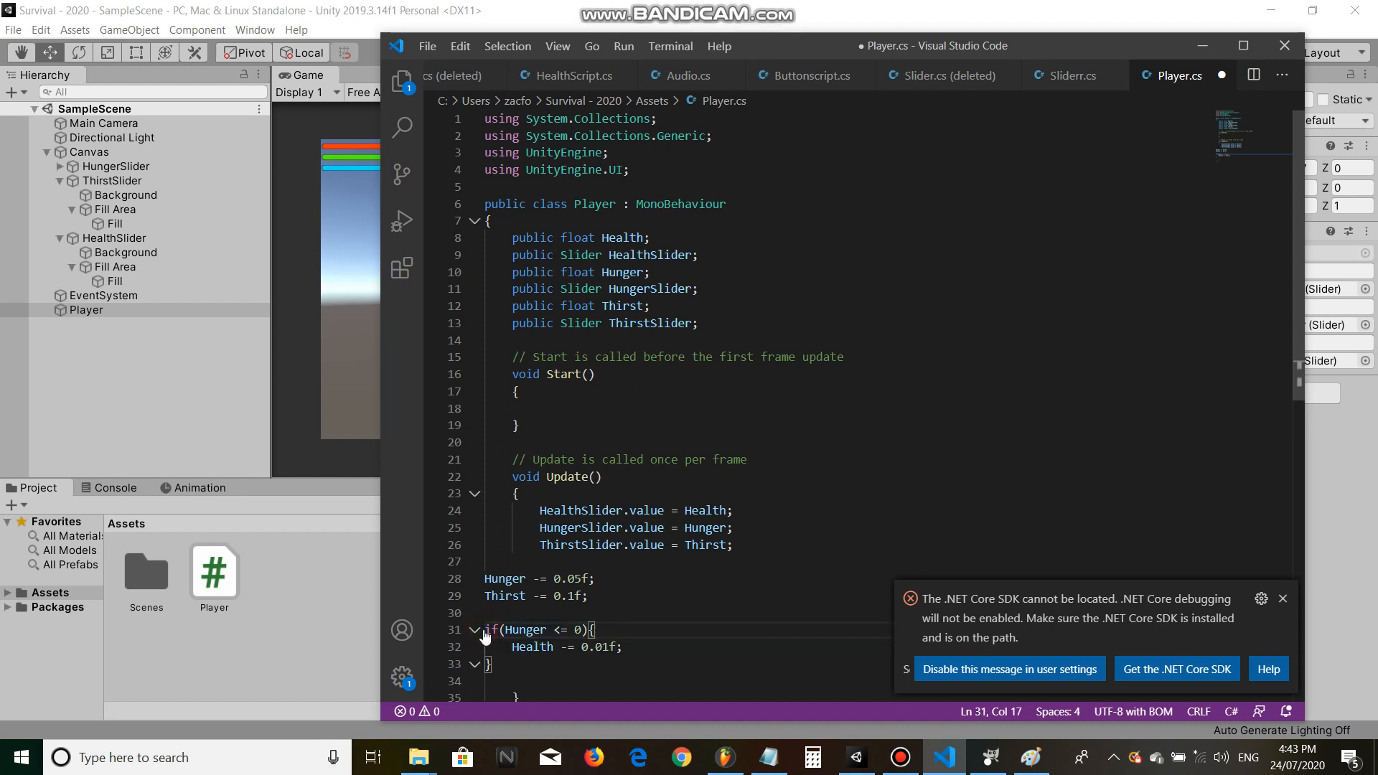
pyautogui.click(521, 665)
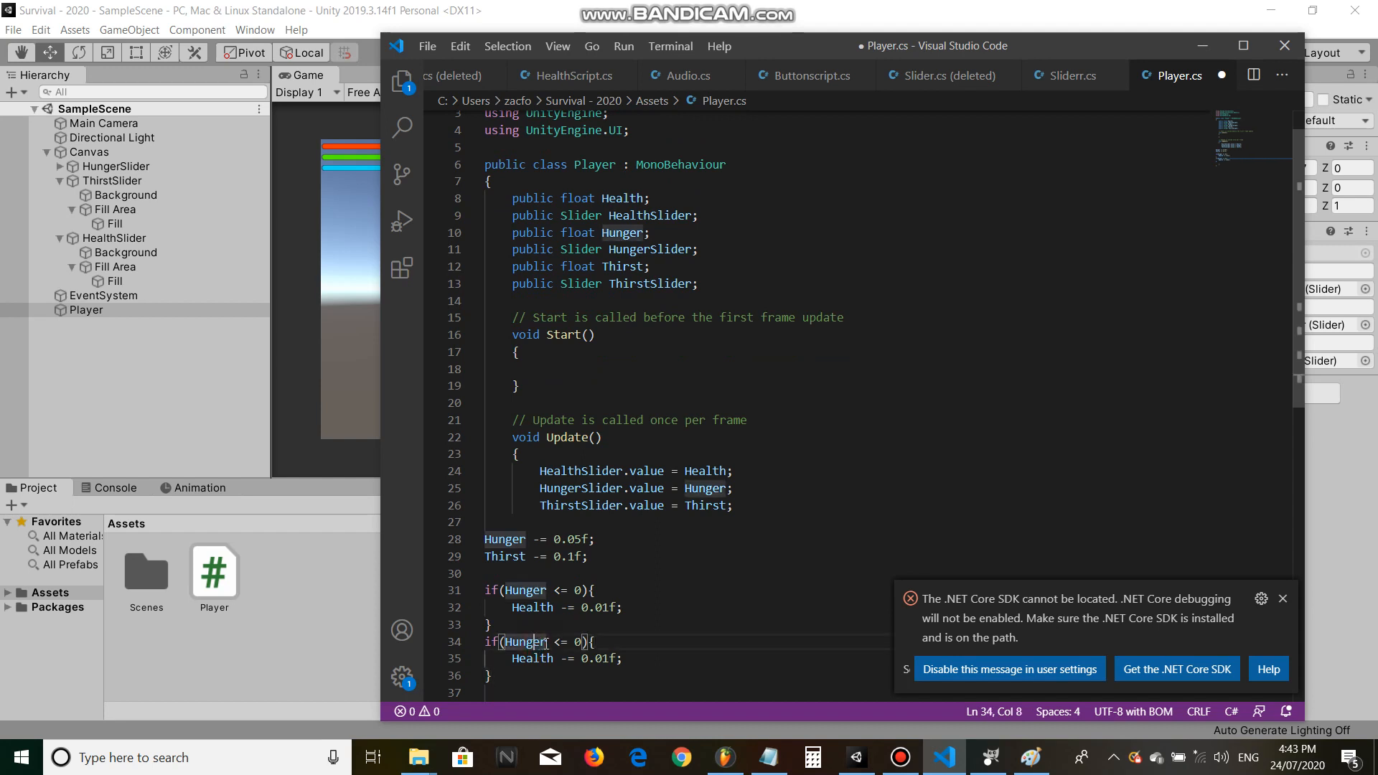
pyautogui.write('Thir')
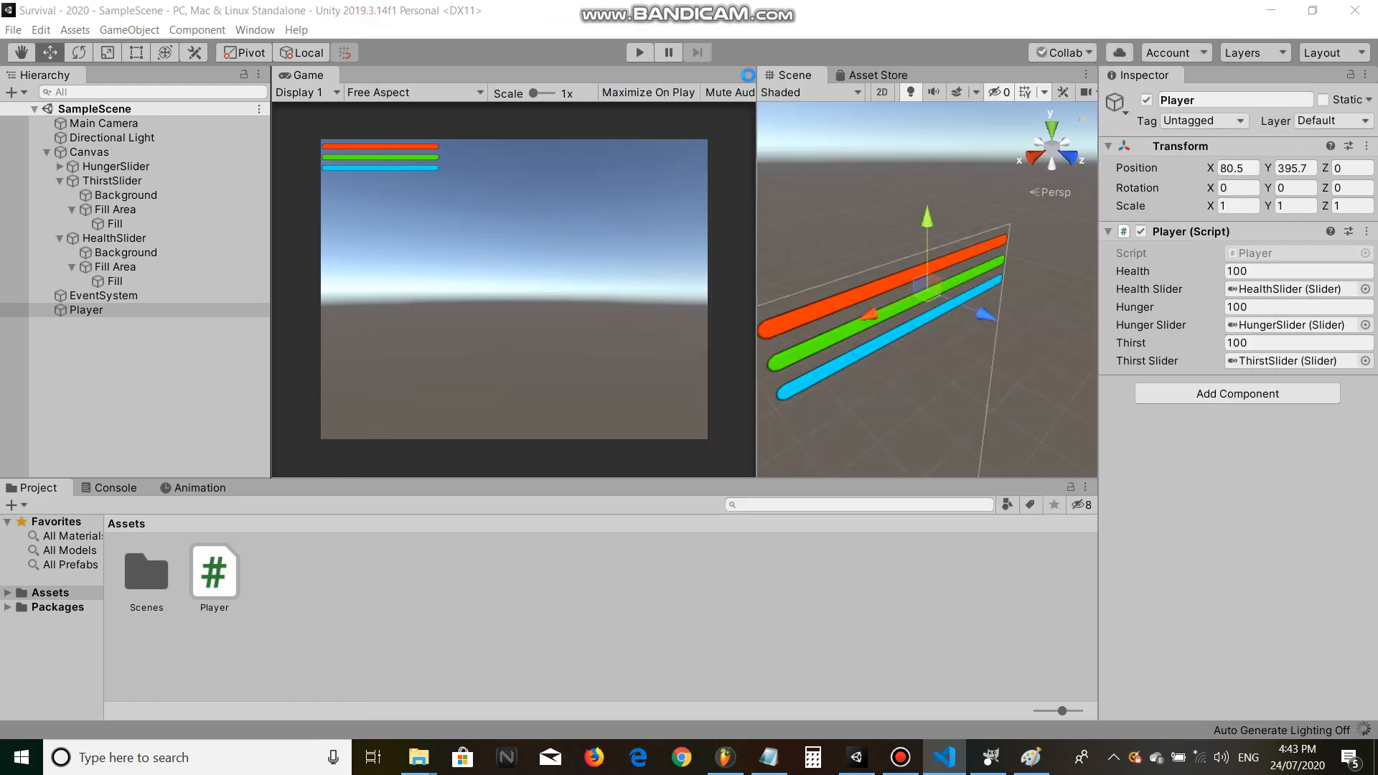
# Step: Run the scene and watch Hunger and Thirst fall below 100 while Health stays full
pyautogui.click(640, 52)
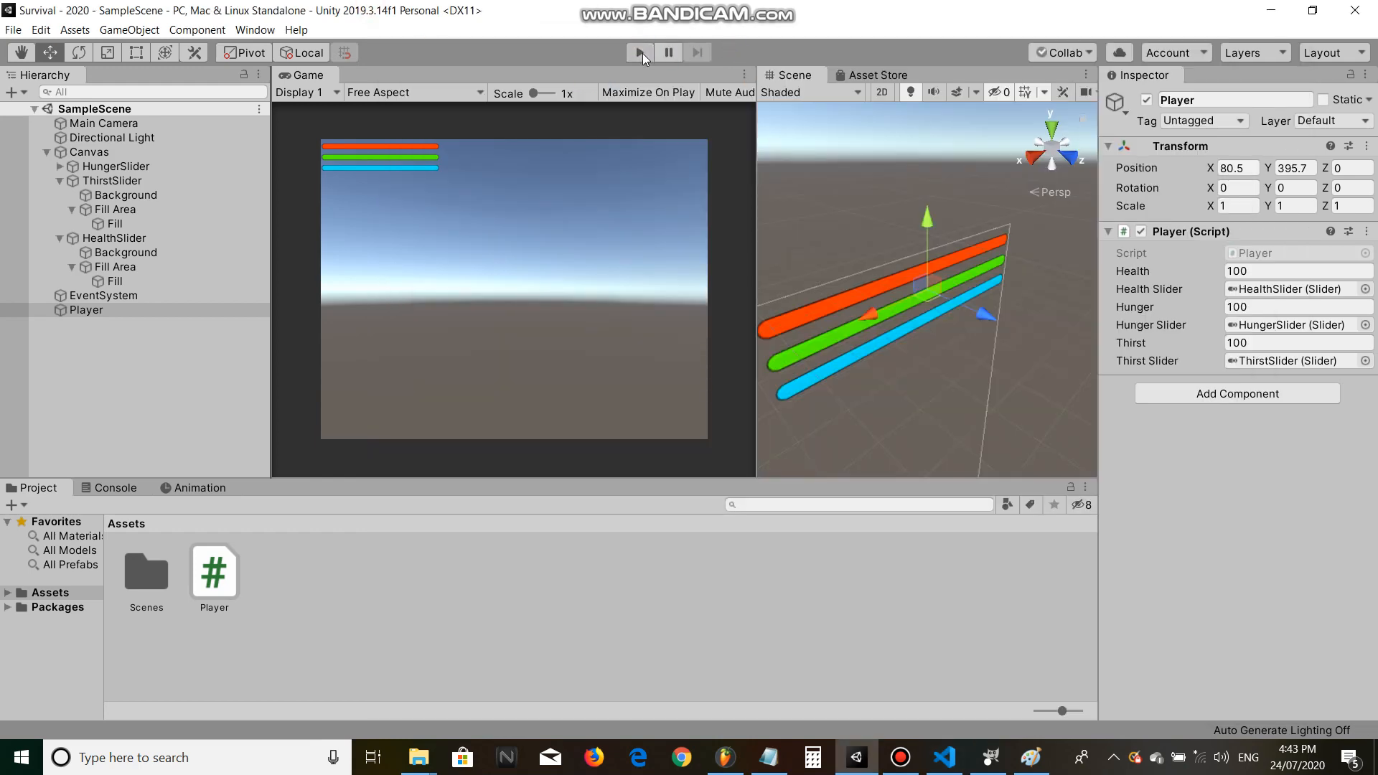
pyautogui.click(641, 52)
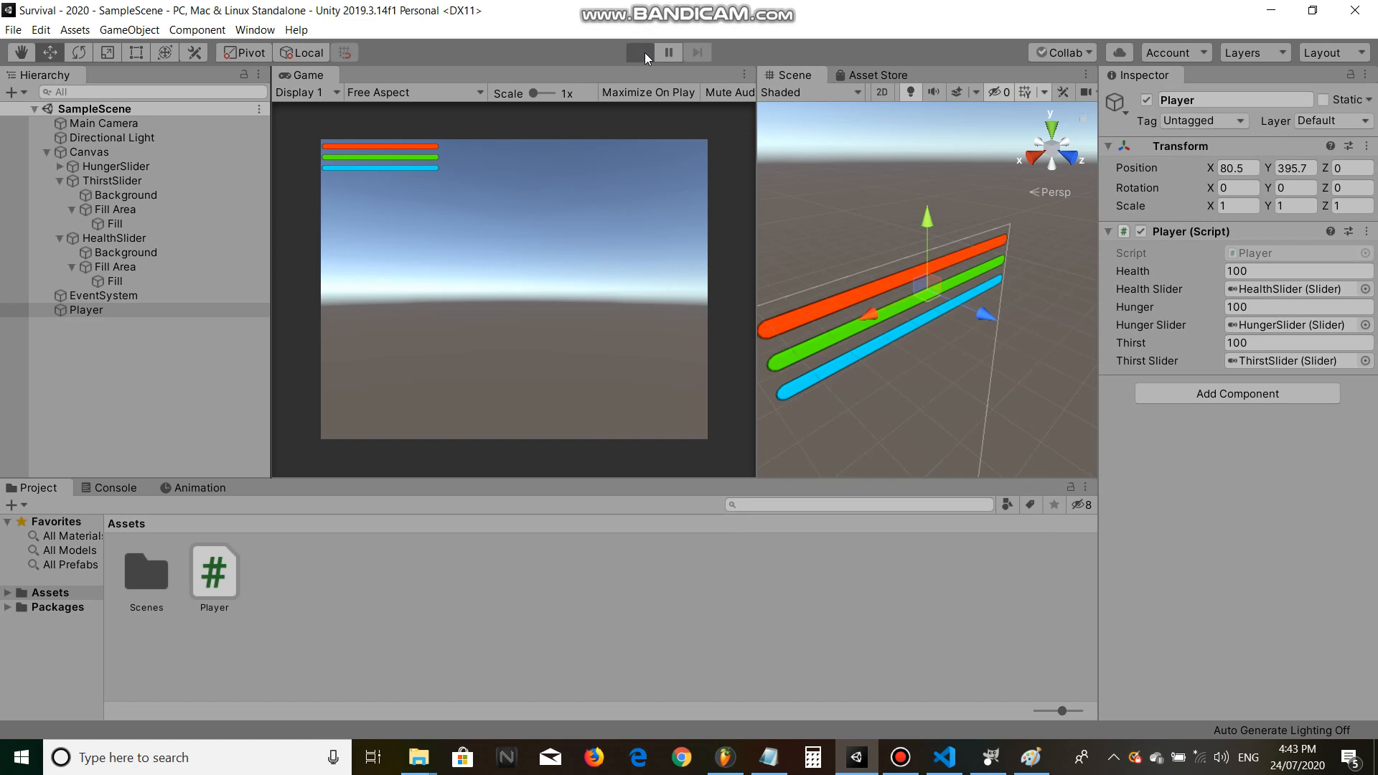
pyautogui.click(638, 52)
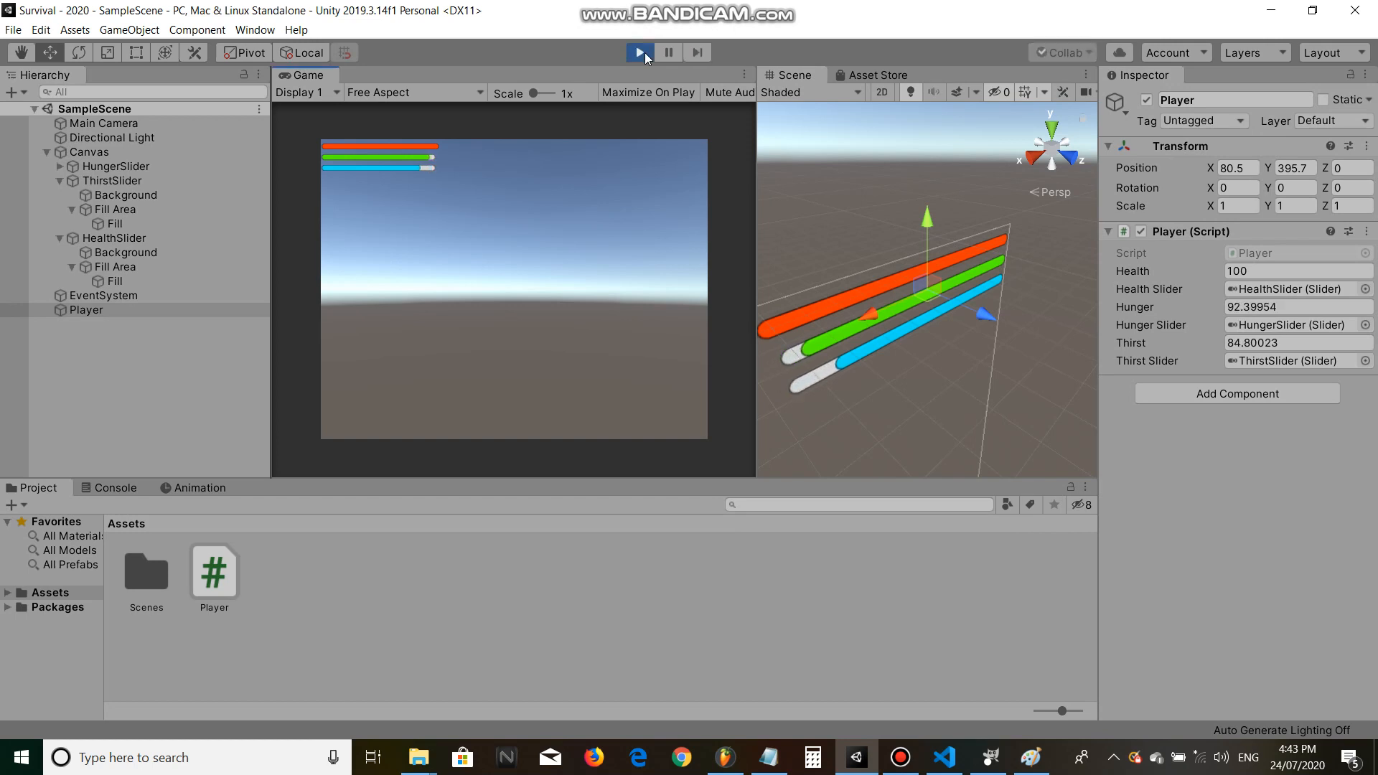